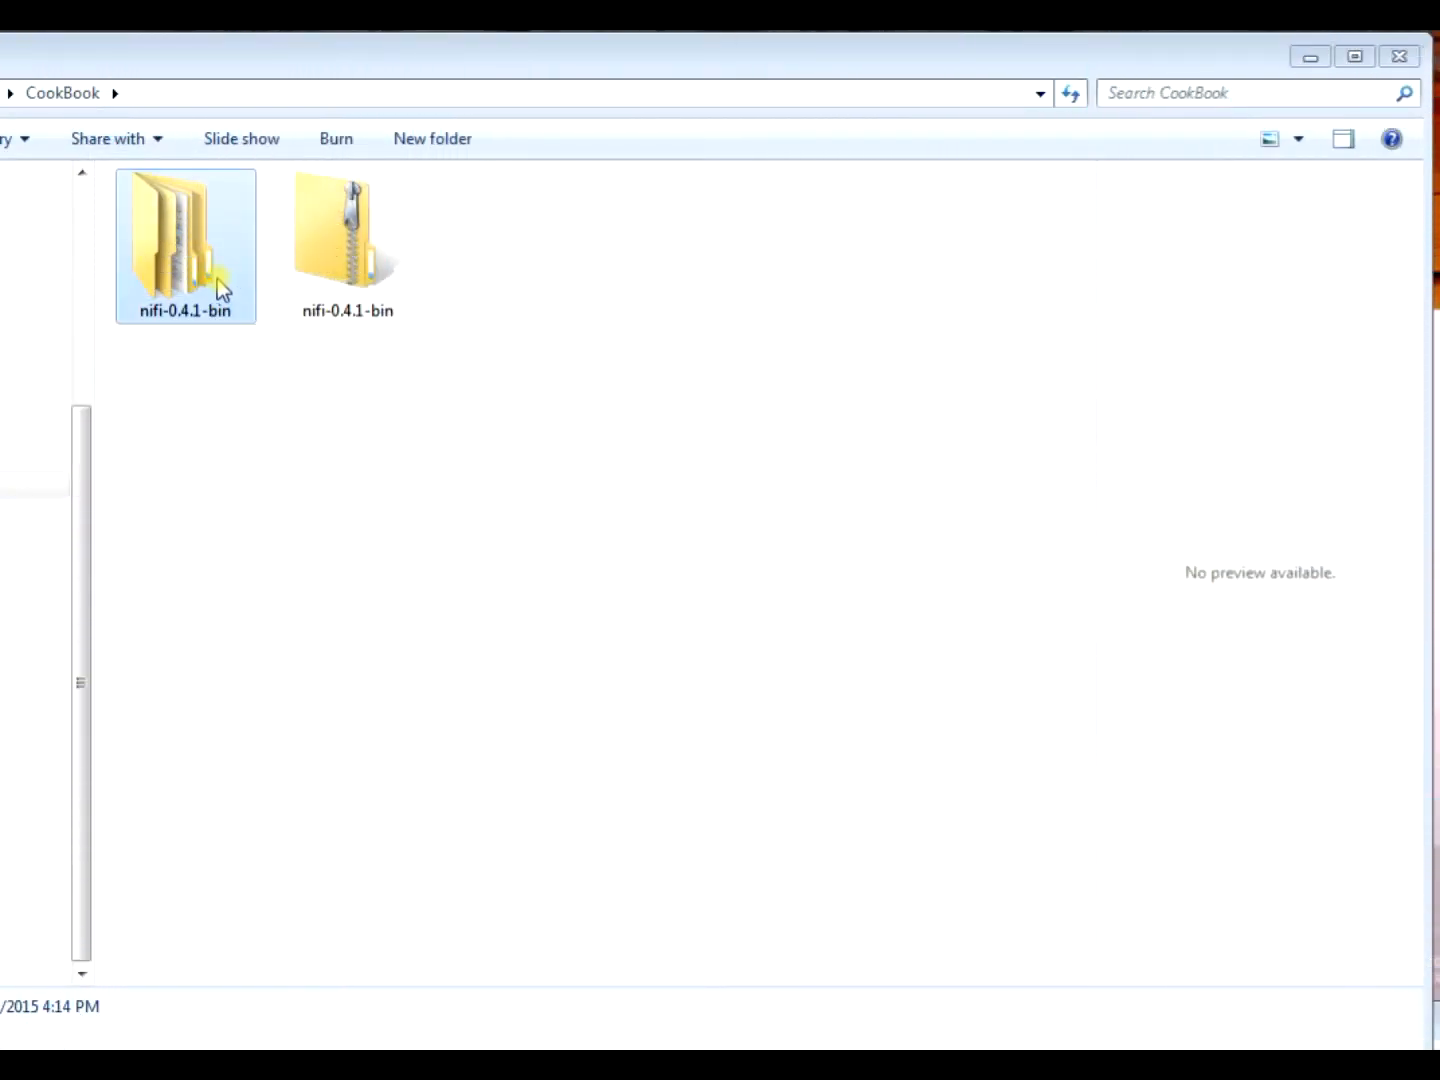
Launch run-nifi from nifi-0.4.1's bin folder, allowing the unverified batch file to run
double_click(184, 244)
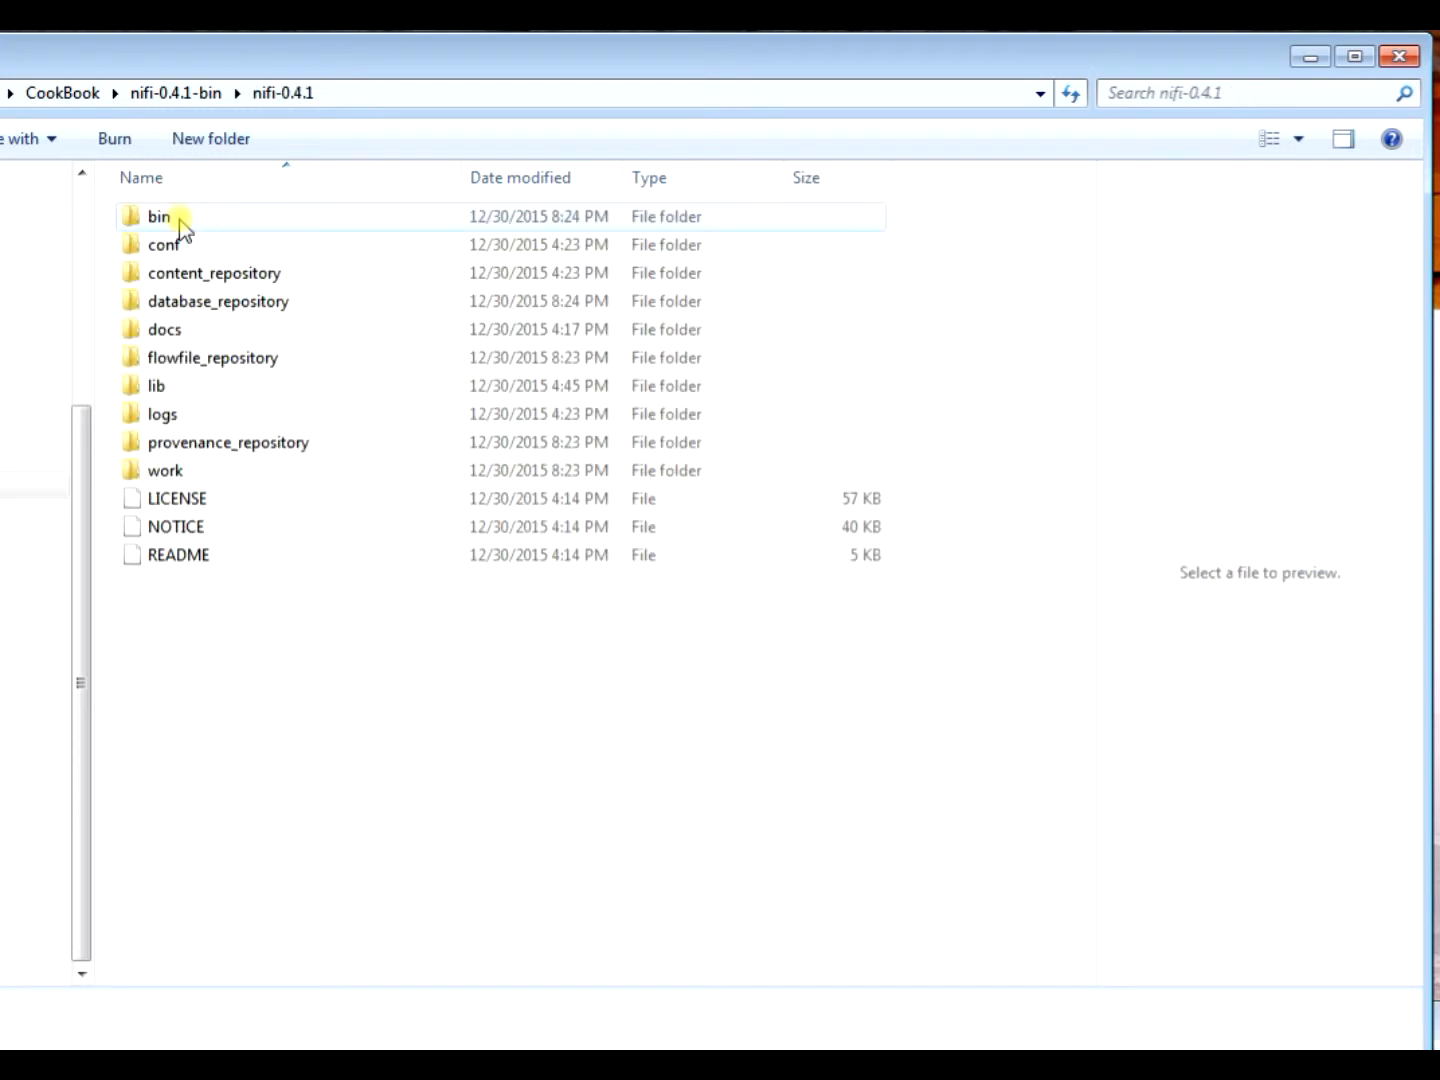
double_click(158, 216)
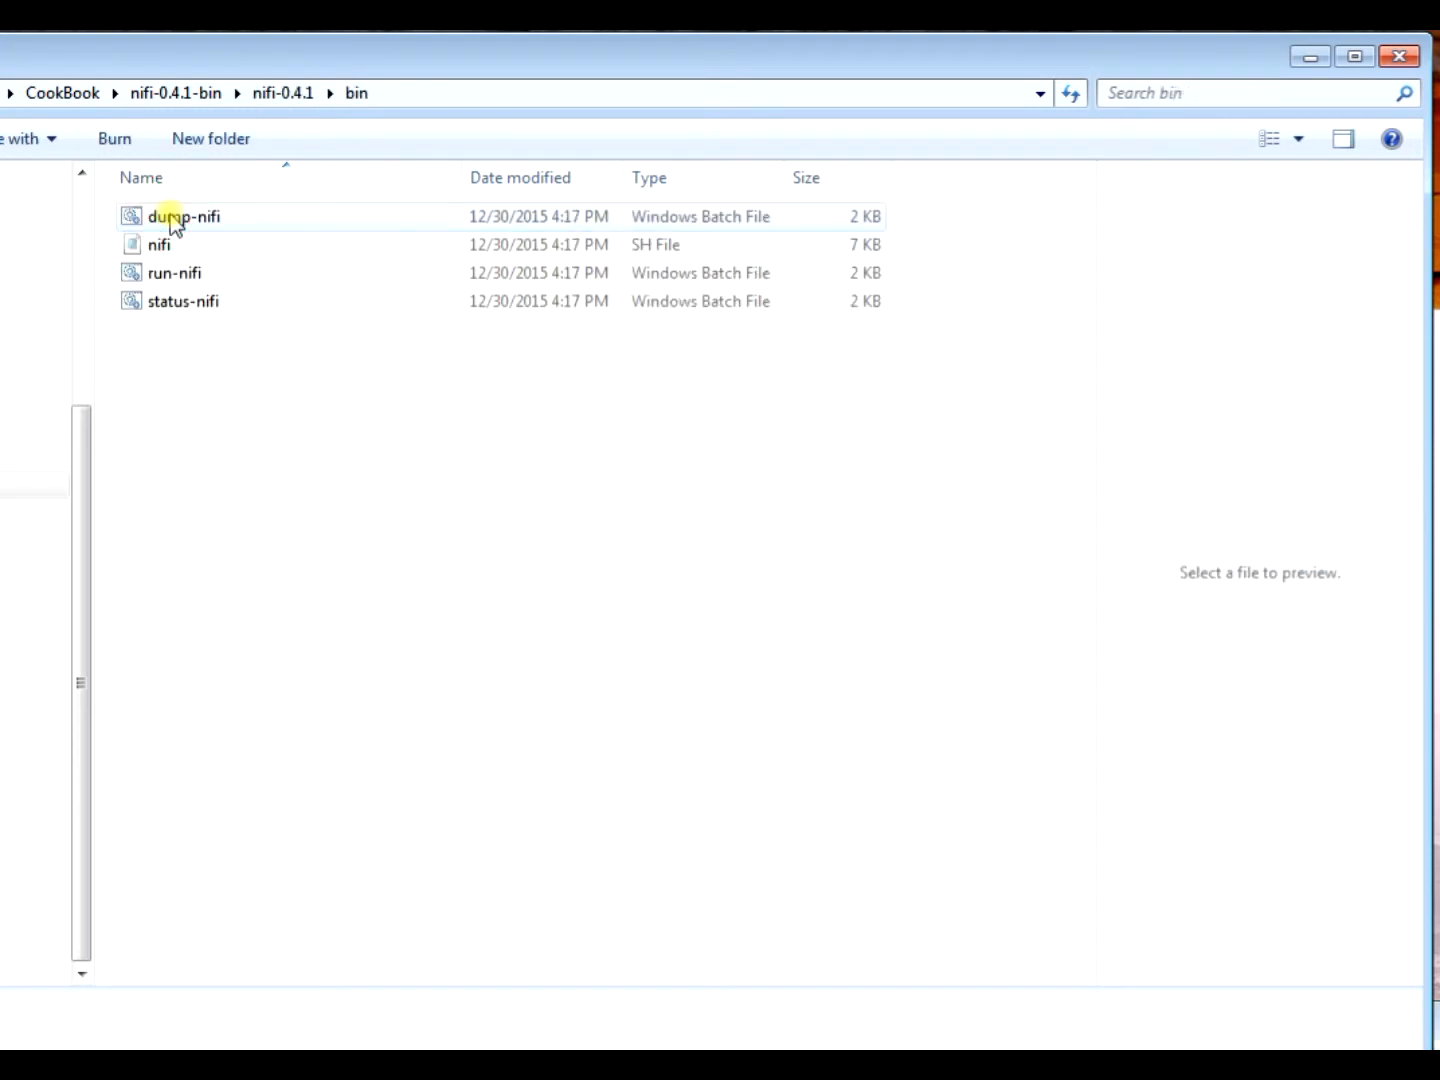
double_click(174, 272)
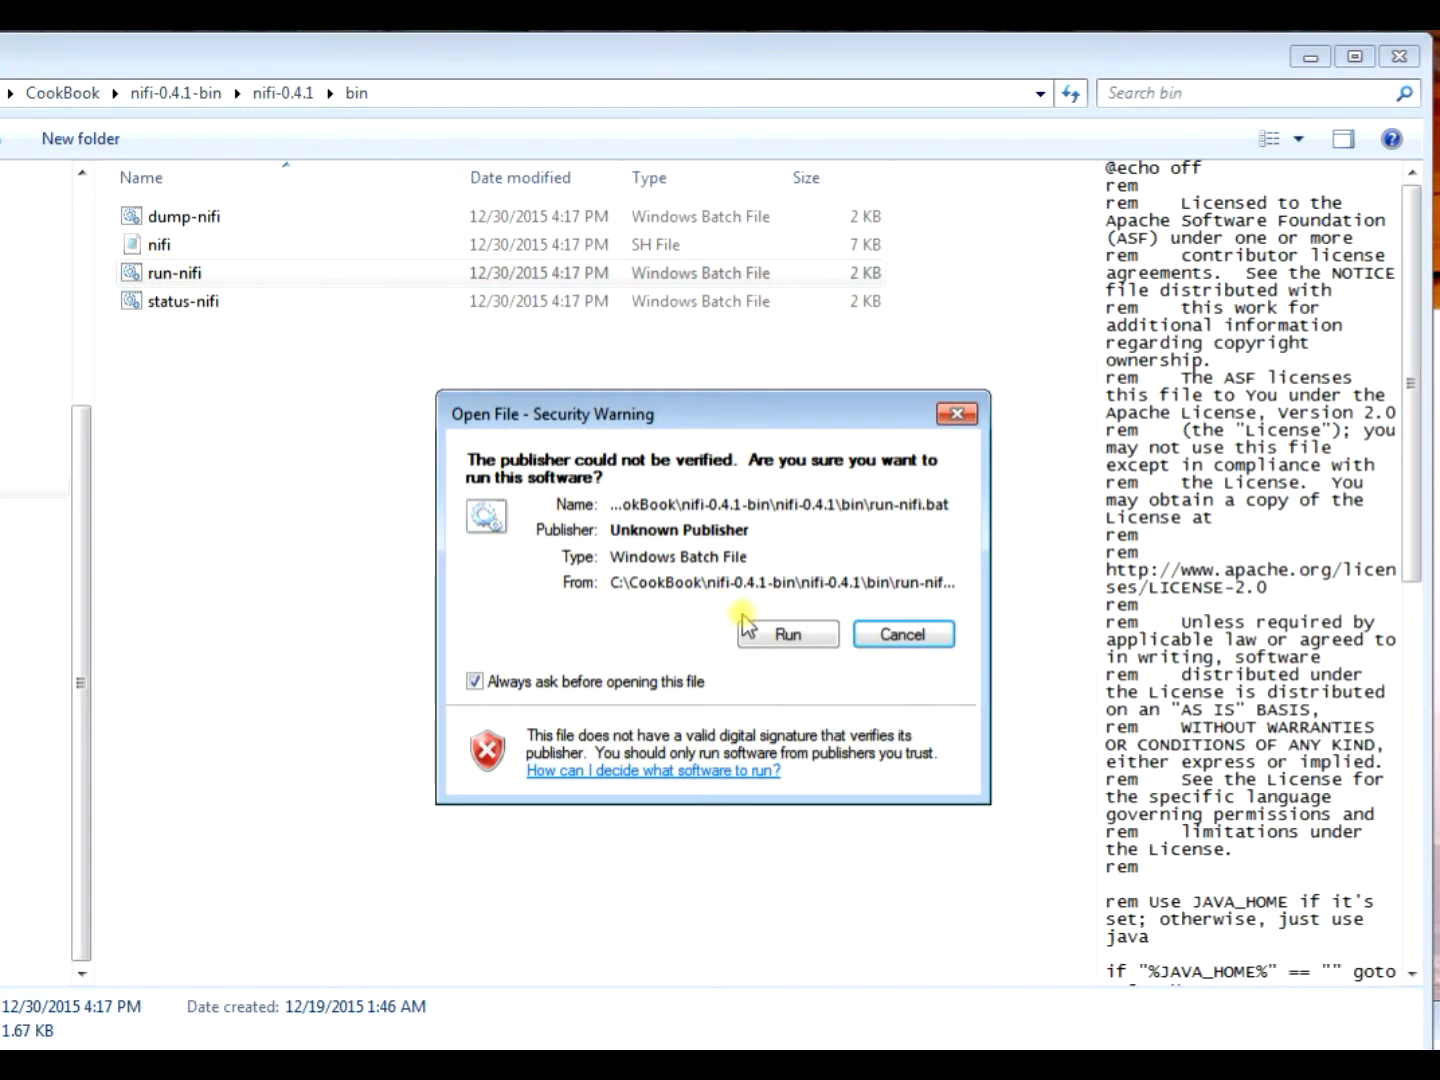
click(788, 634)
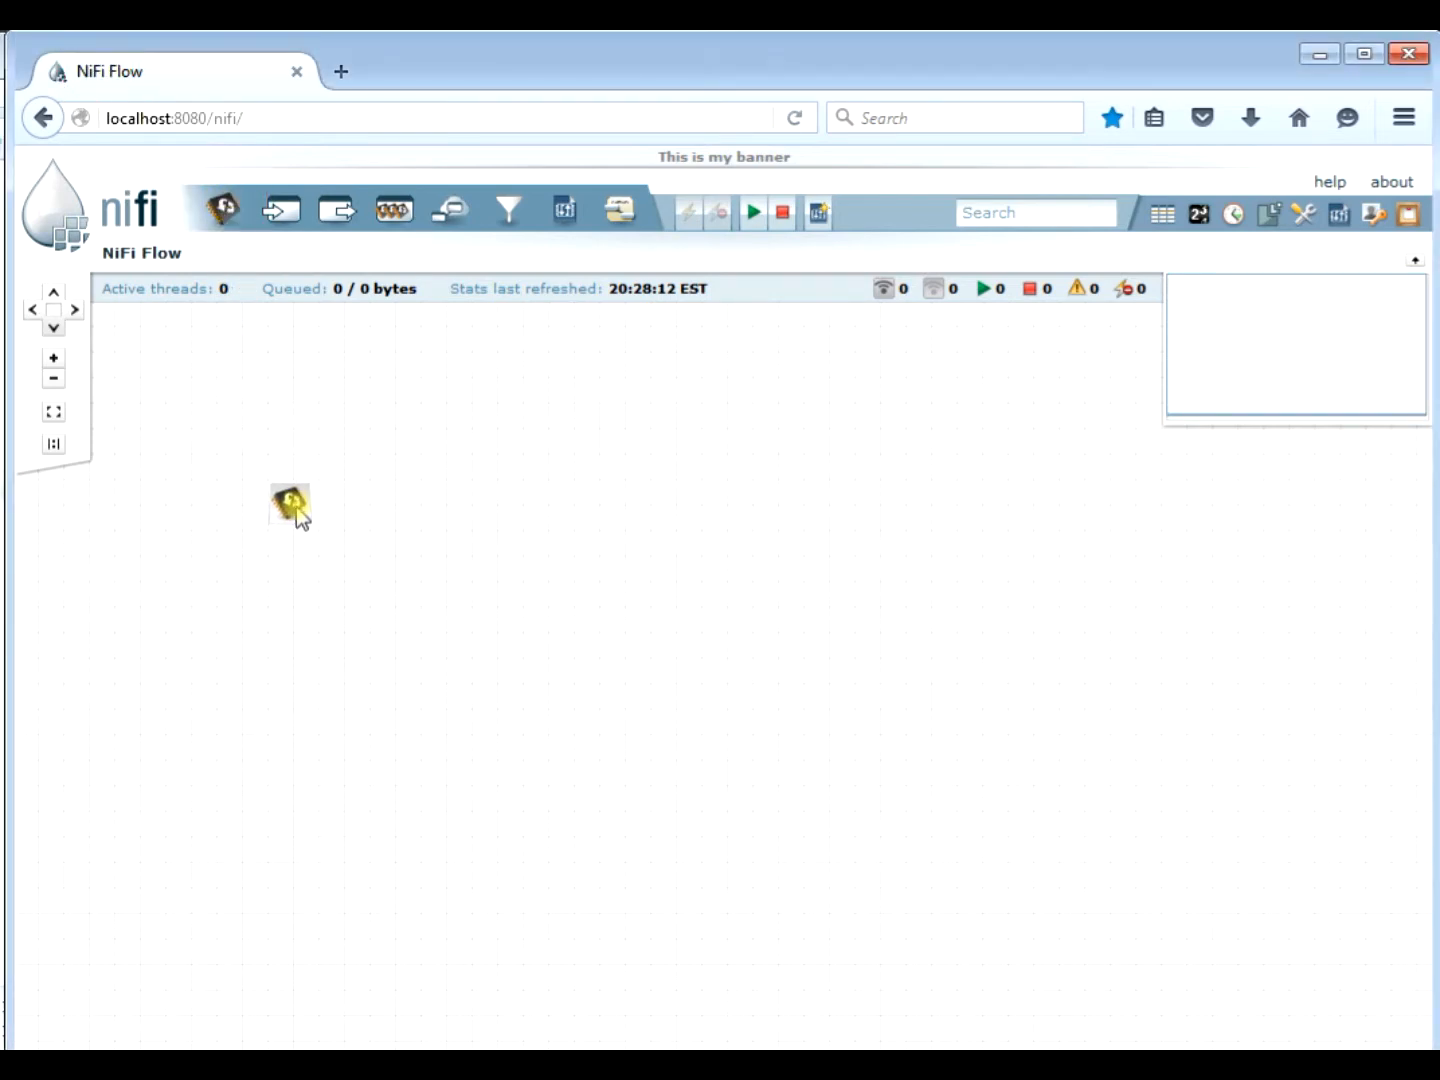
Place a GenerateFlowFile processor (filter 'Gener') and a LogAttribute processor (filter 'Log') on the canvas
double_click(288, 504)
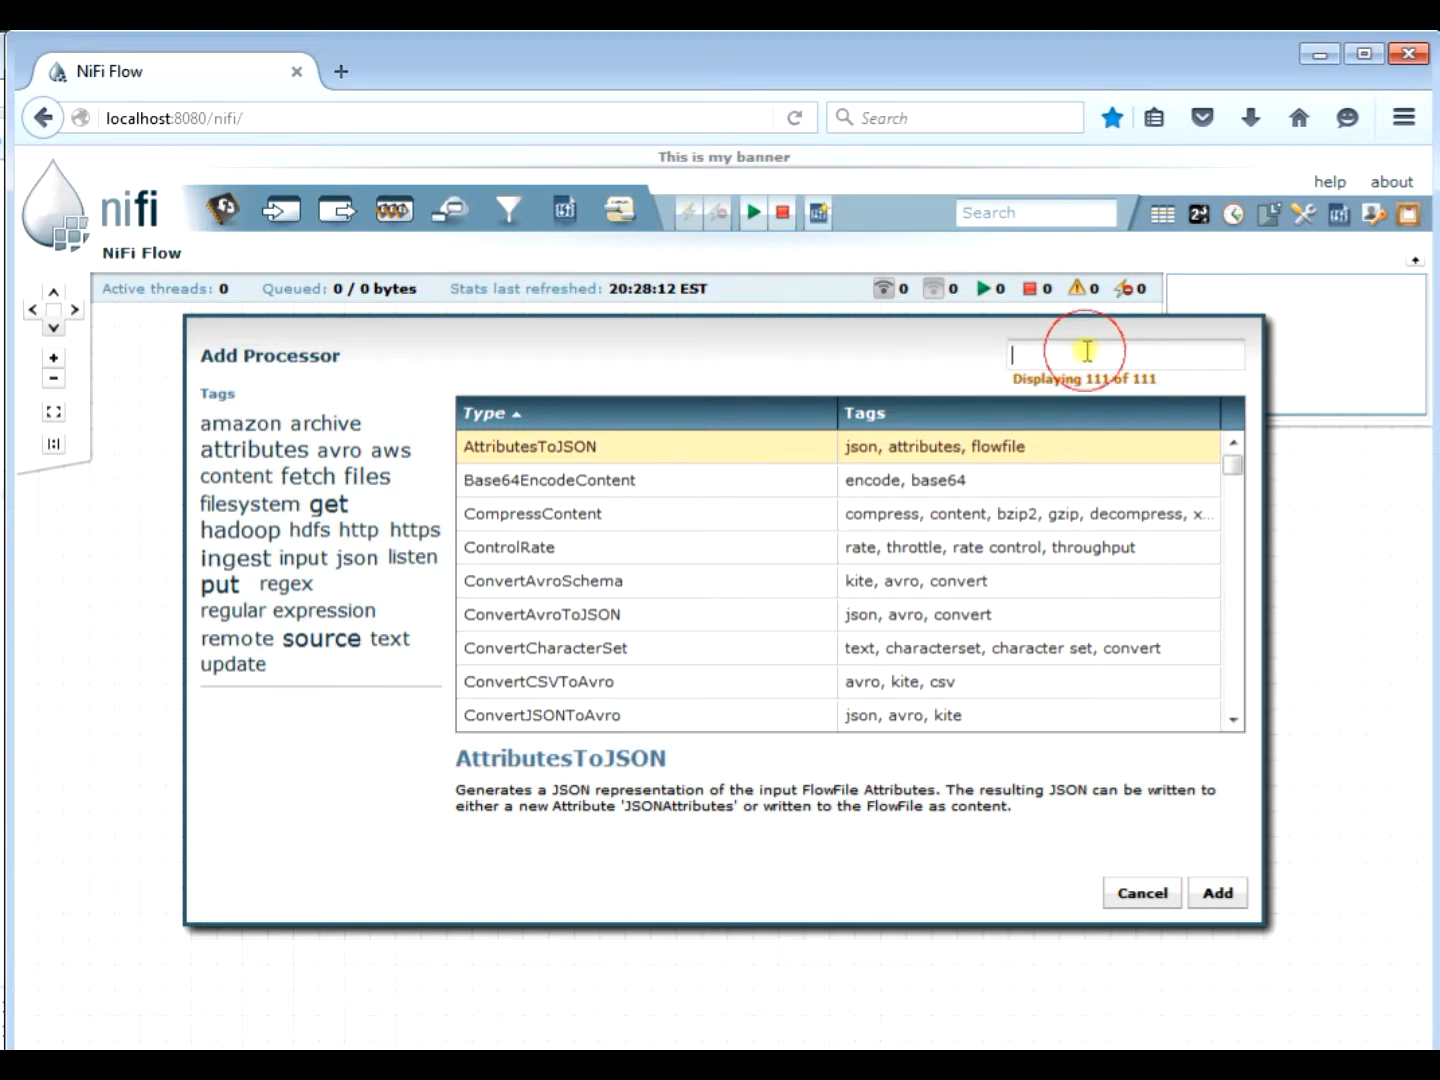
text(Gener)
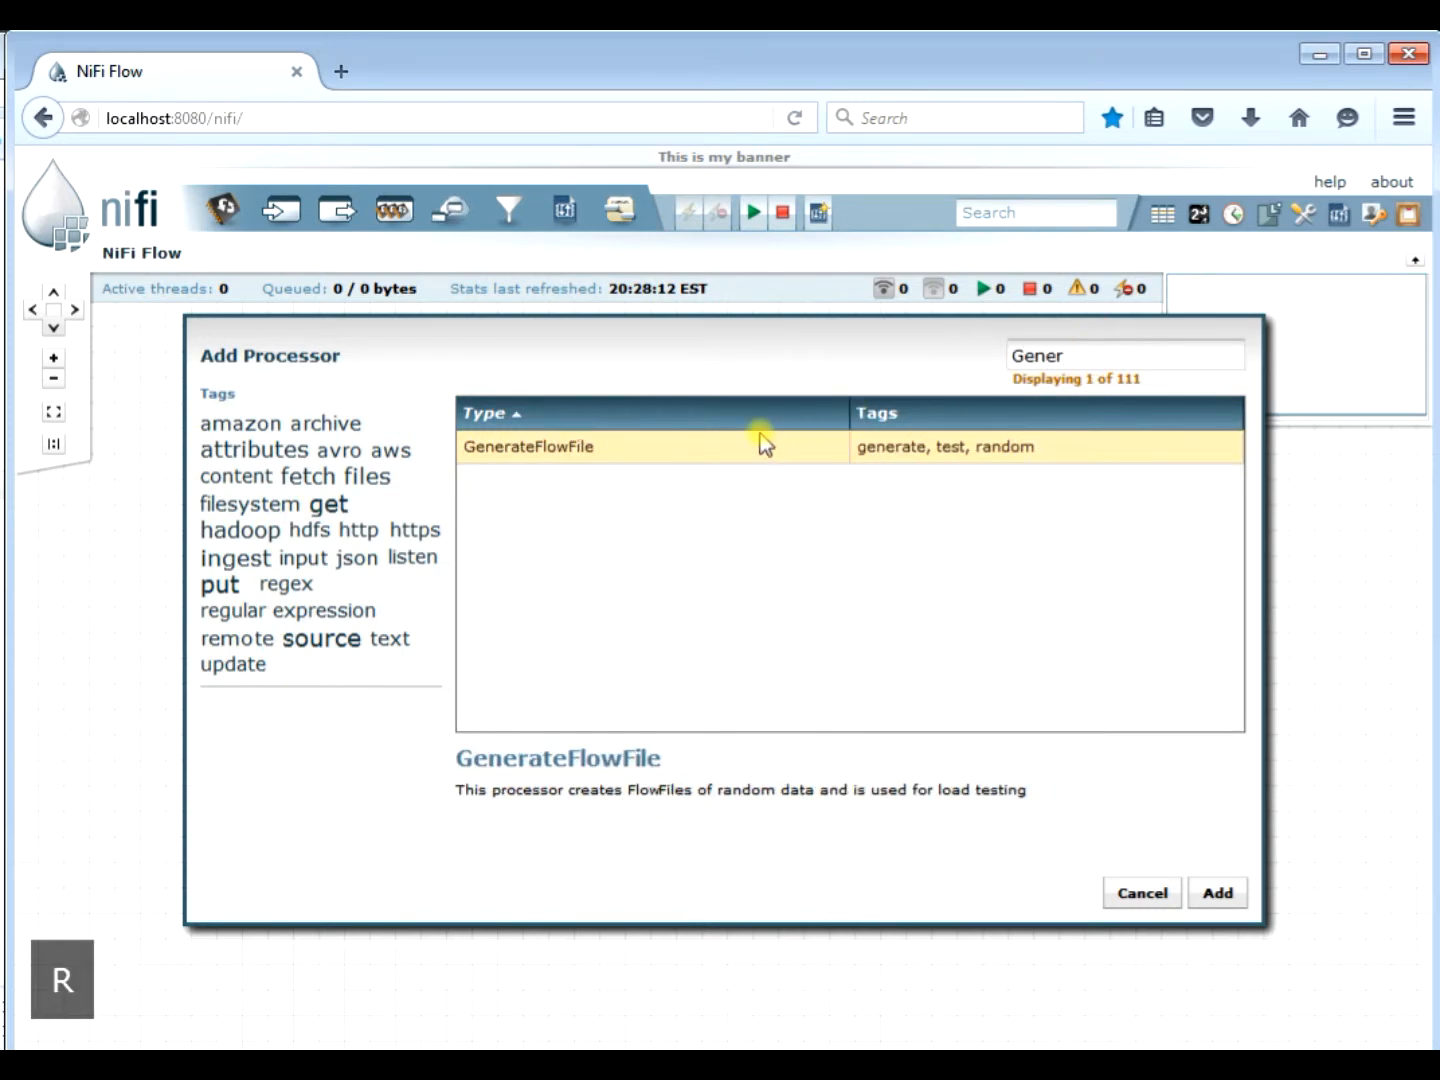
click(1216, 892)
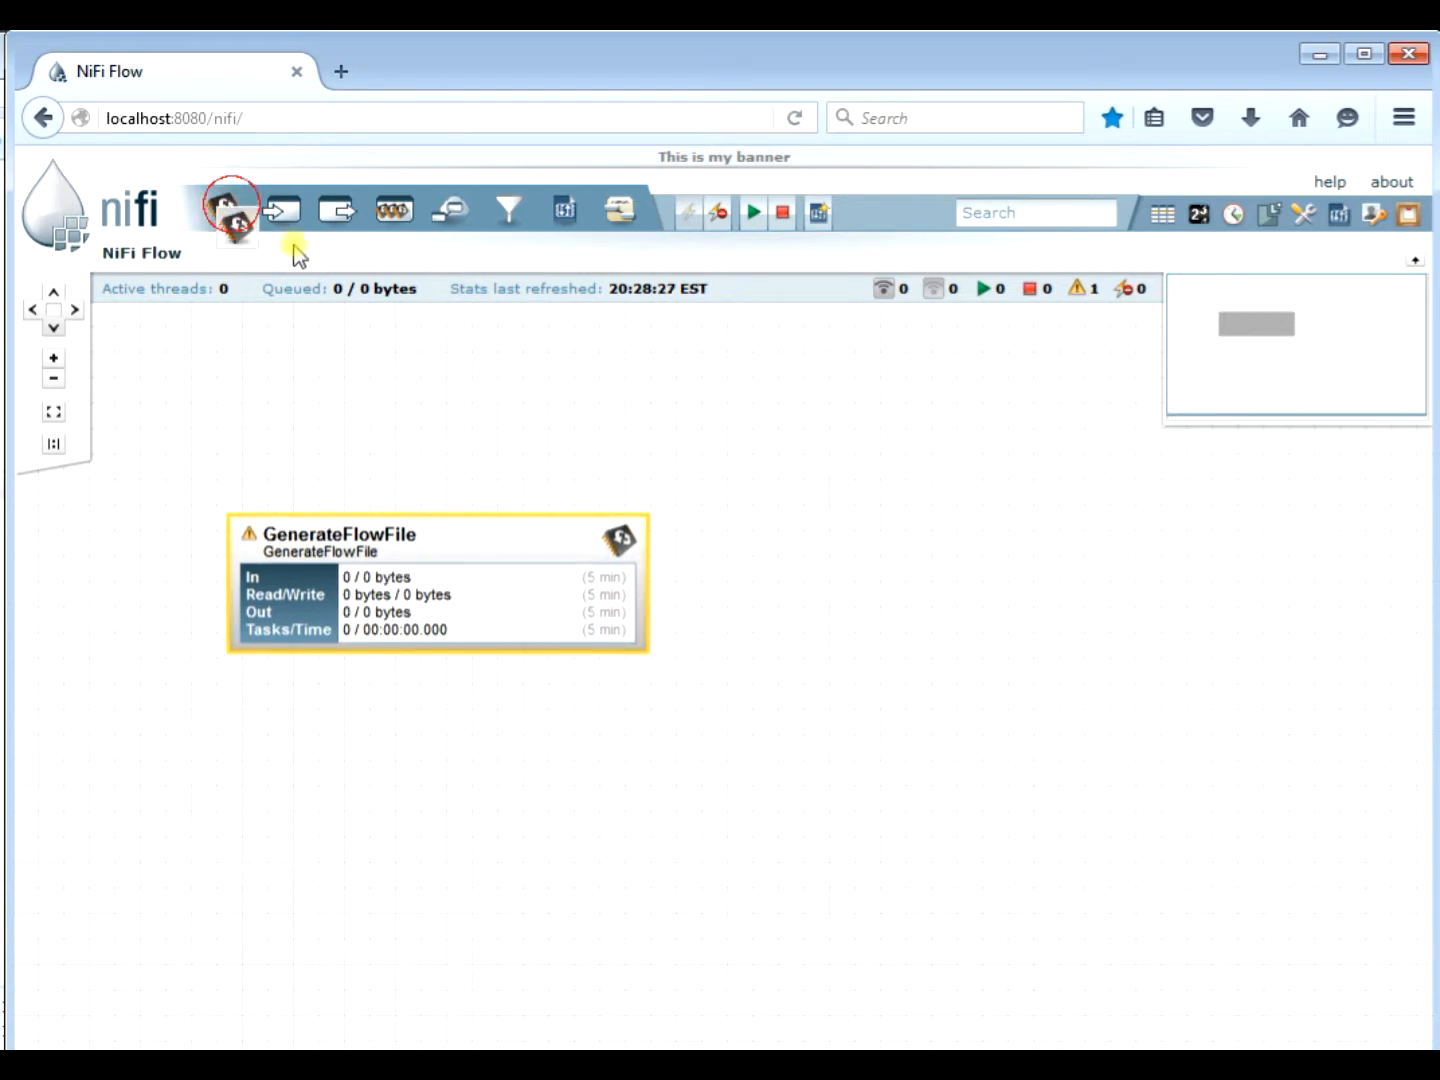
click(232, 210)
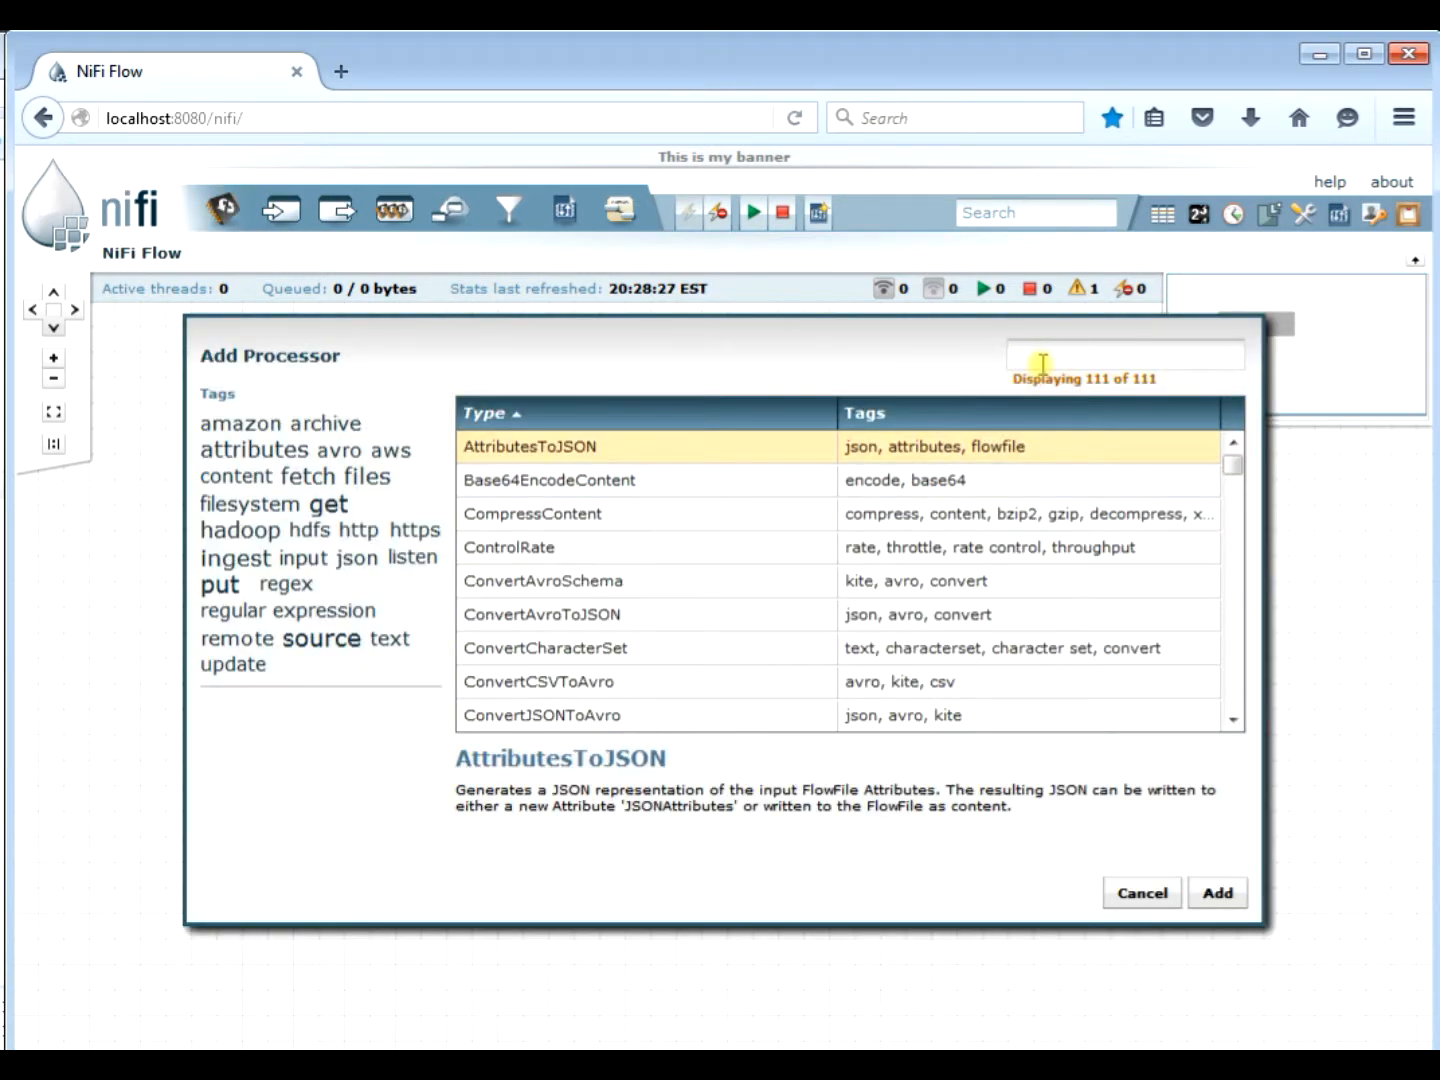
text(Log)
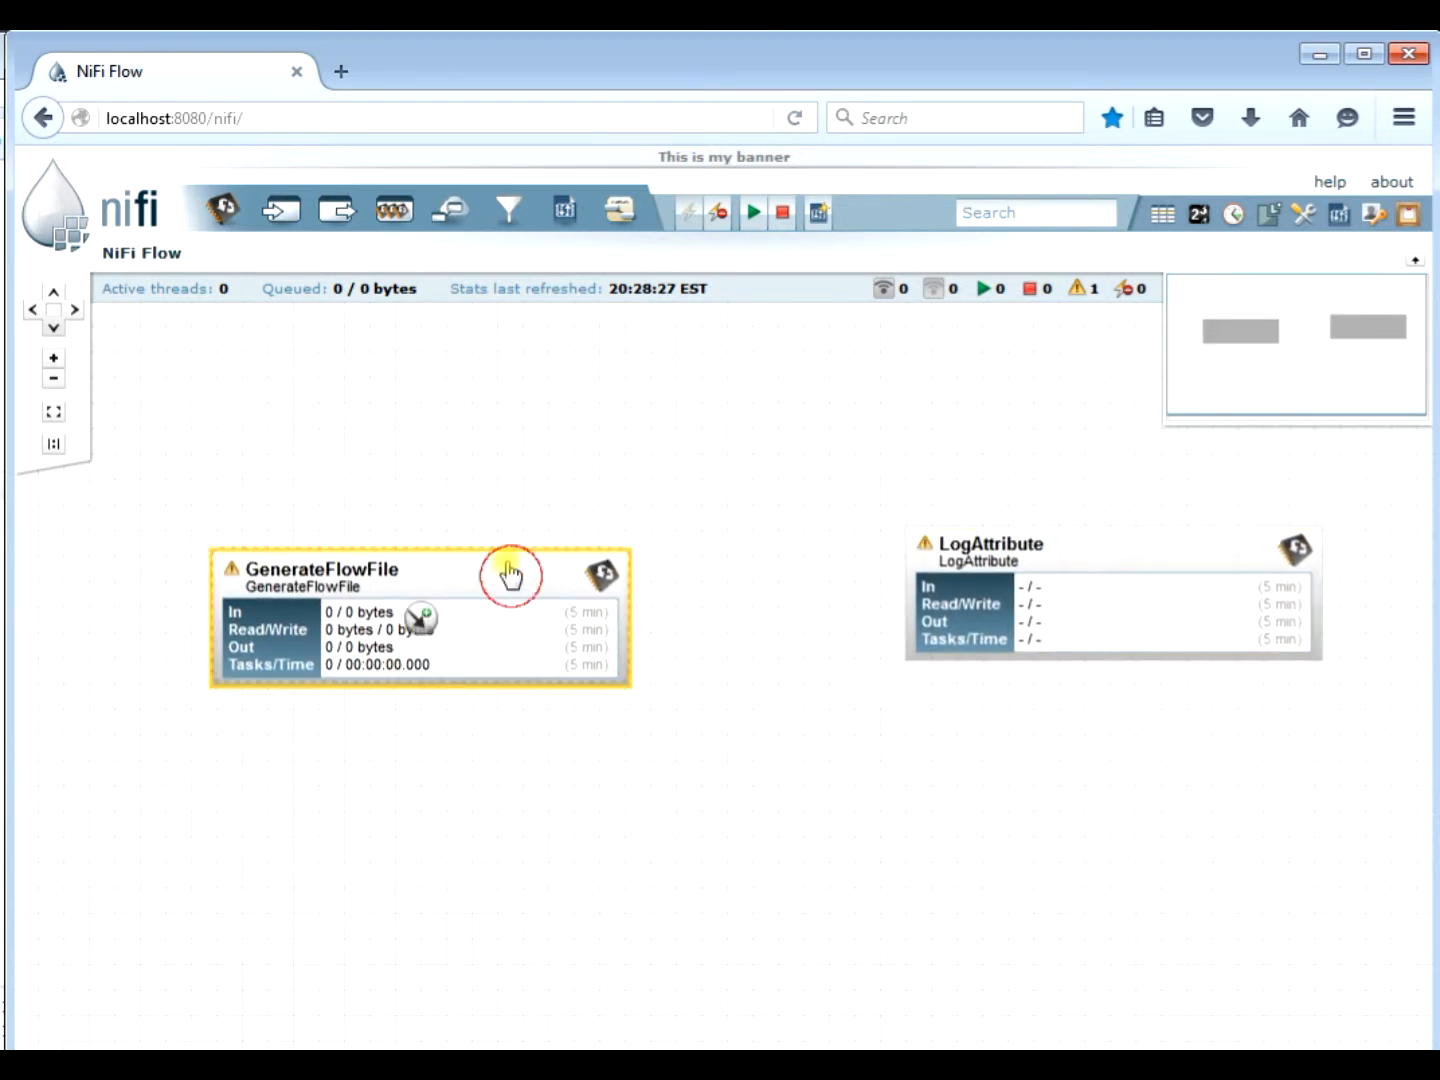
Configure GenerateFlowFile with a 1 kb File Size and review its Settings and Scheduling
right_click(512, 570)
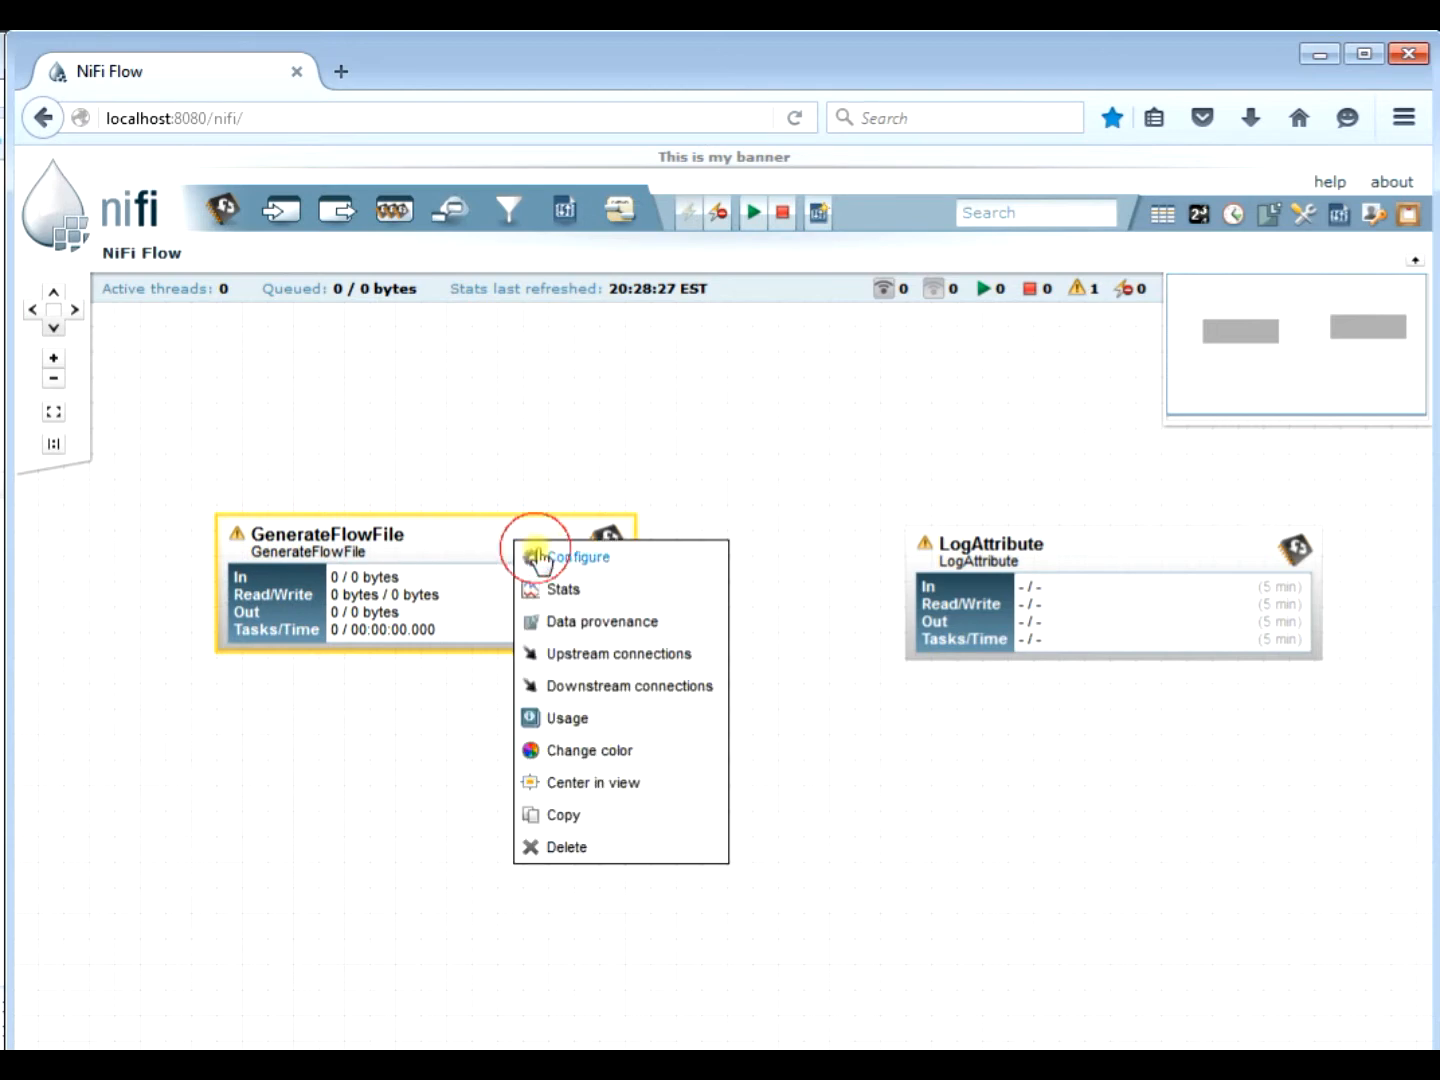
click(576, 556)
text(1 kb)
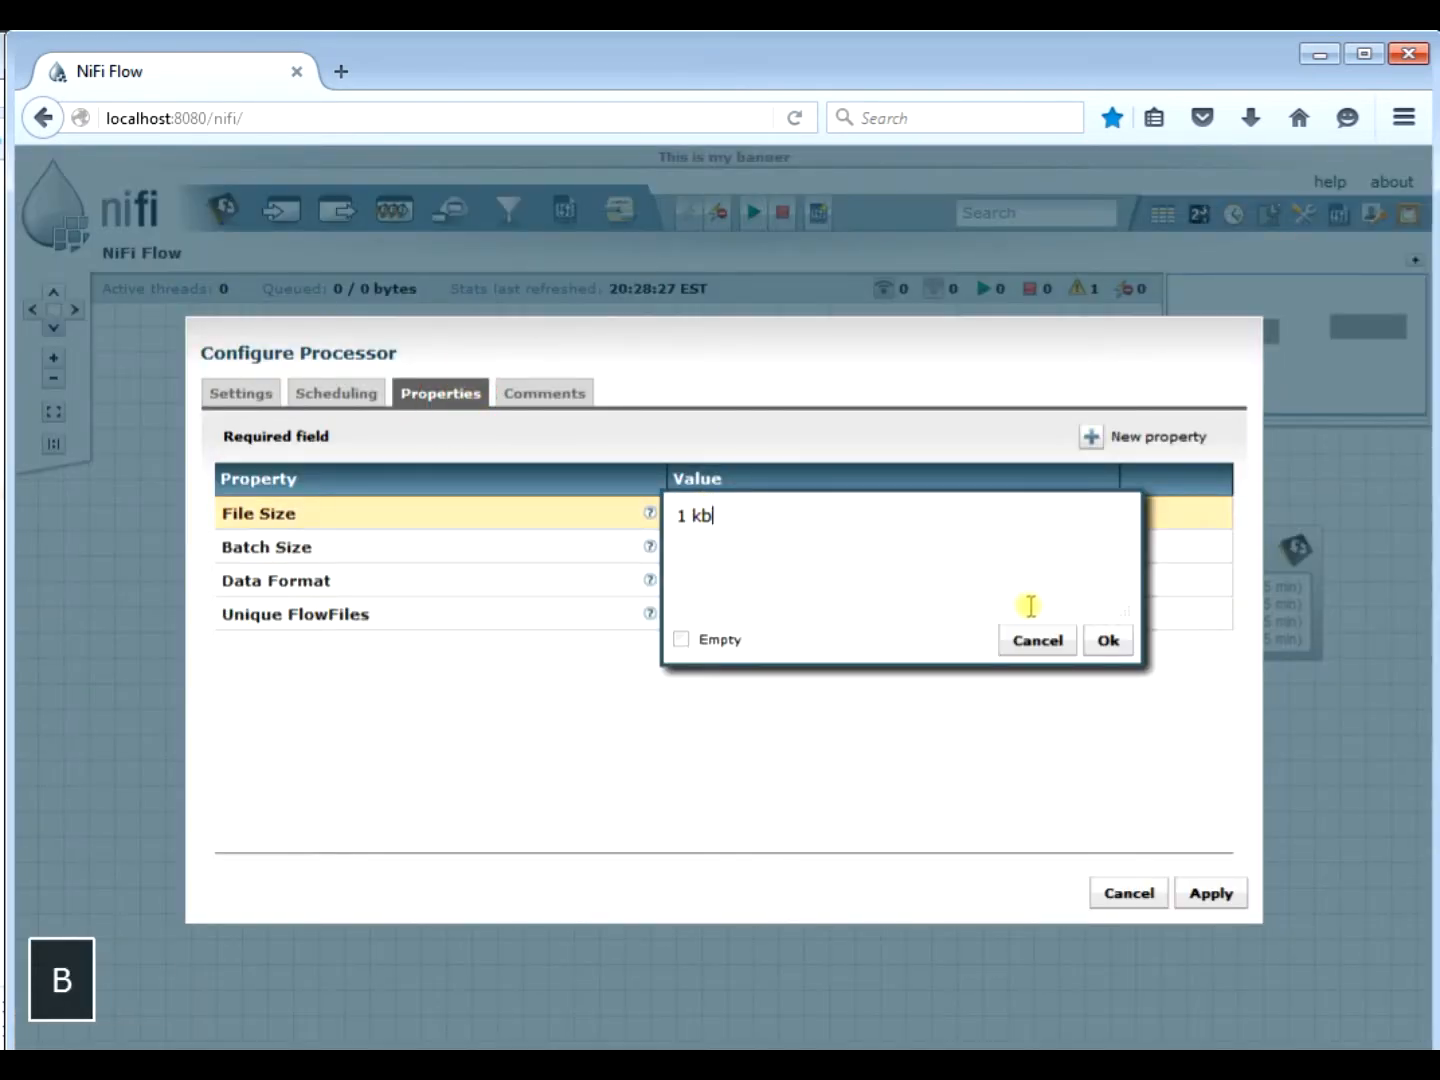
click(1108, 640)
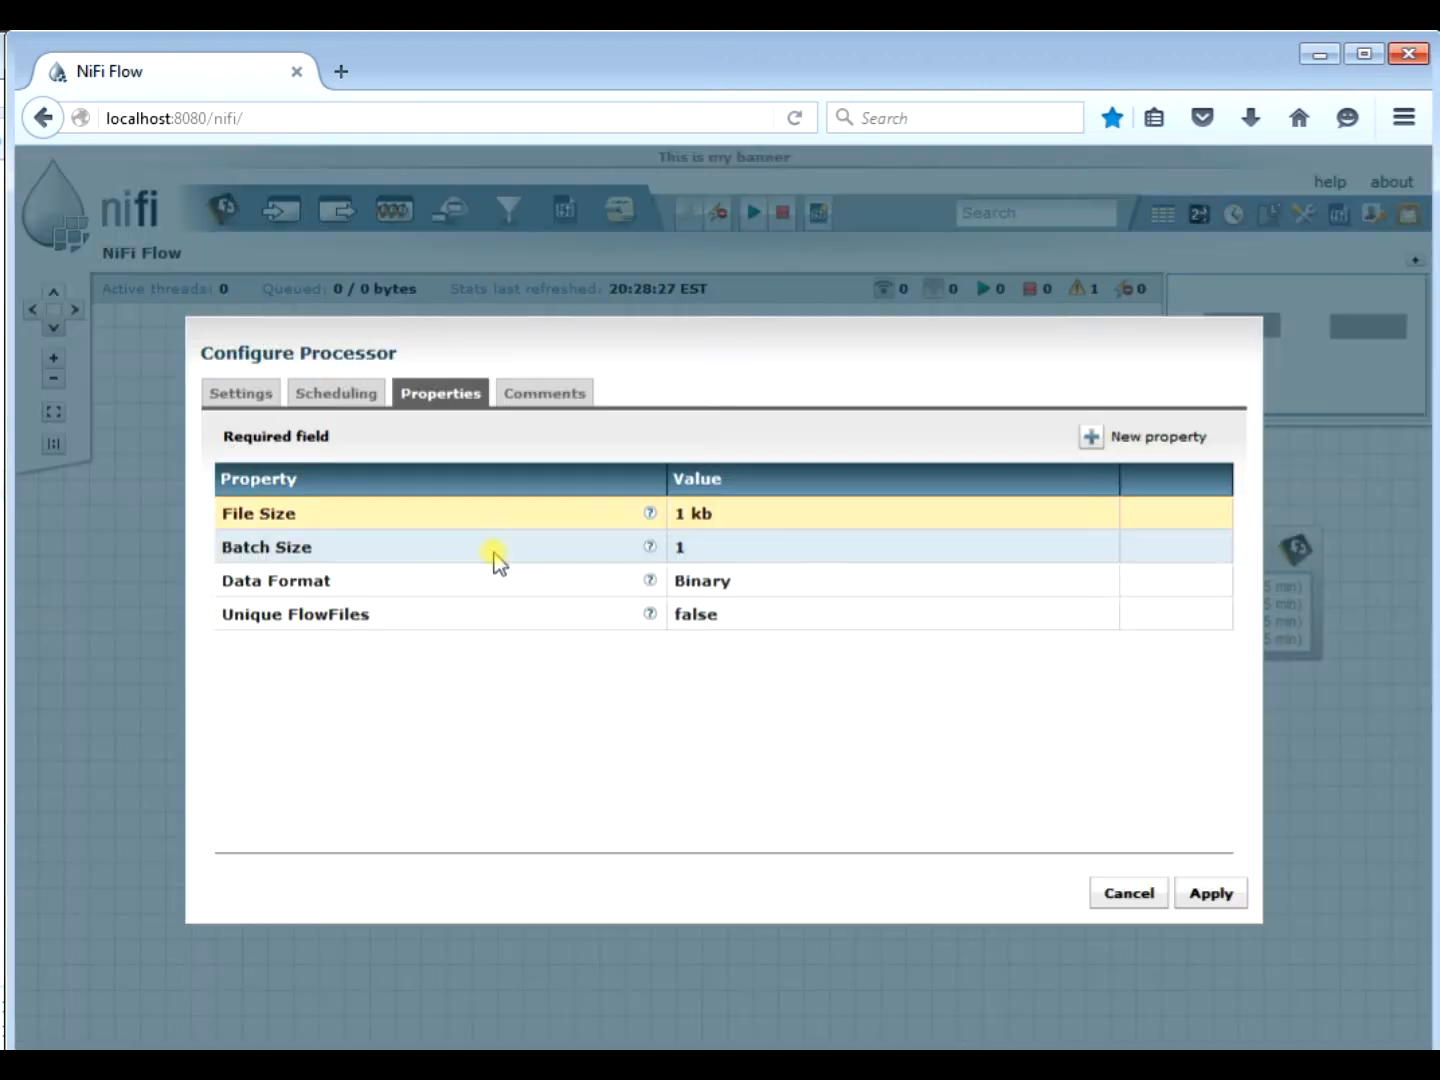
click(240, 392)
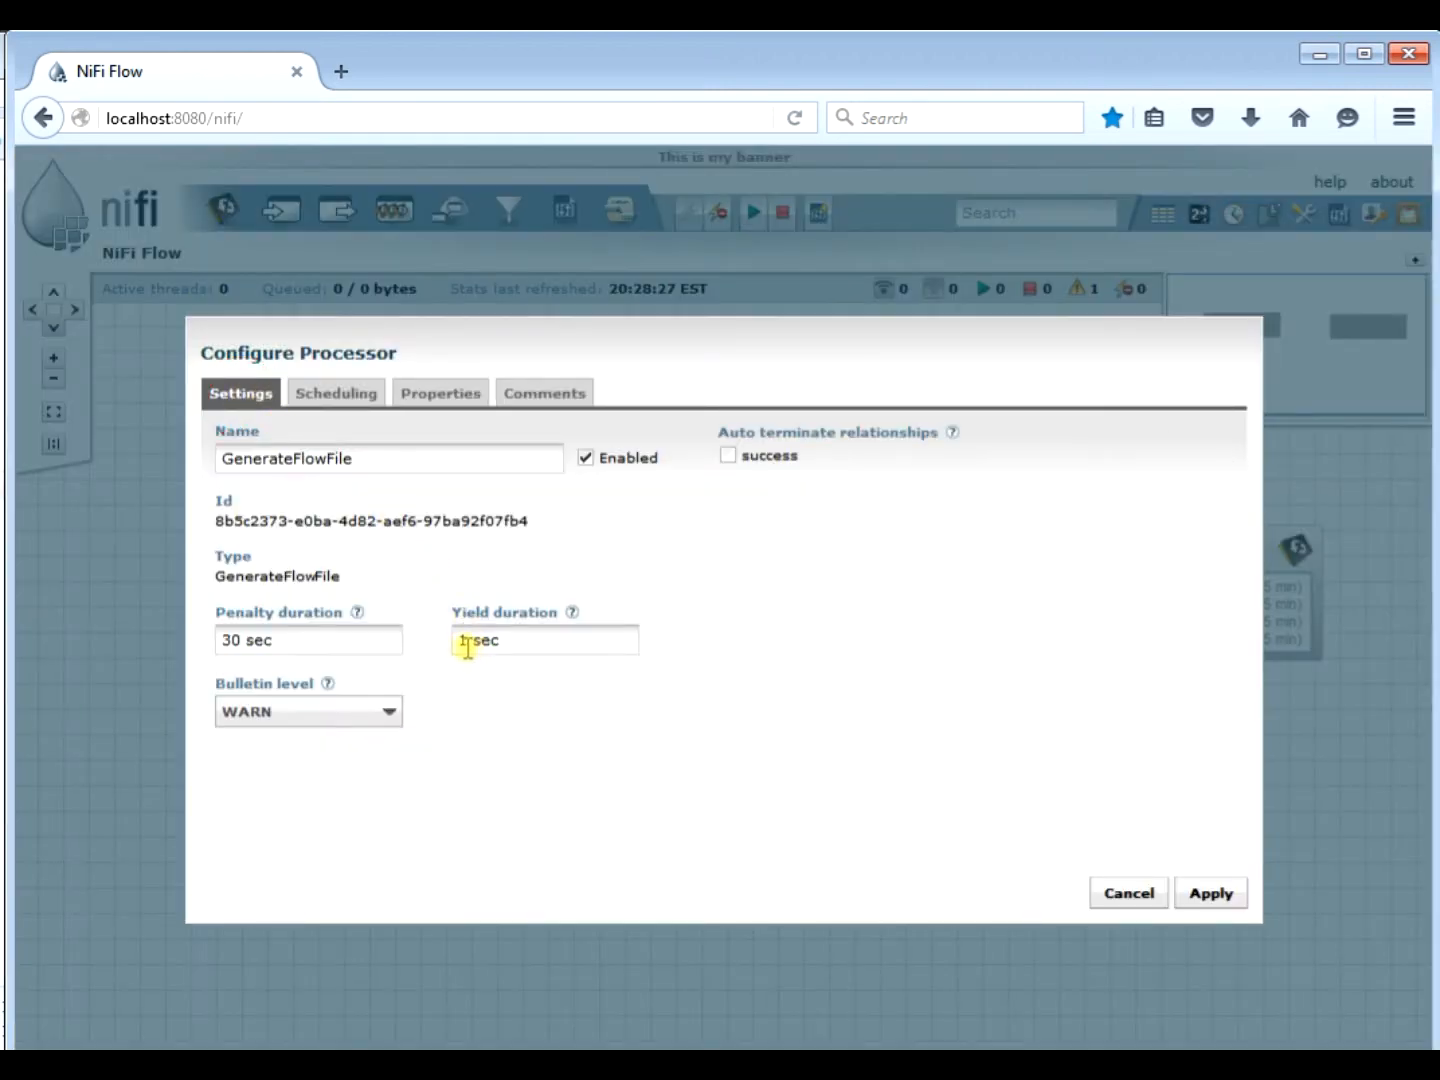
click(336, 392)
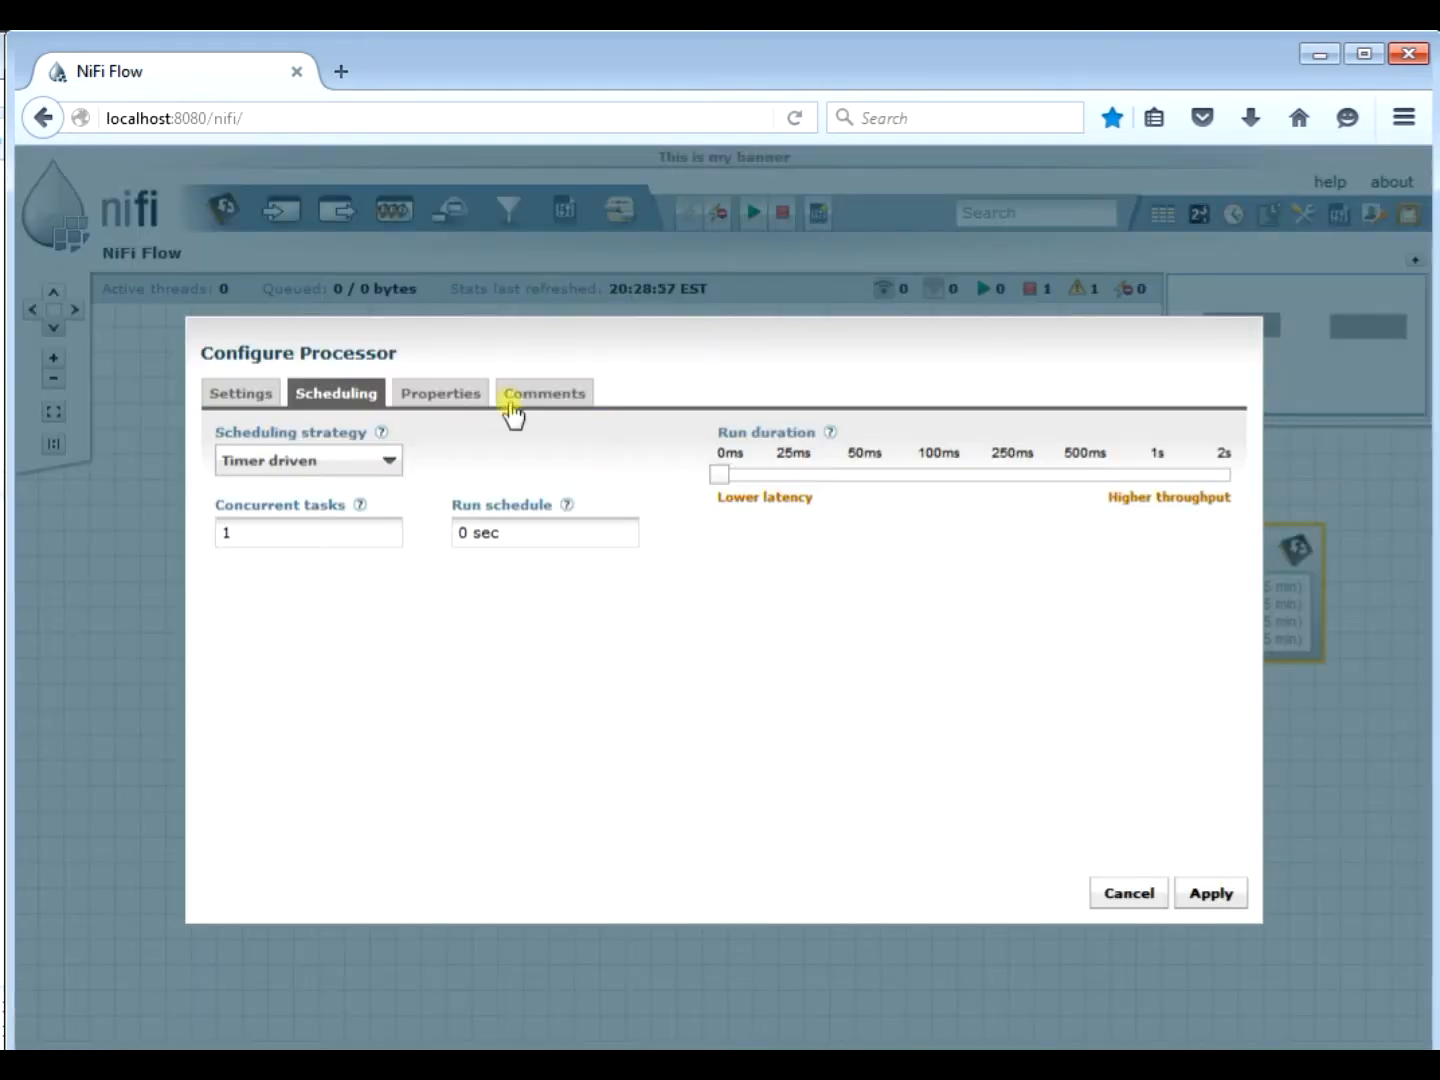
click(240, 392)
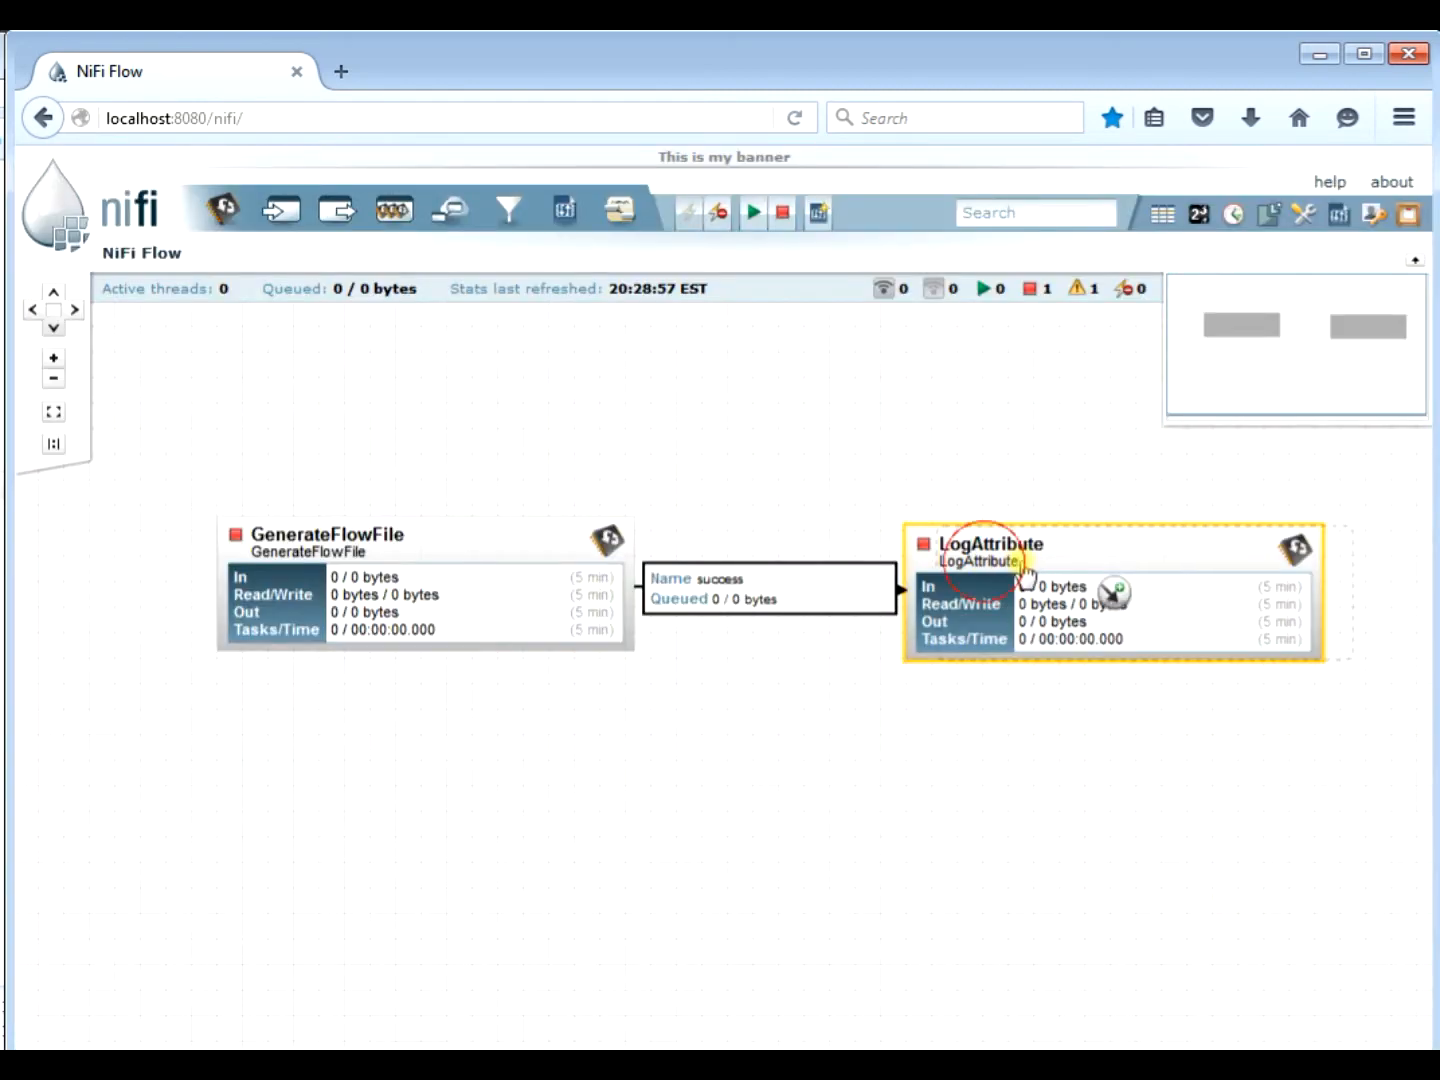
Start both processors so one 1,024-byte FlowFile passes to LogAttribute
click(752, 212)
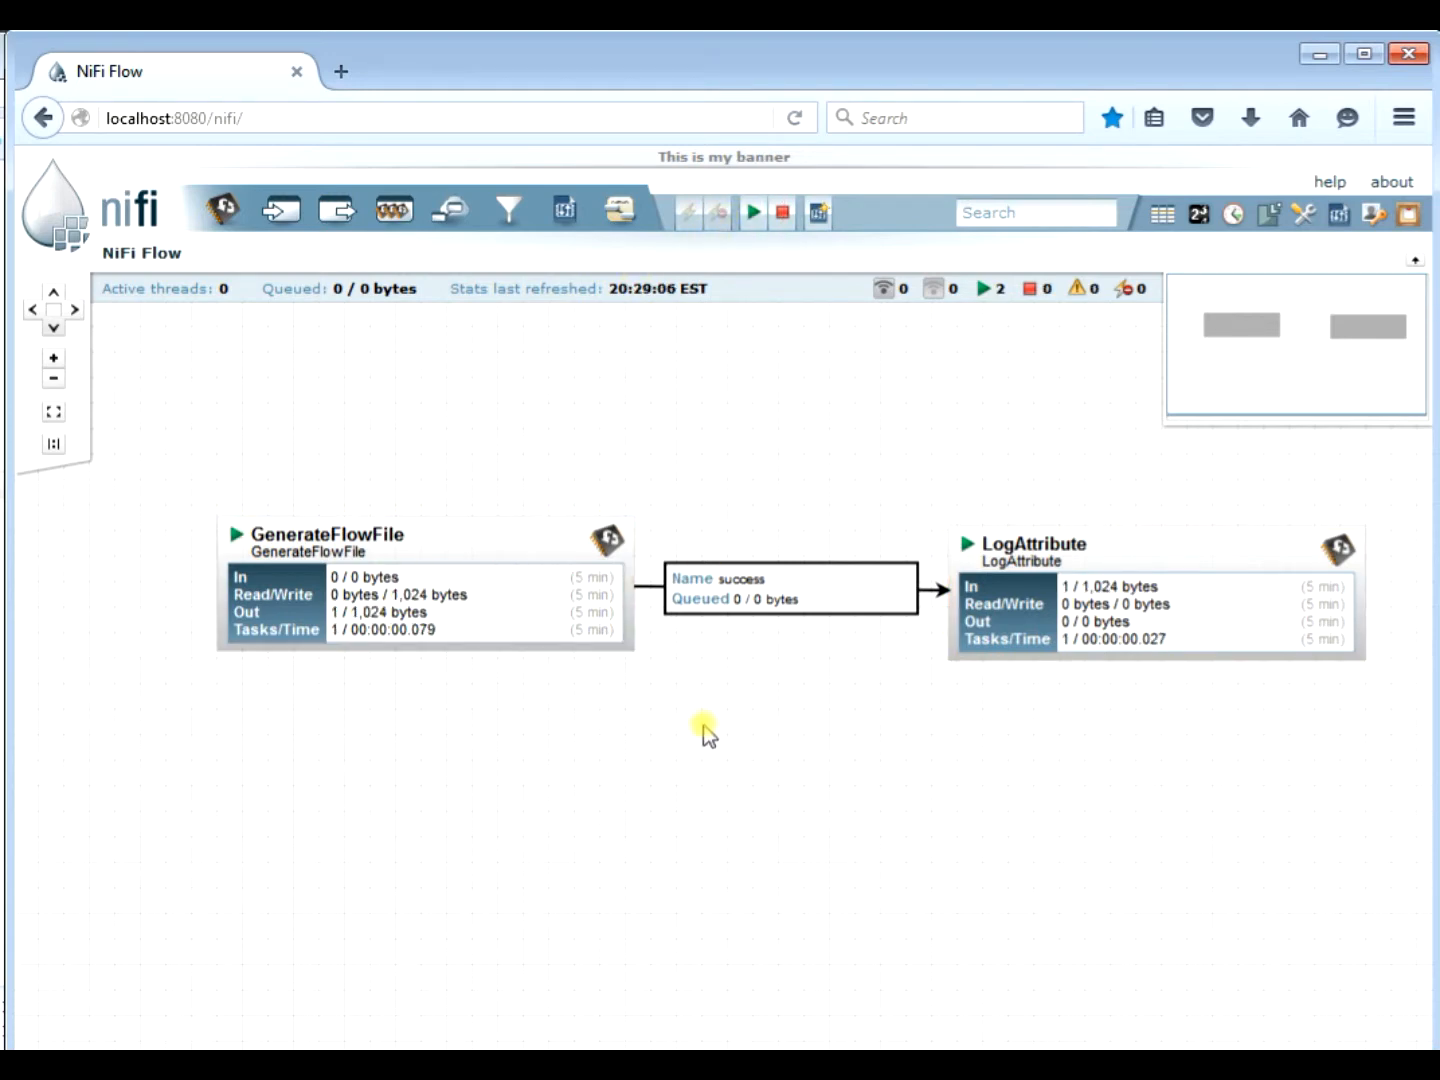
mouse_move(336, 564)
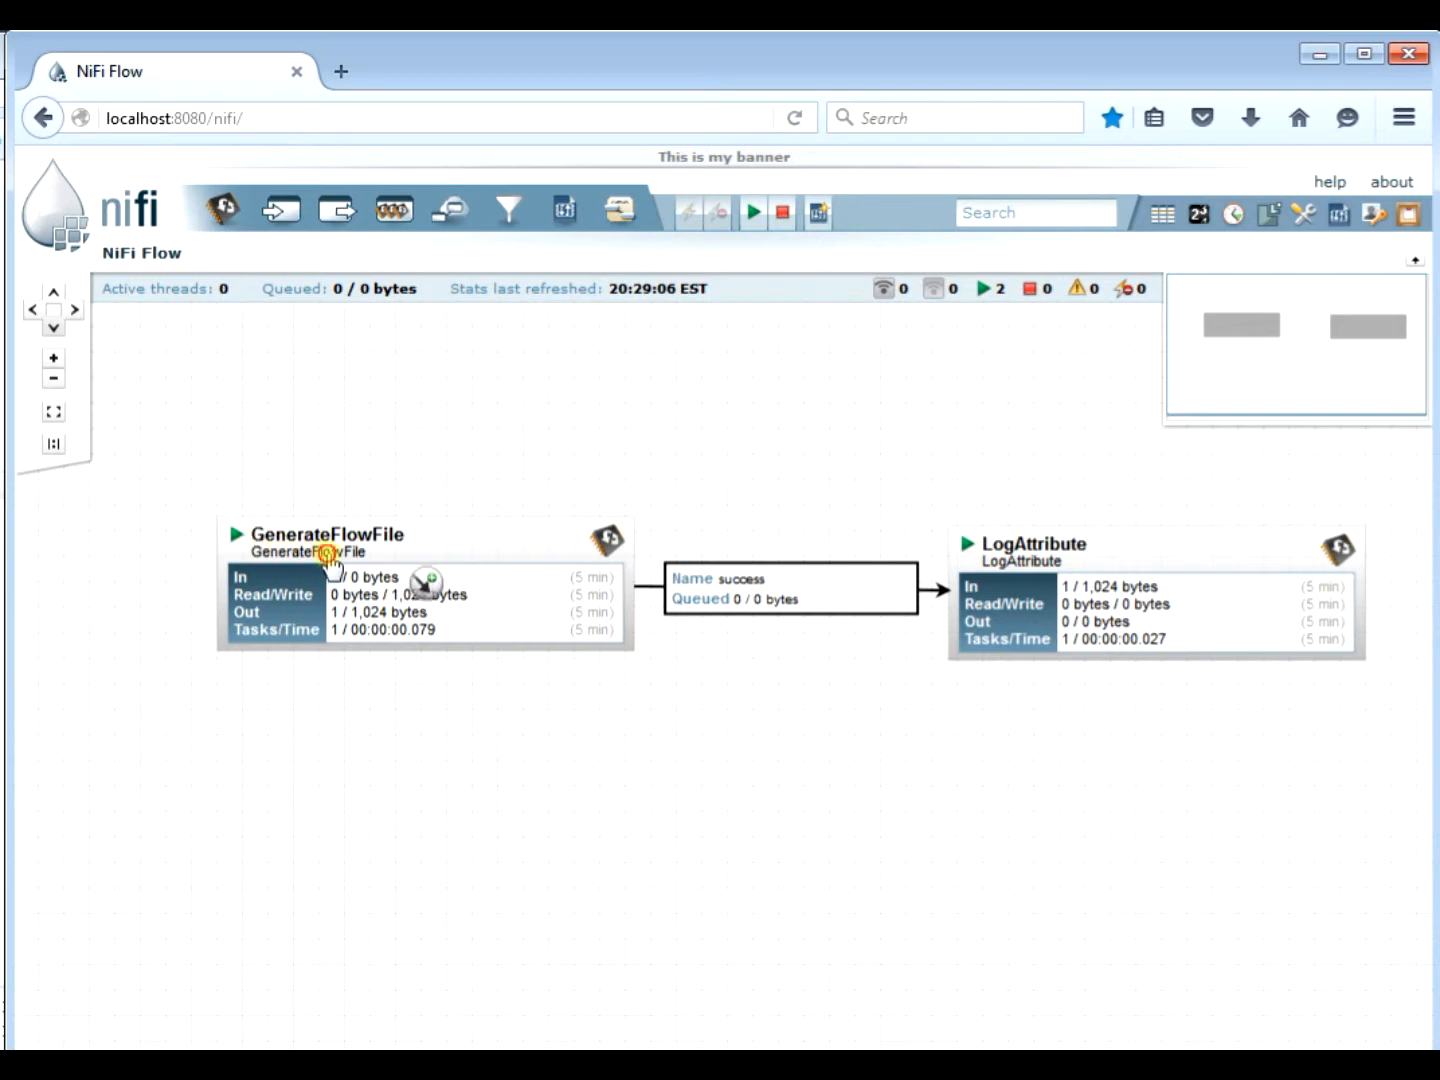
click(782, 212)
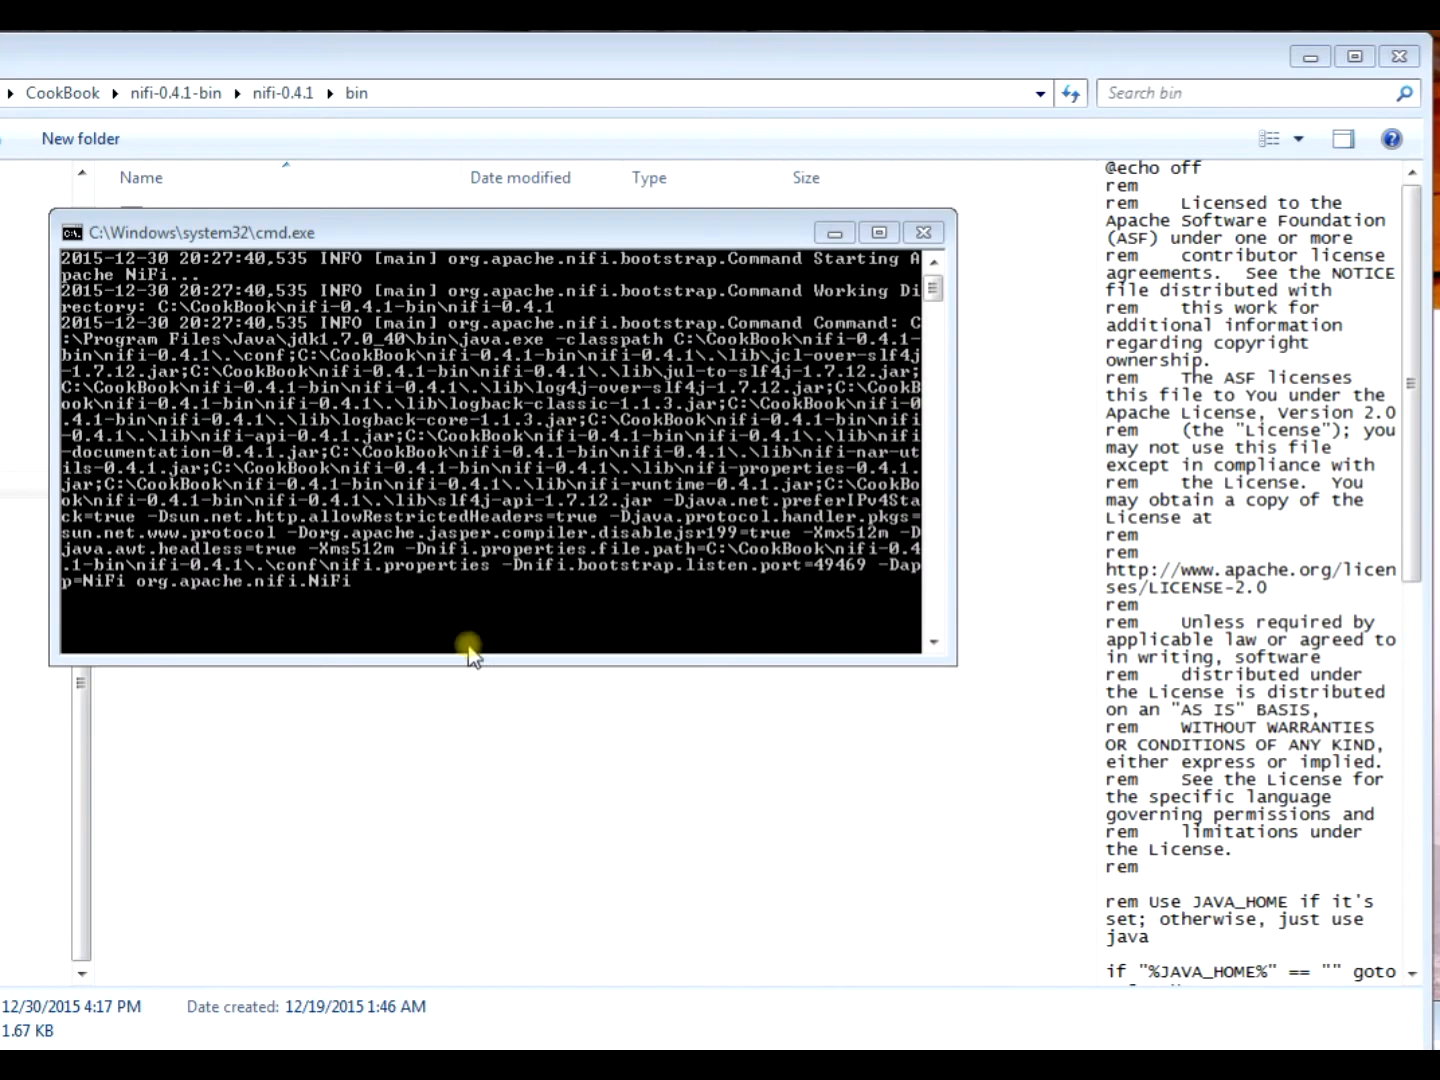
Stop NiFi with Ctrl+C in its console, then select flow.xml.gz in the conf folder
key(ctrl+c)
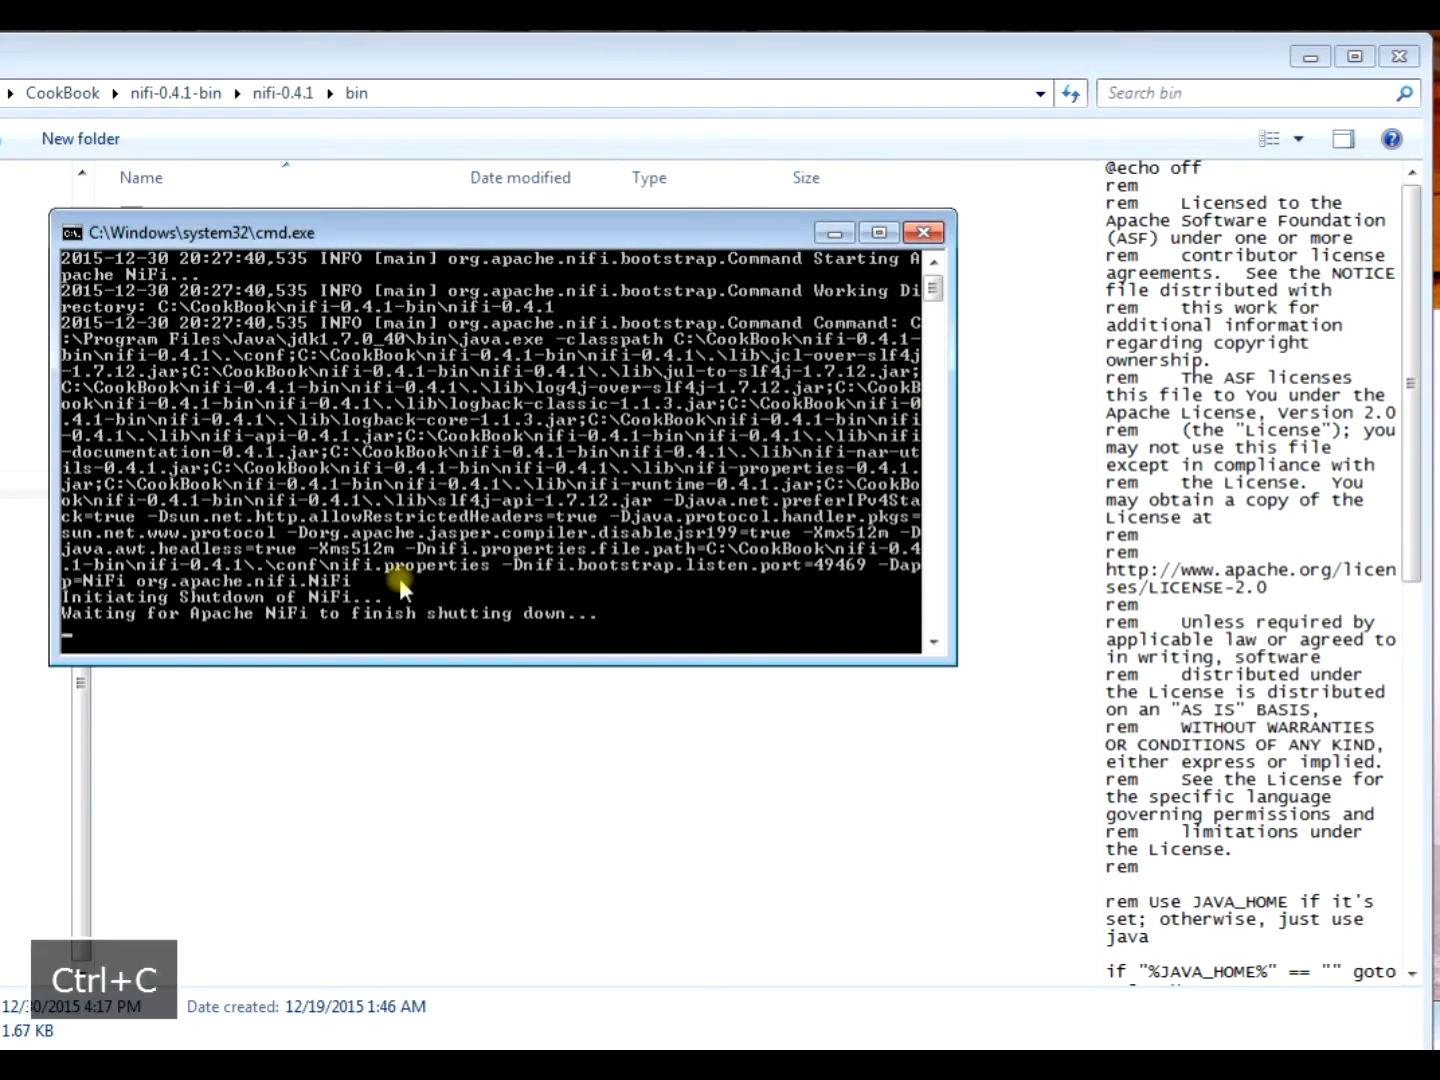
key(ctrl+c)
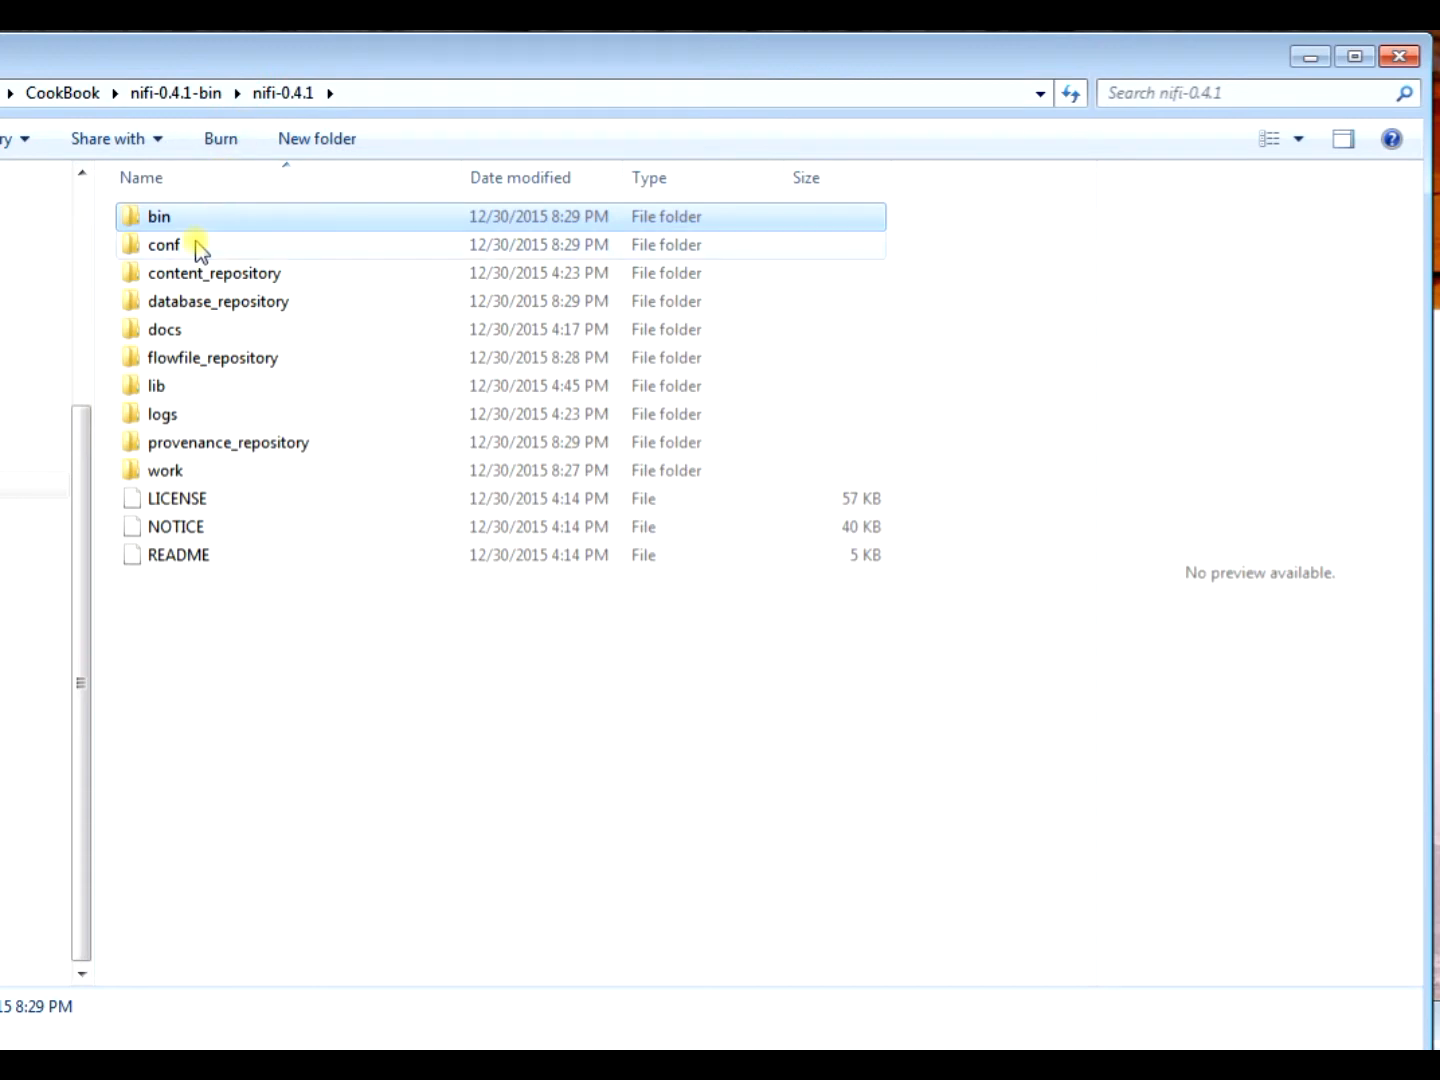
double_click(164, 244)
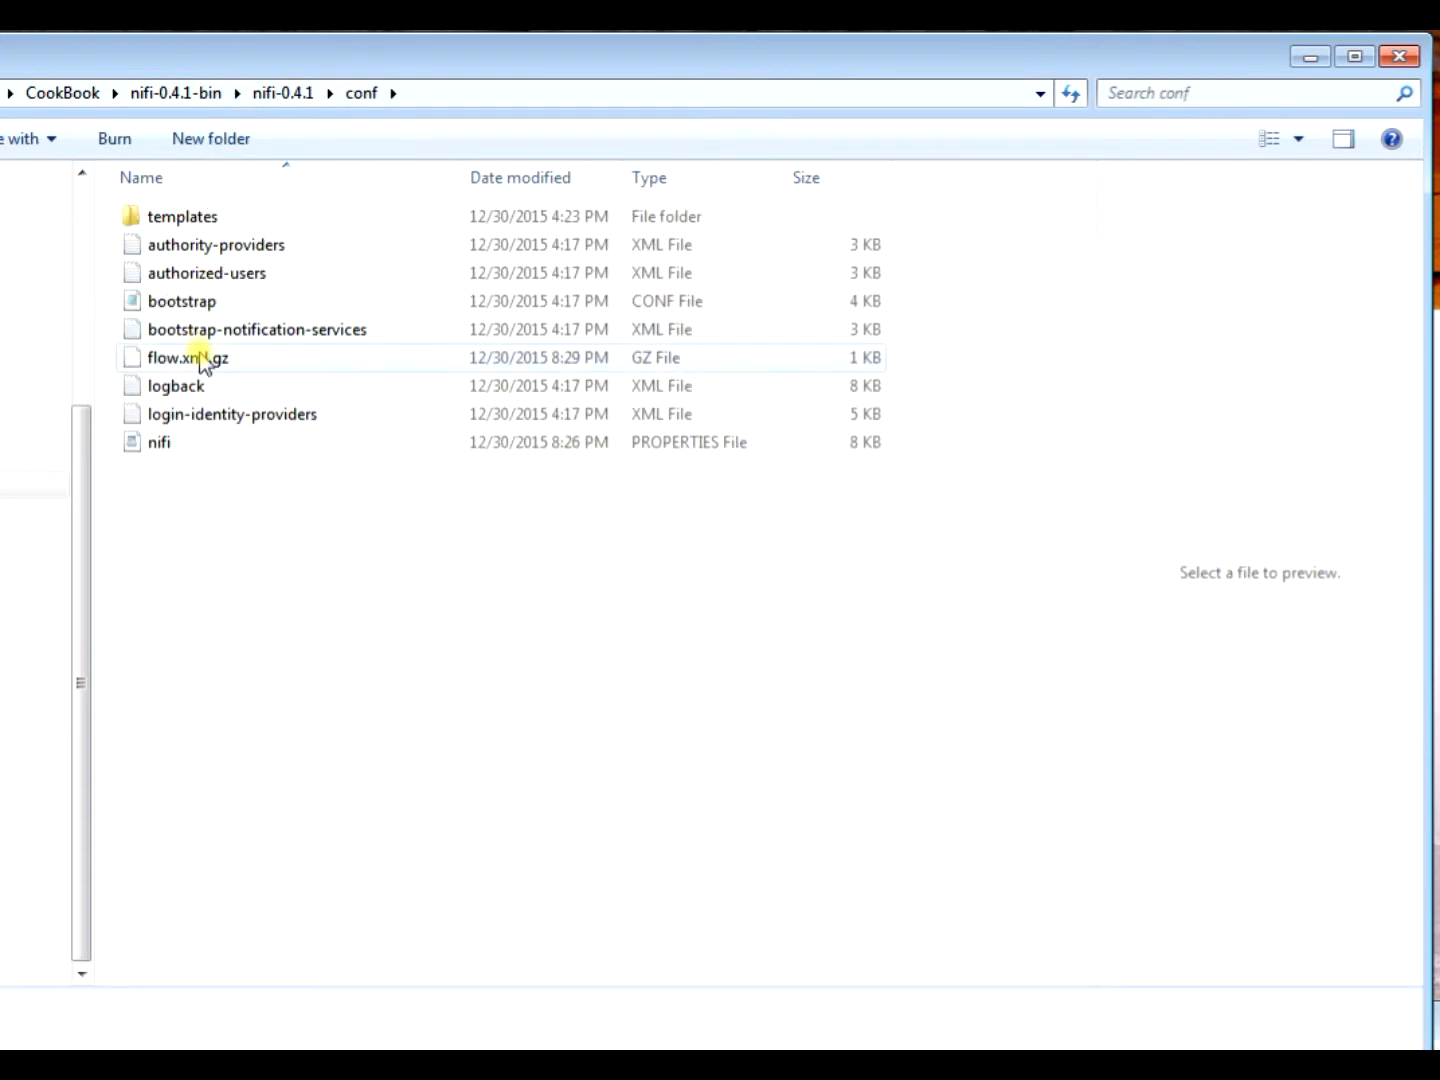
click(188, 356)
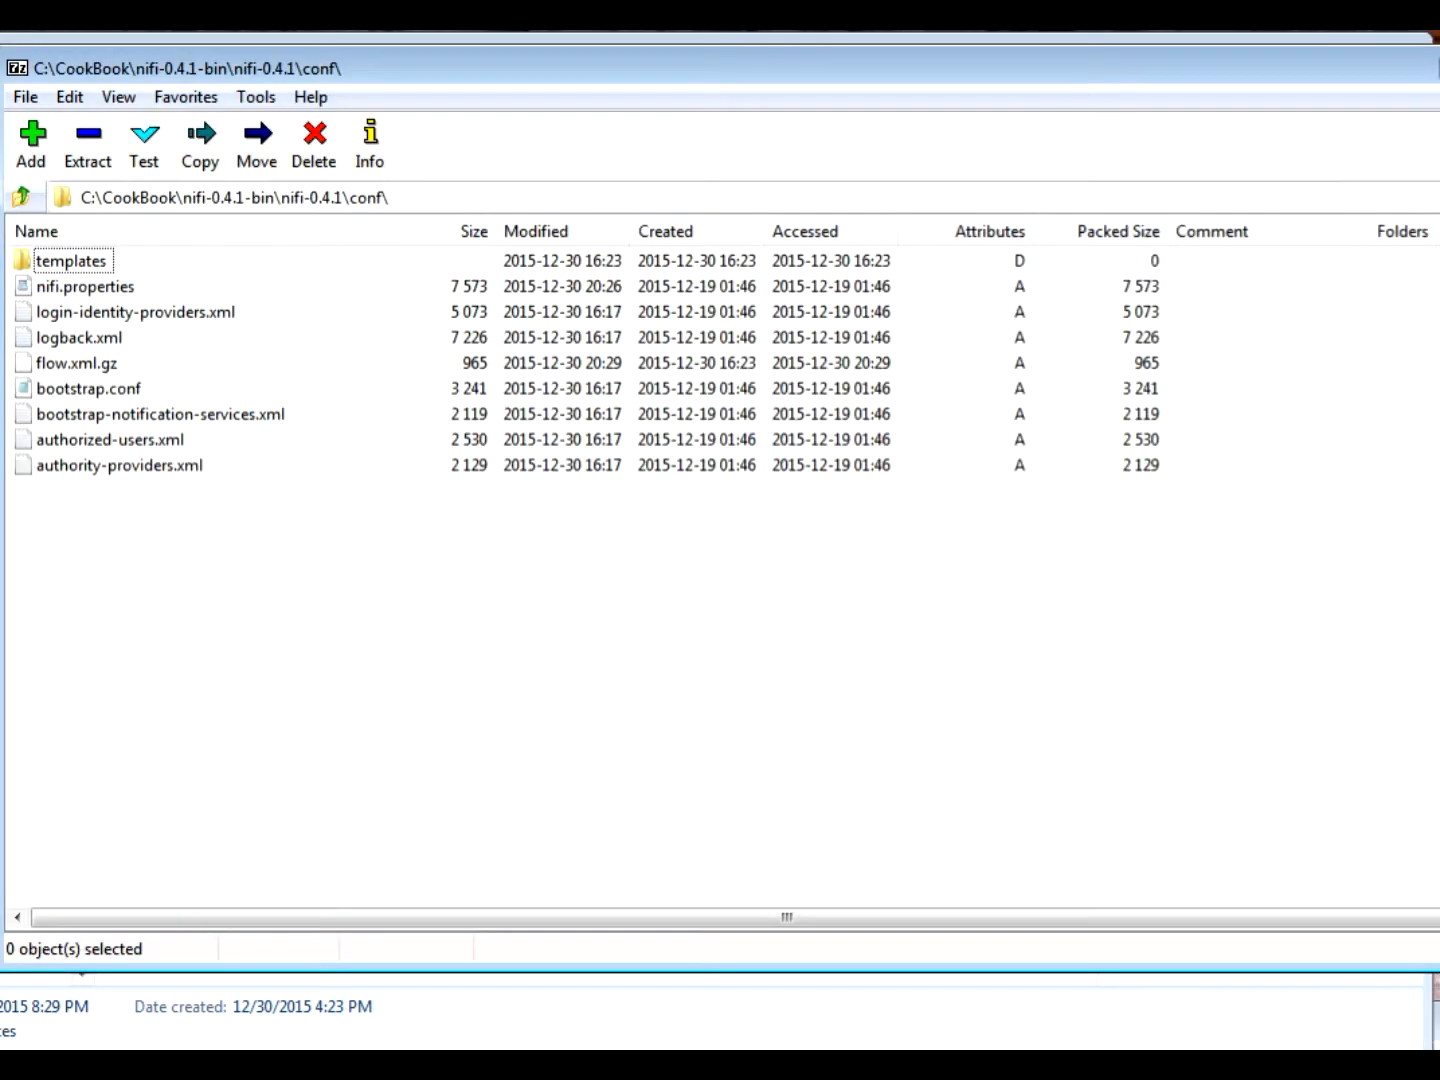
Inside 7-Zip, drill into conf/flow.xml.gz and choose Edit on flow.xml
click(20, 196)
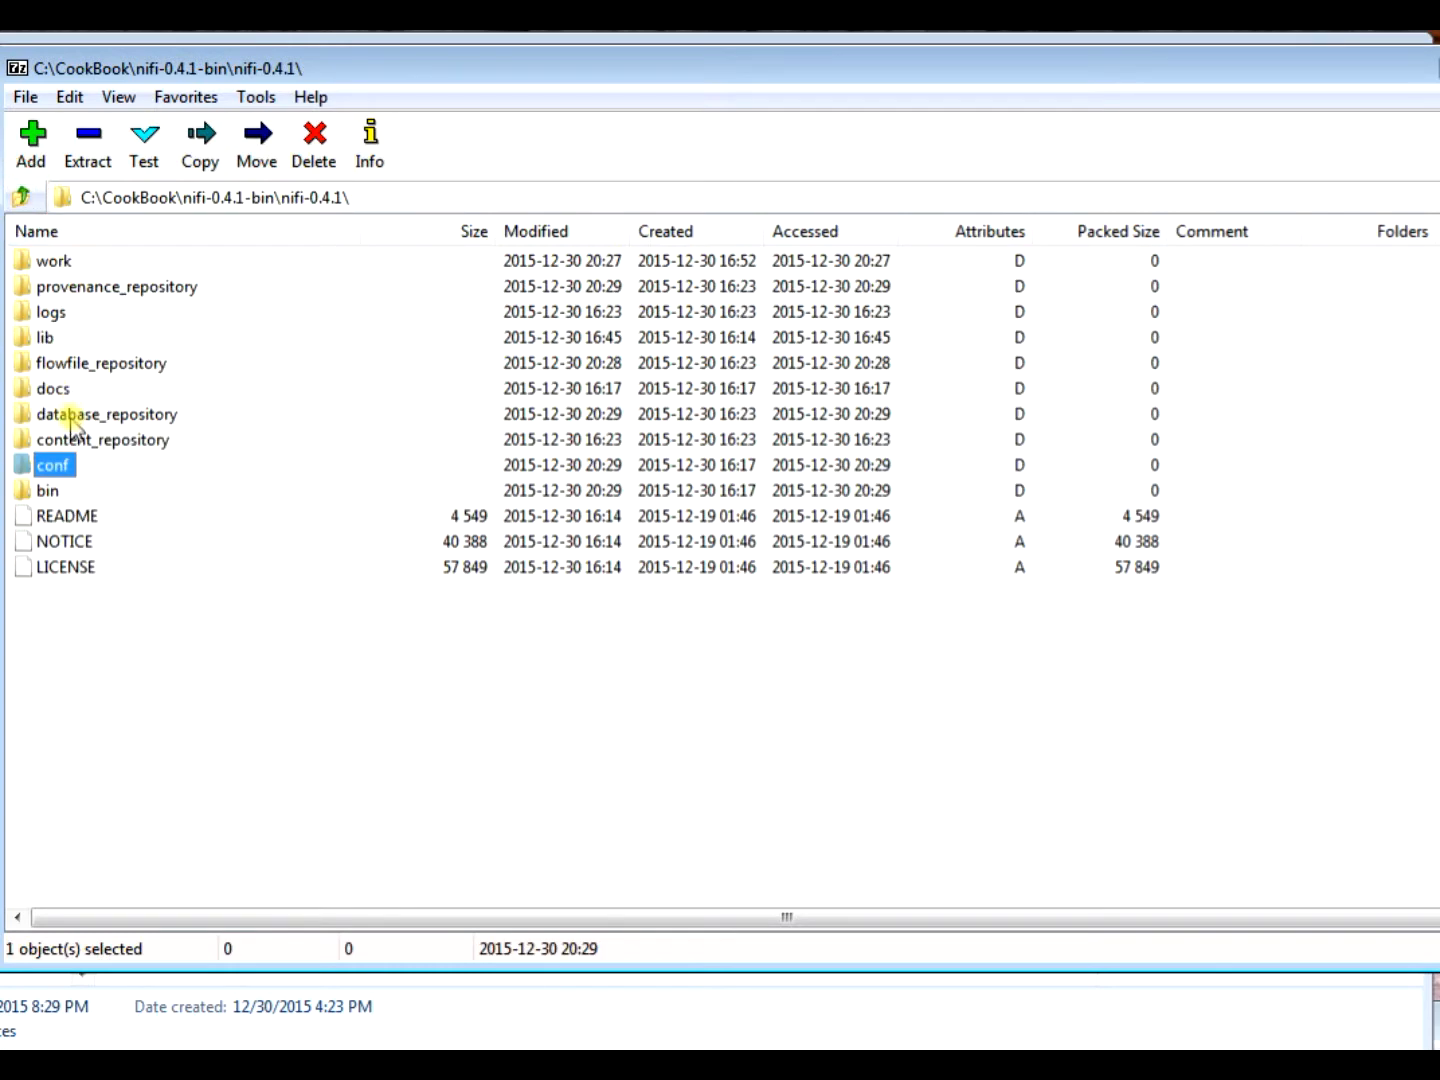
double_click(52, 464)
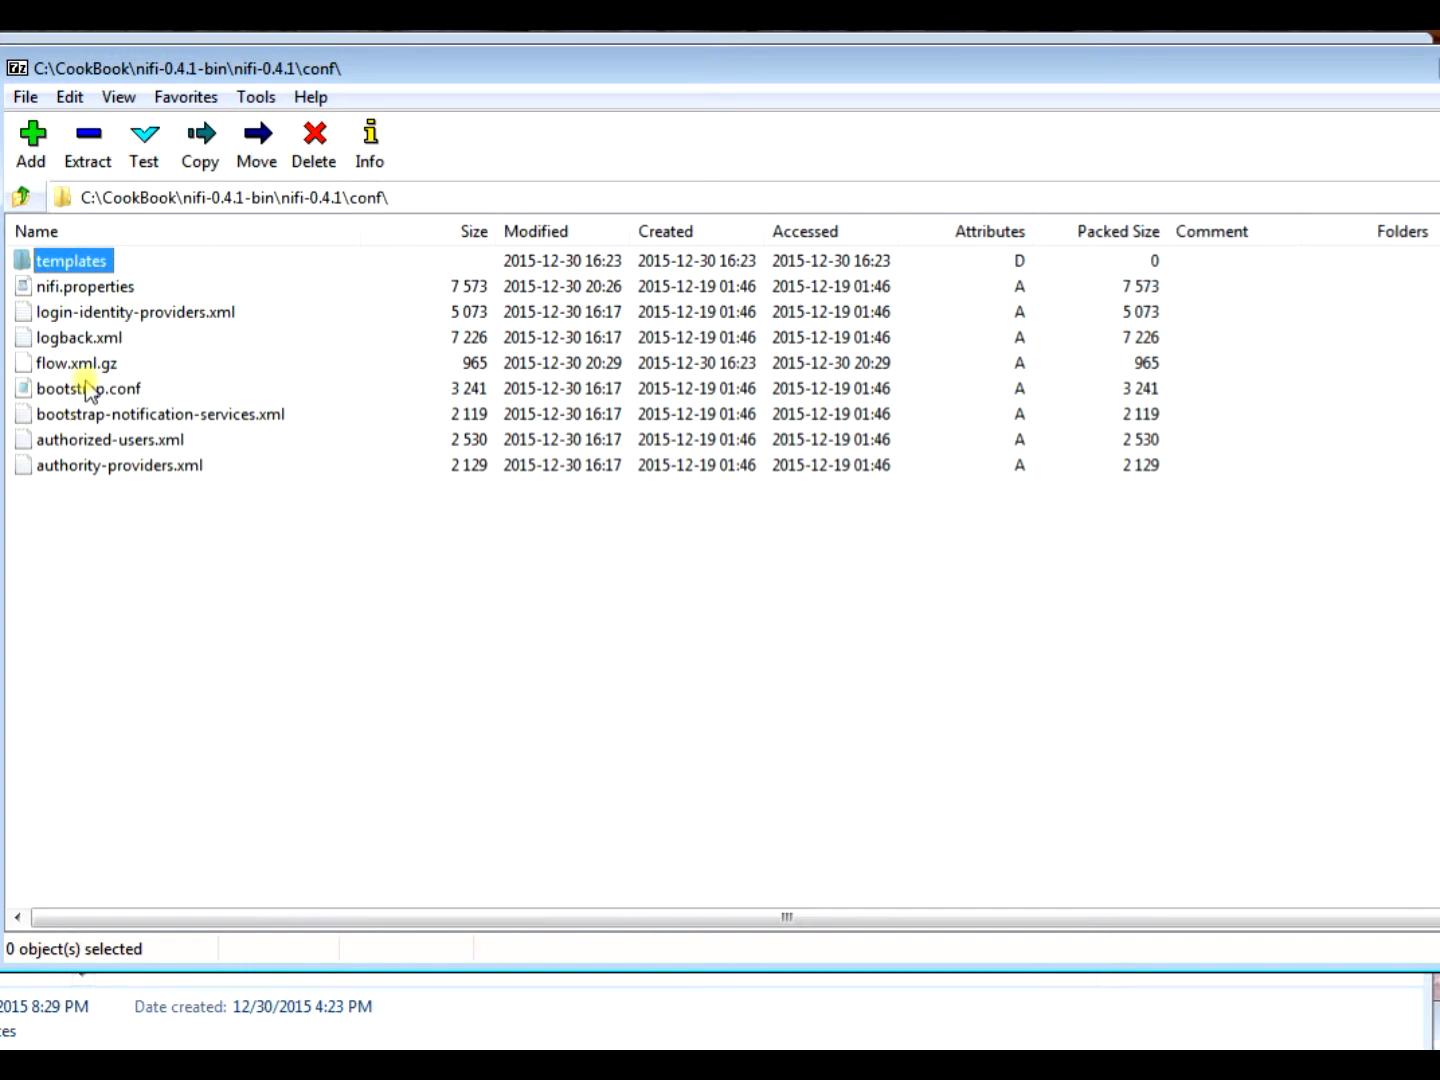
double_click(76, 362)
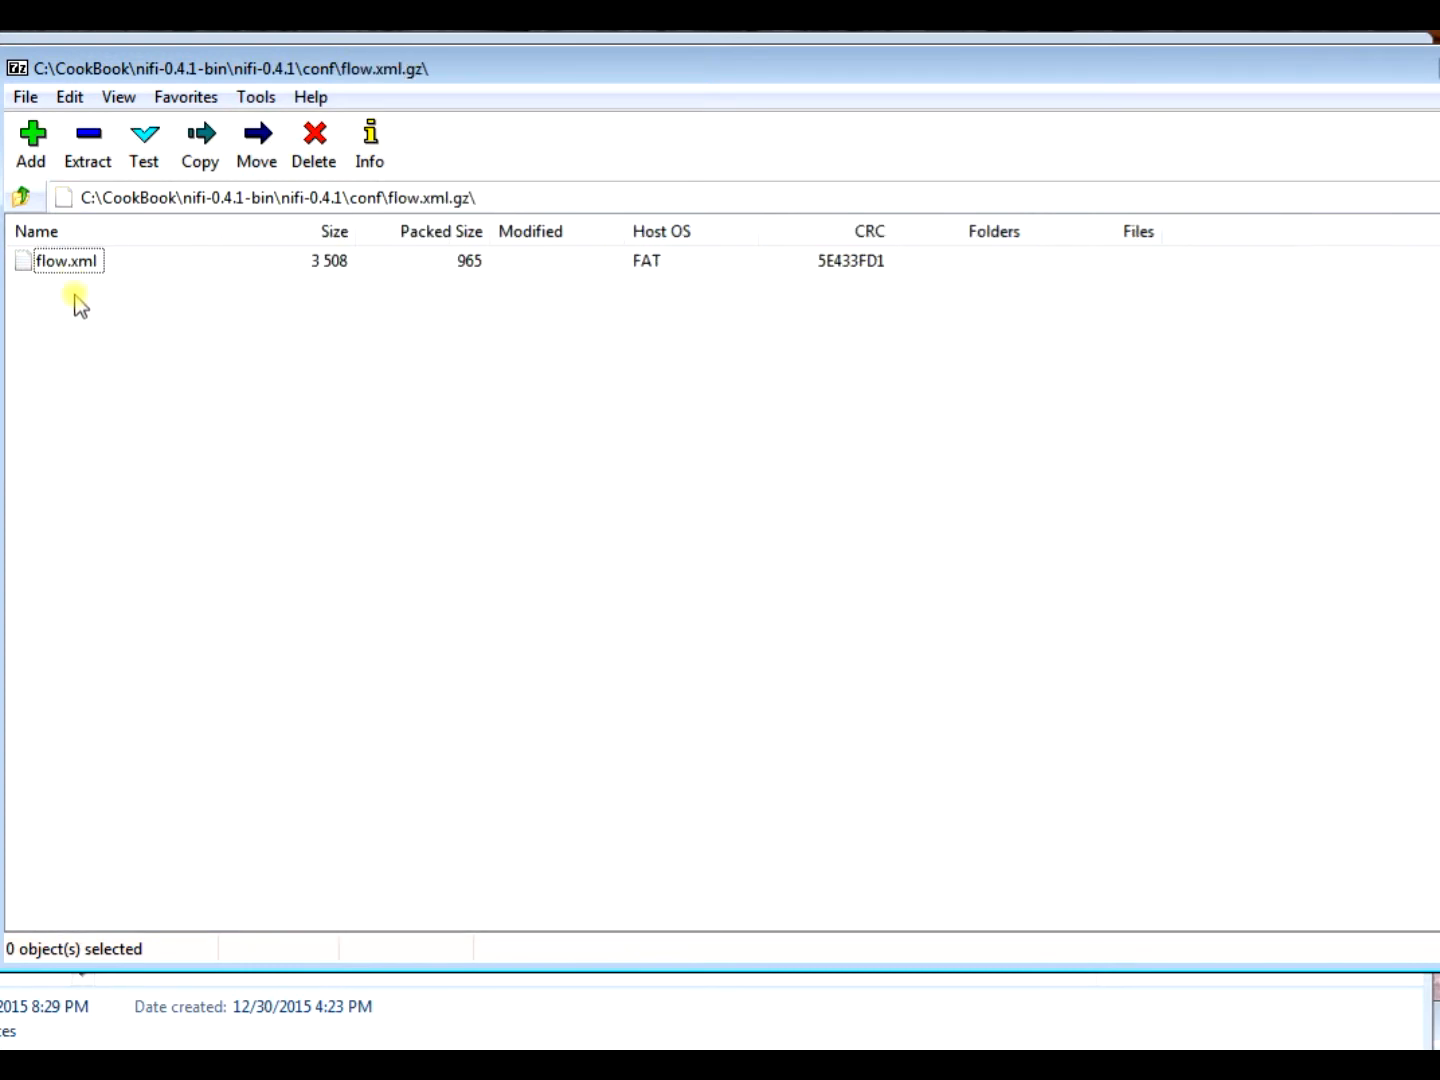
right_click(66, 260)
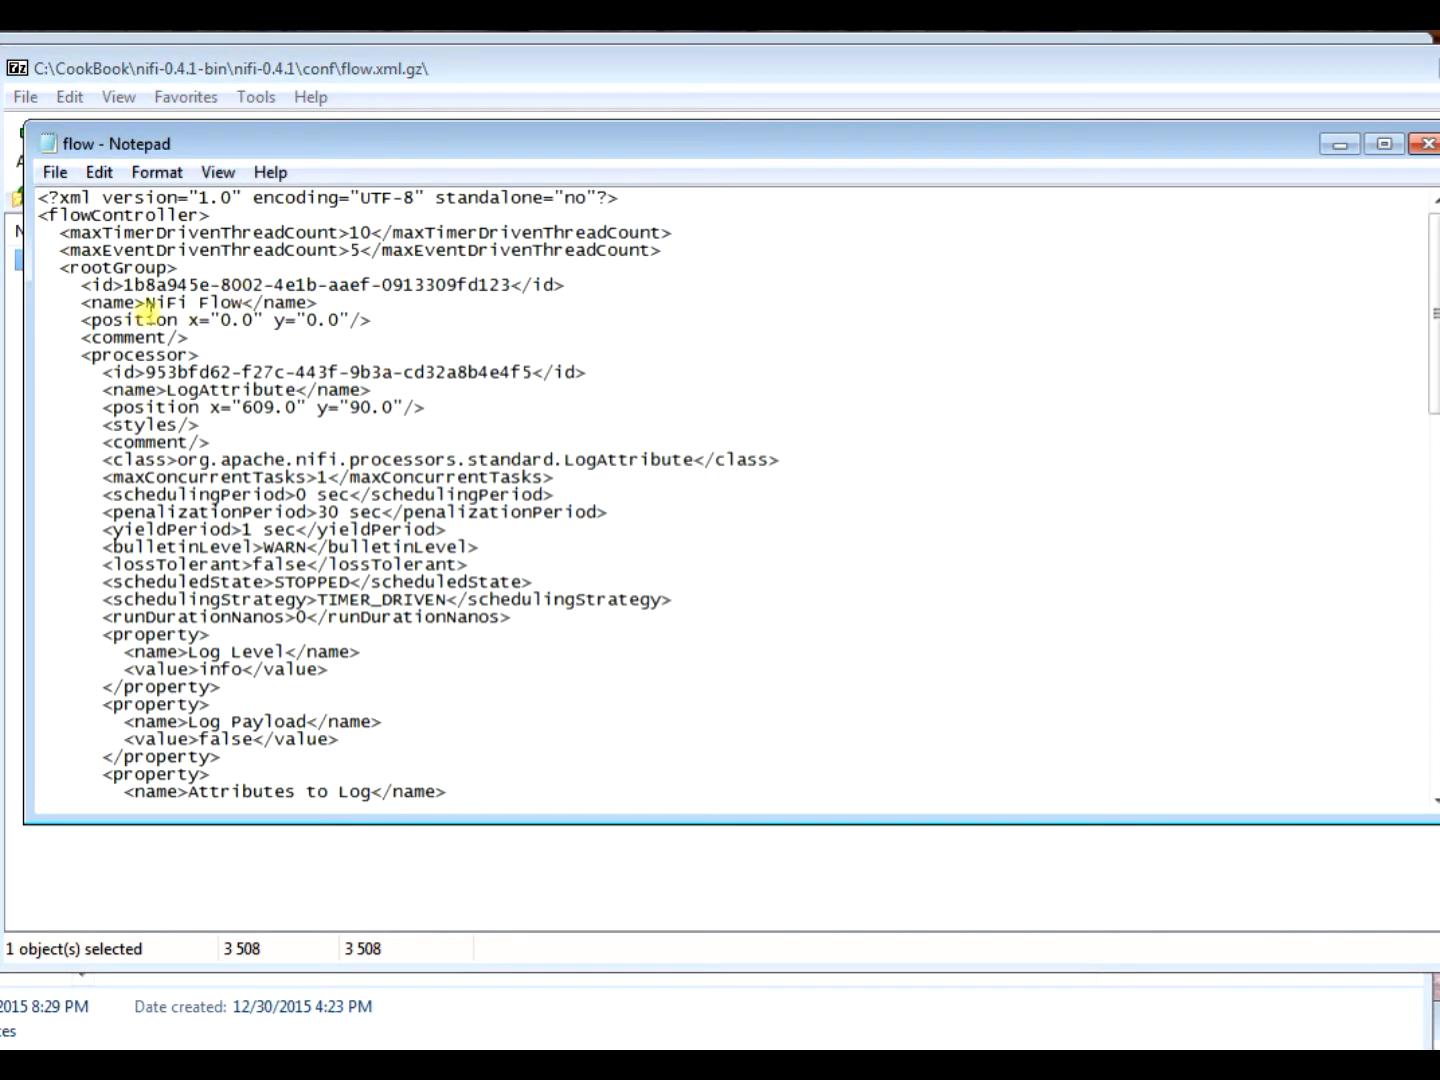
mouse_move(380, 344)
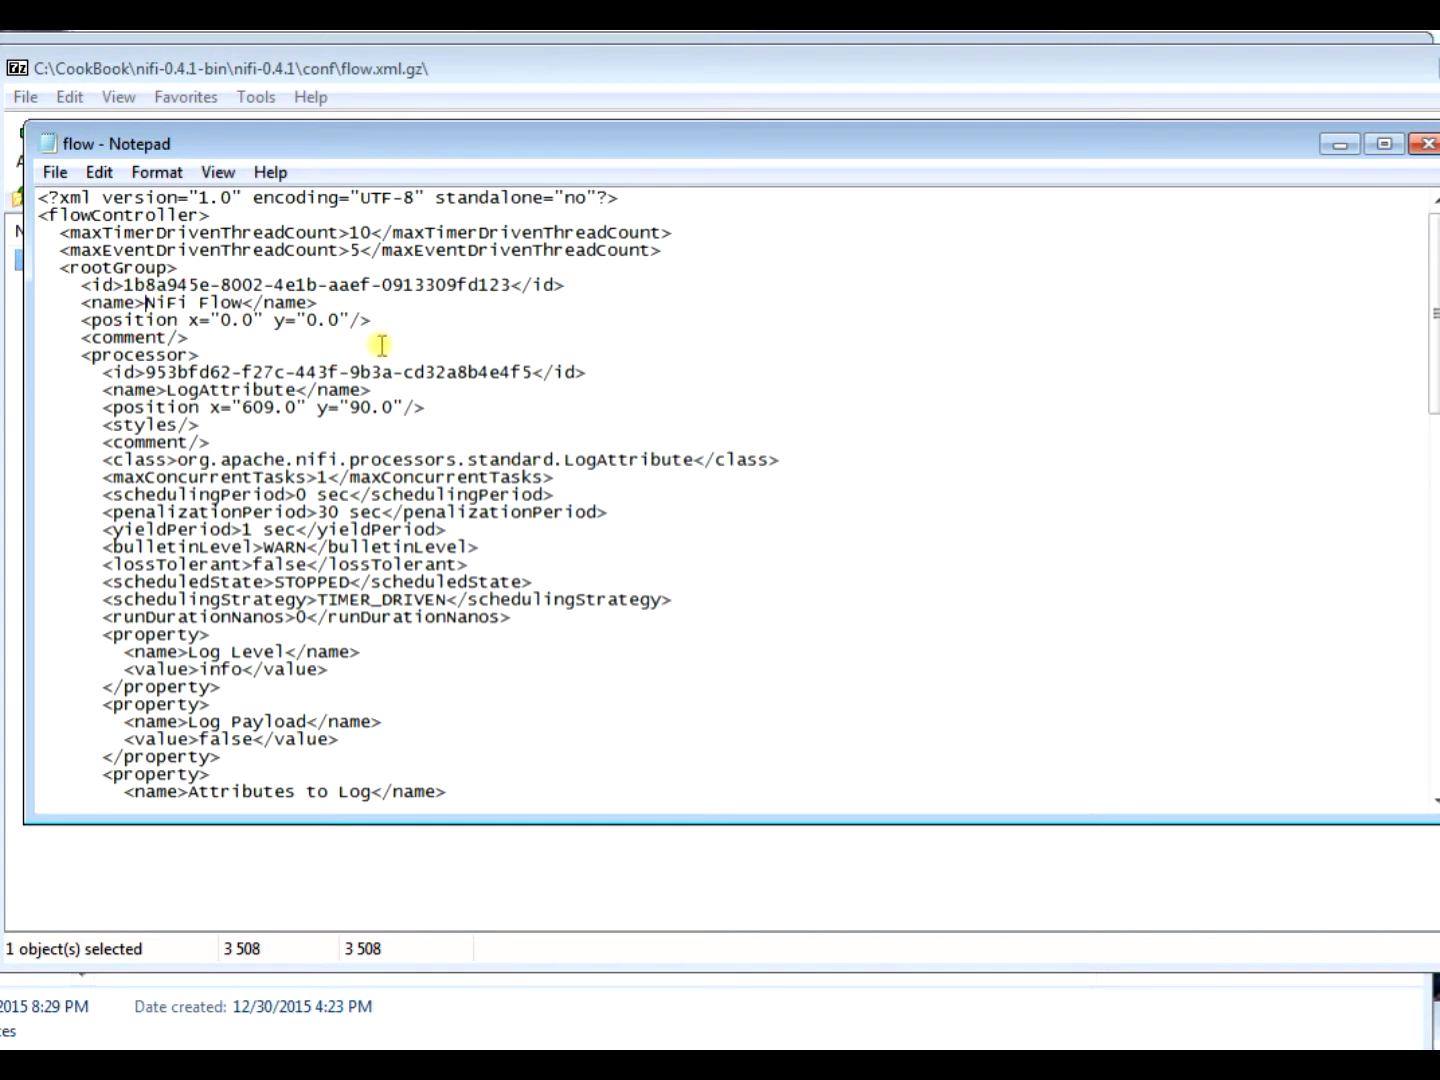
Change the rootGroup name to 'Mikes Cool NiFi Flow Web Page' and close Notepad, saving into the archive
text(Mikes)
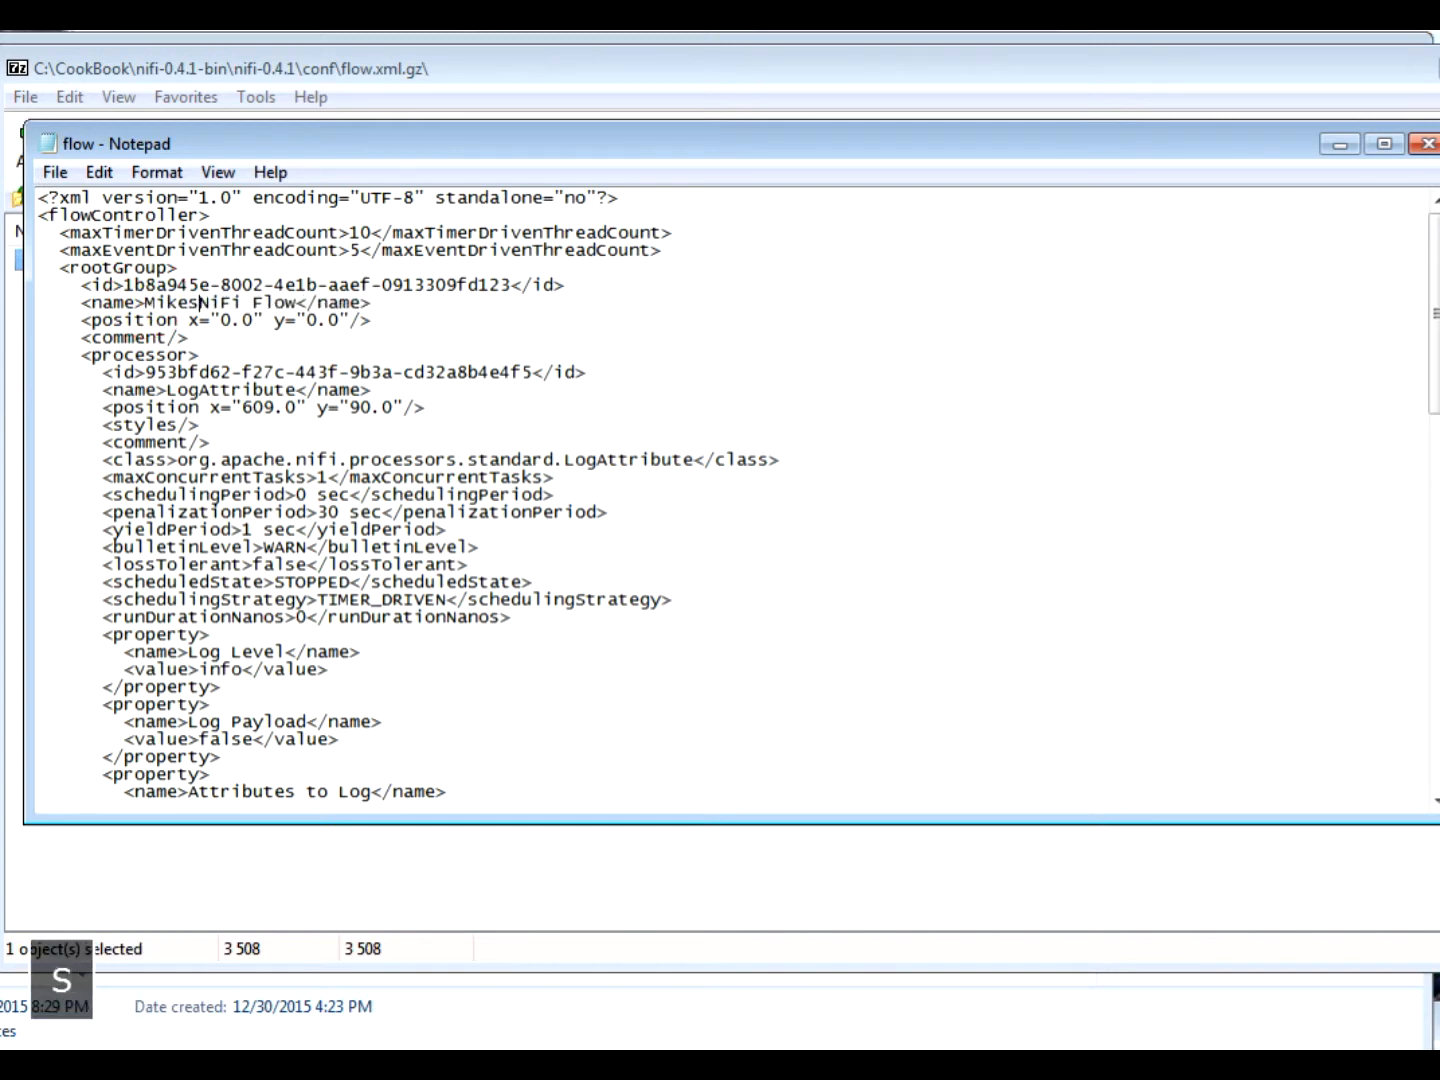
key(space)
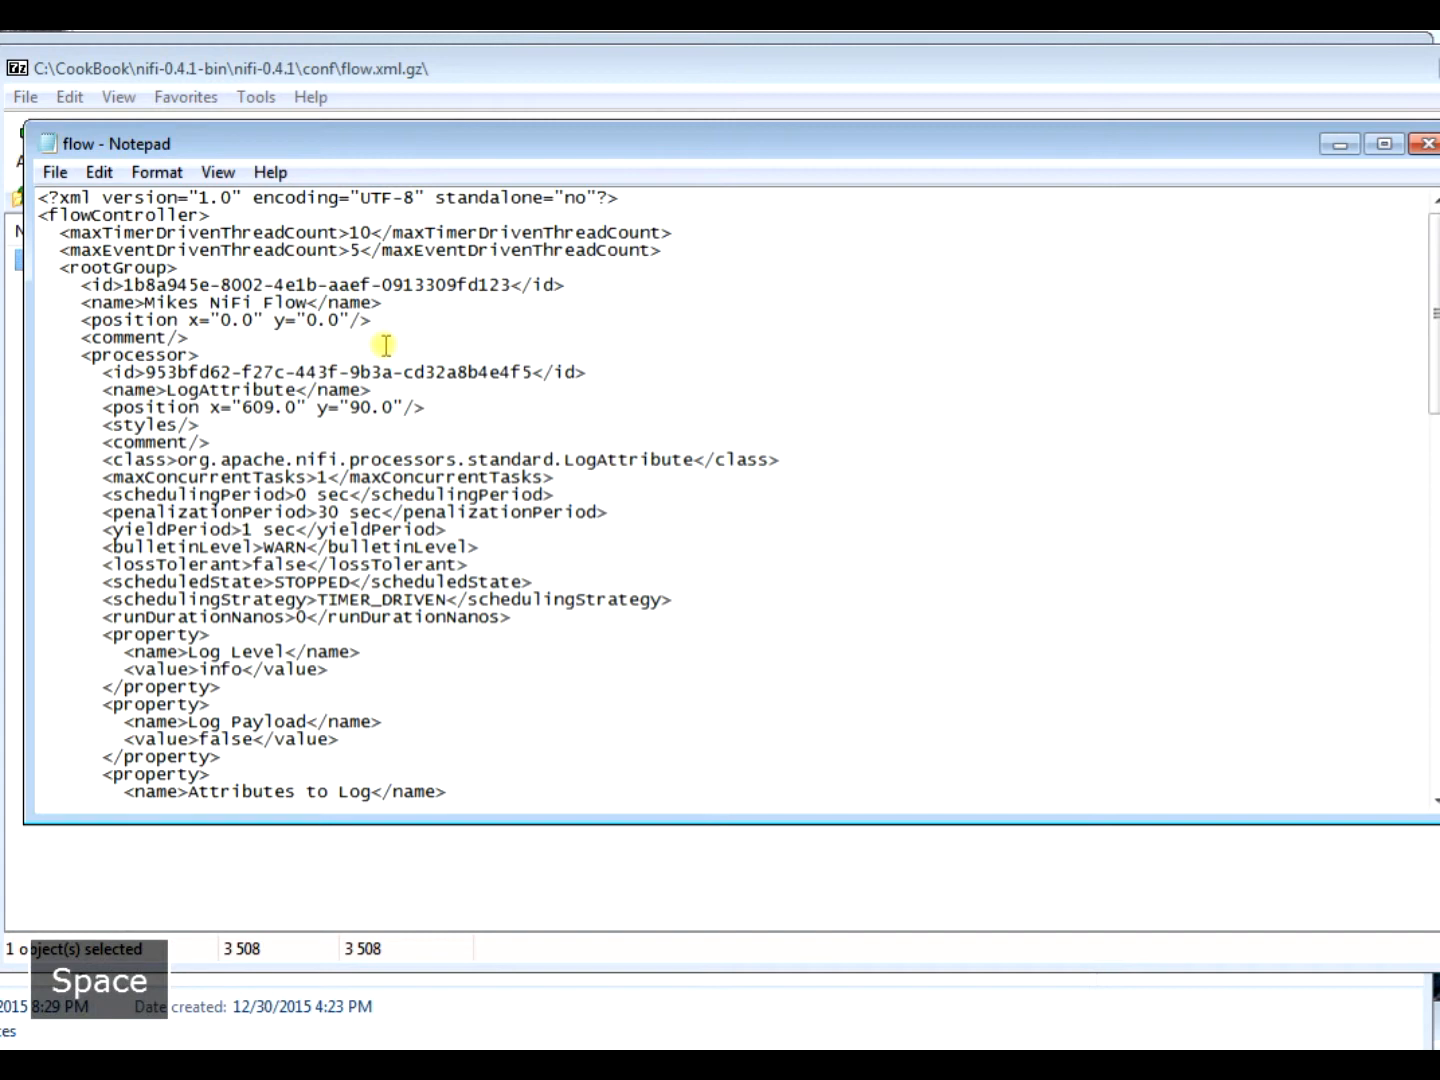
text(Cool)
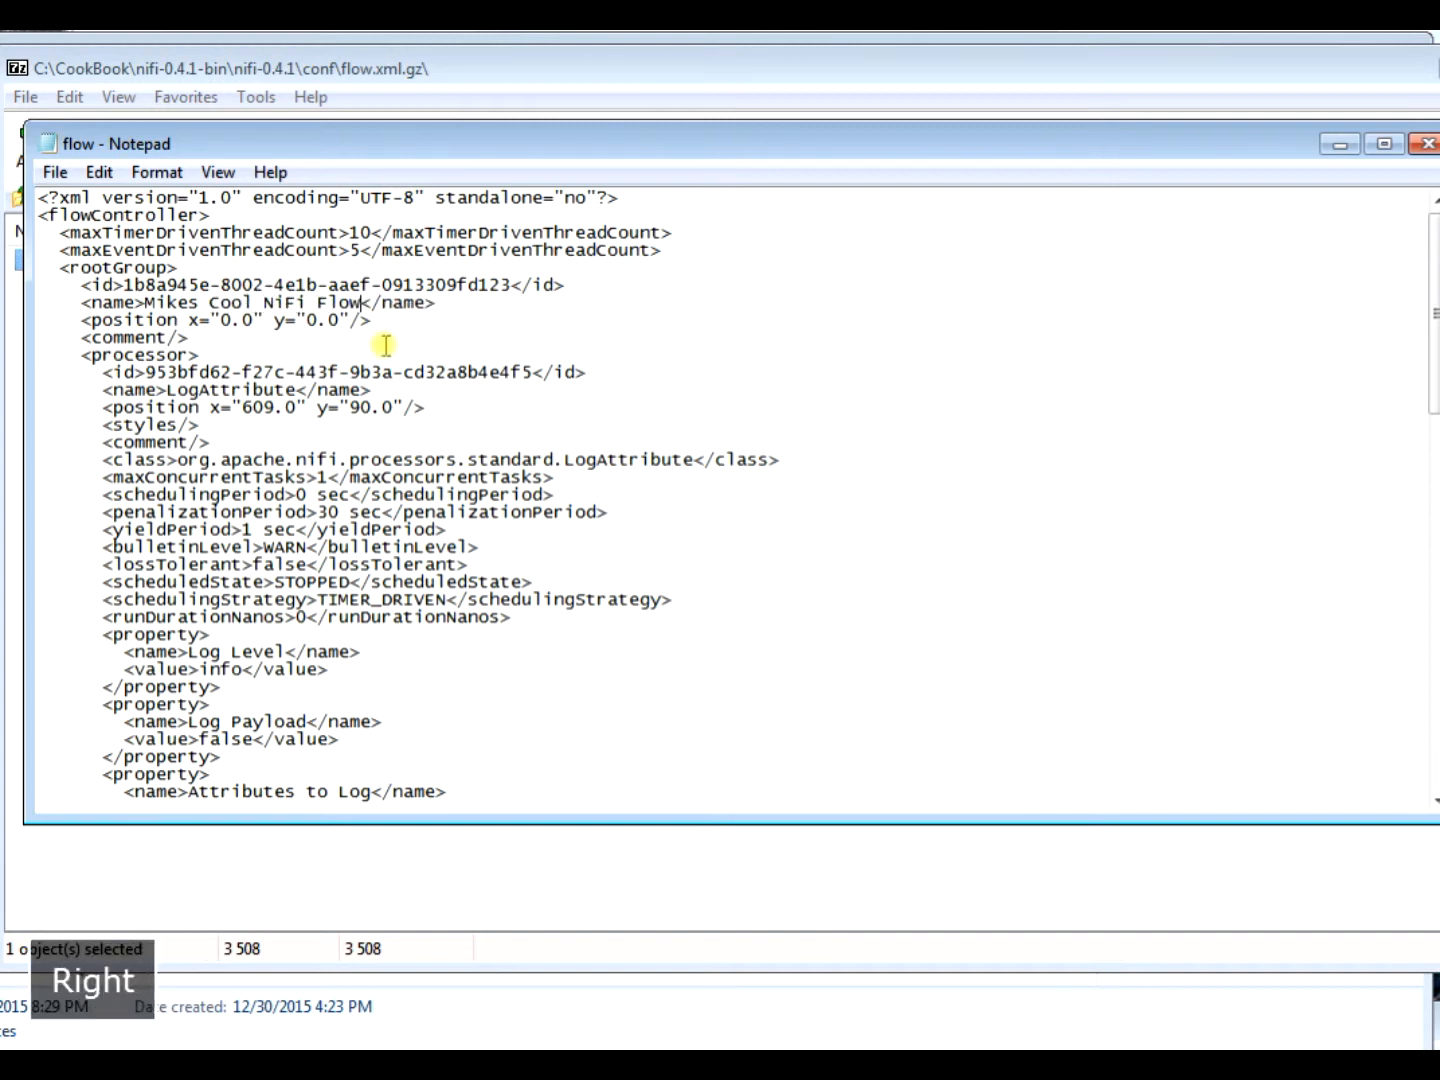
text(Web Page)
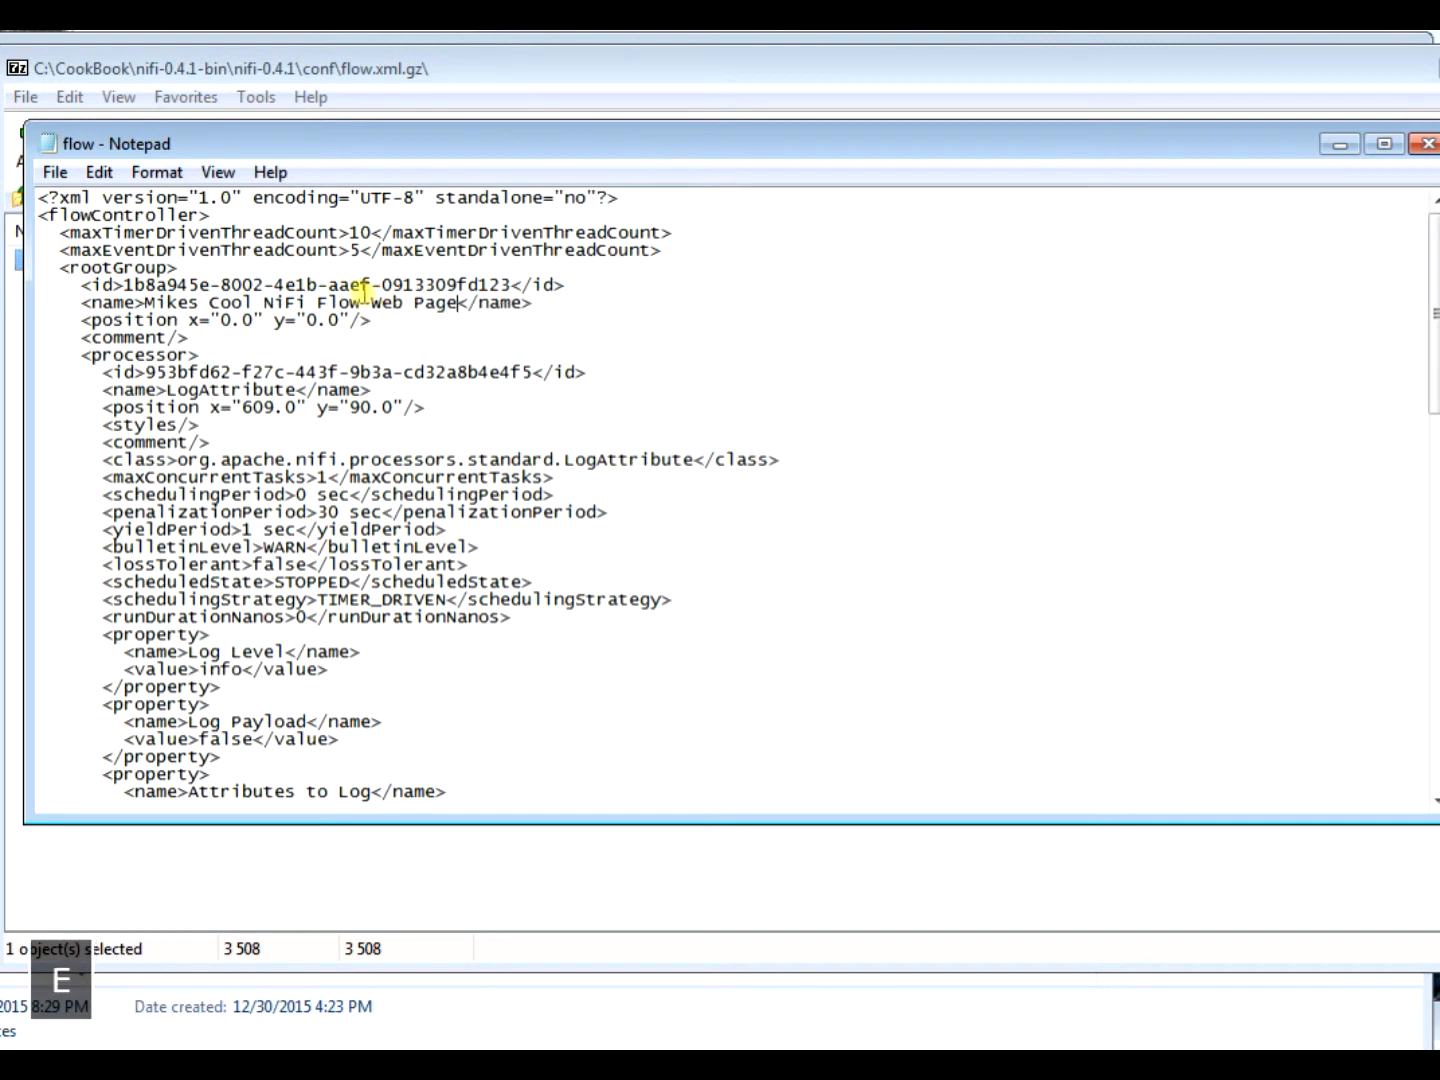
click(54, 172)
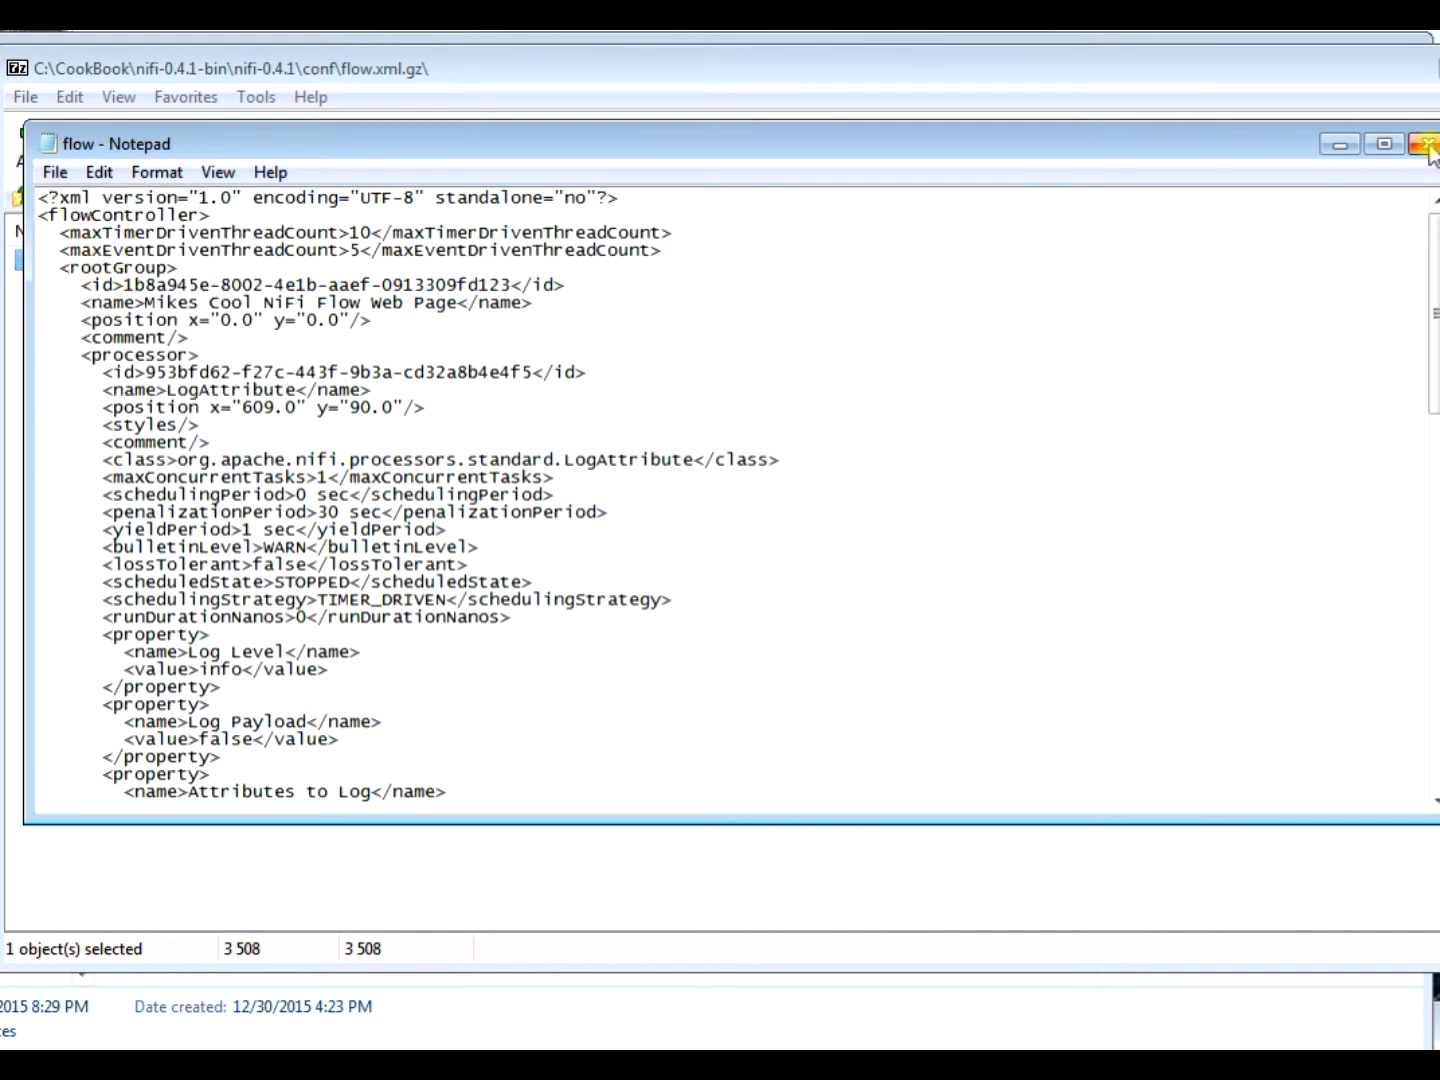
click(1426, 144)
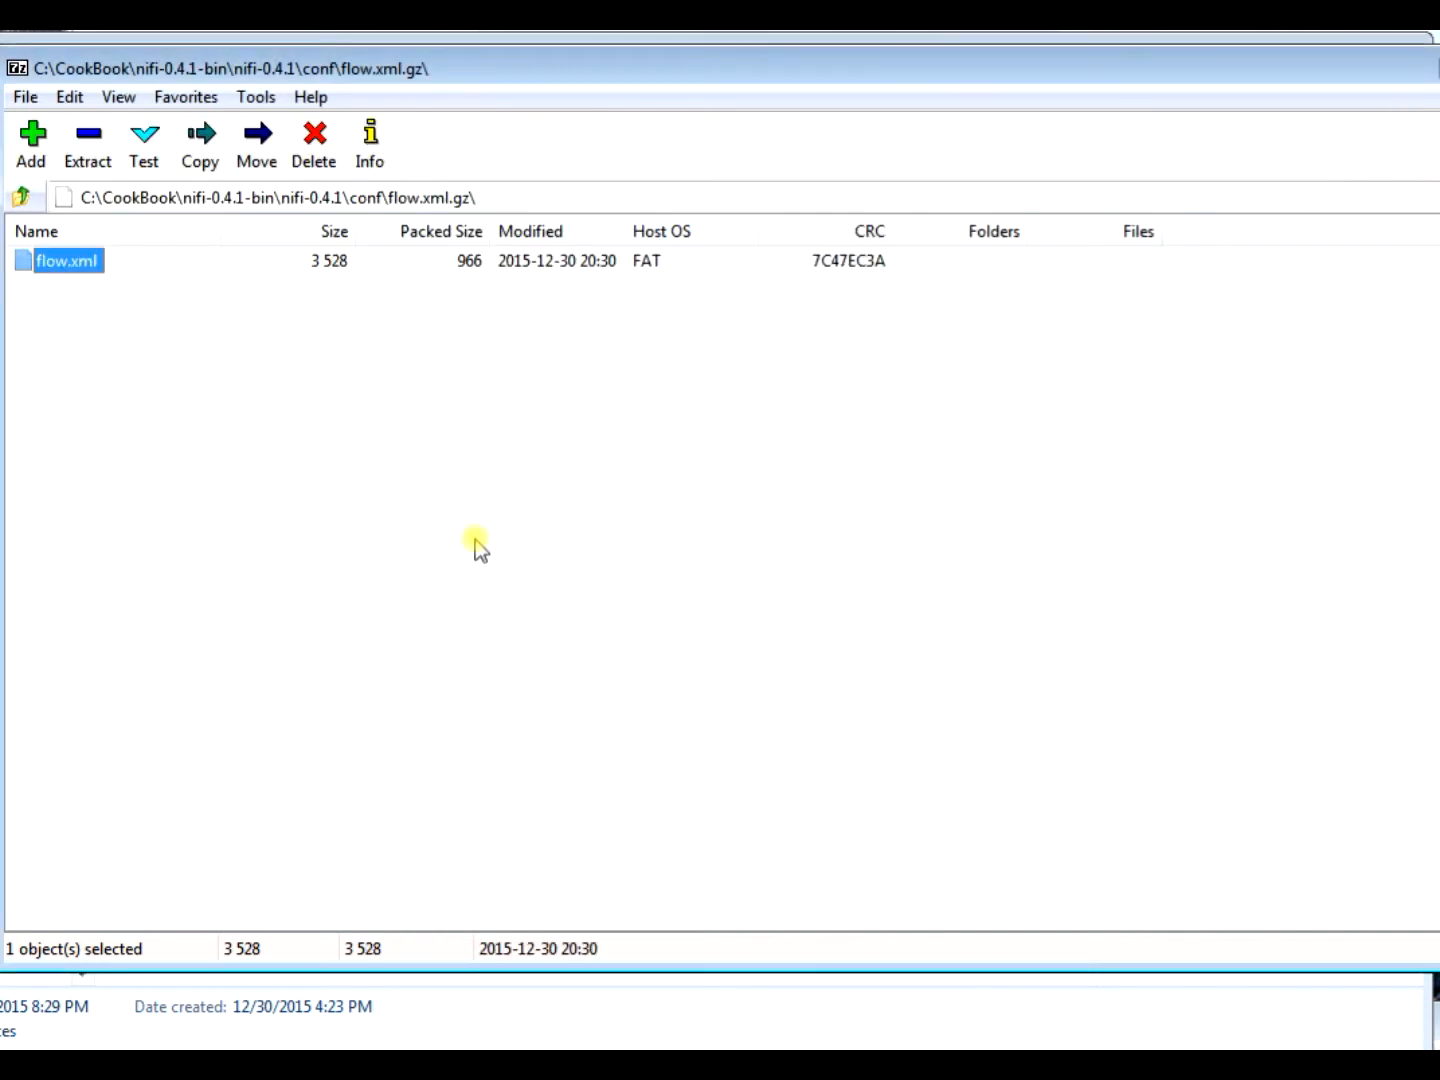
Exit the flow.xml.gz archive and return to the conf folder
click(22, 196)
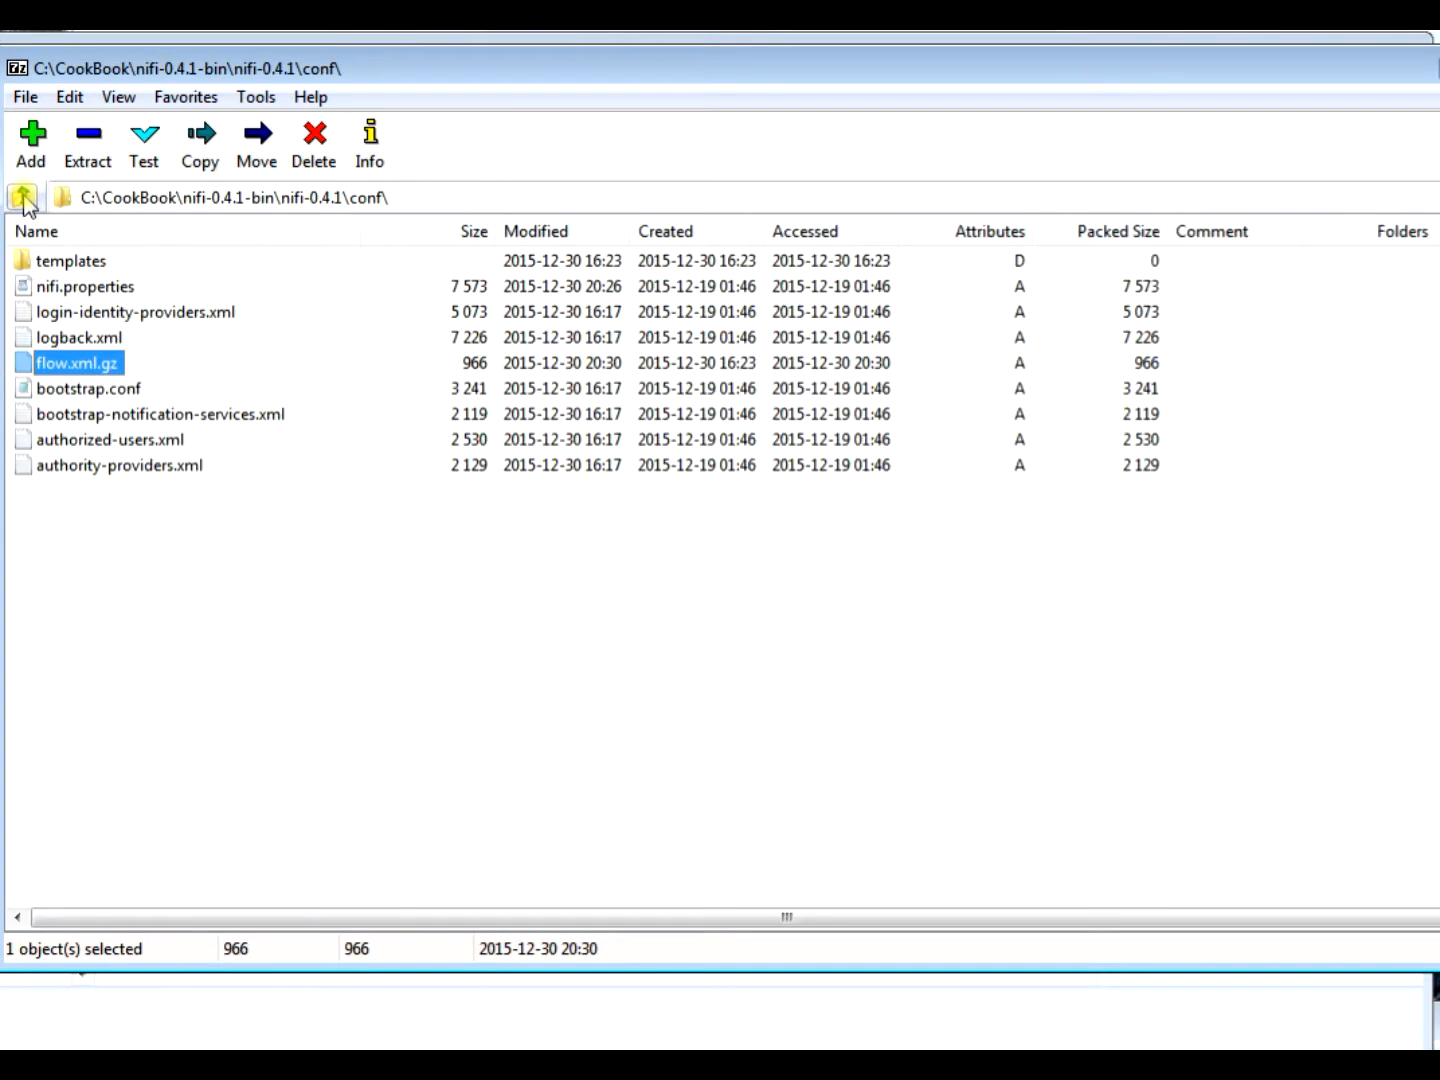
click(22, 196)
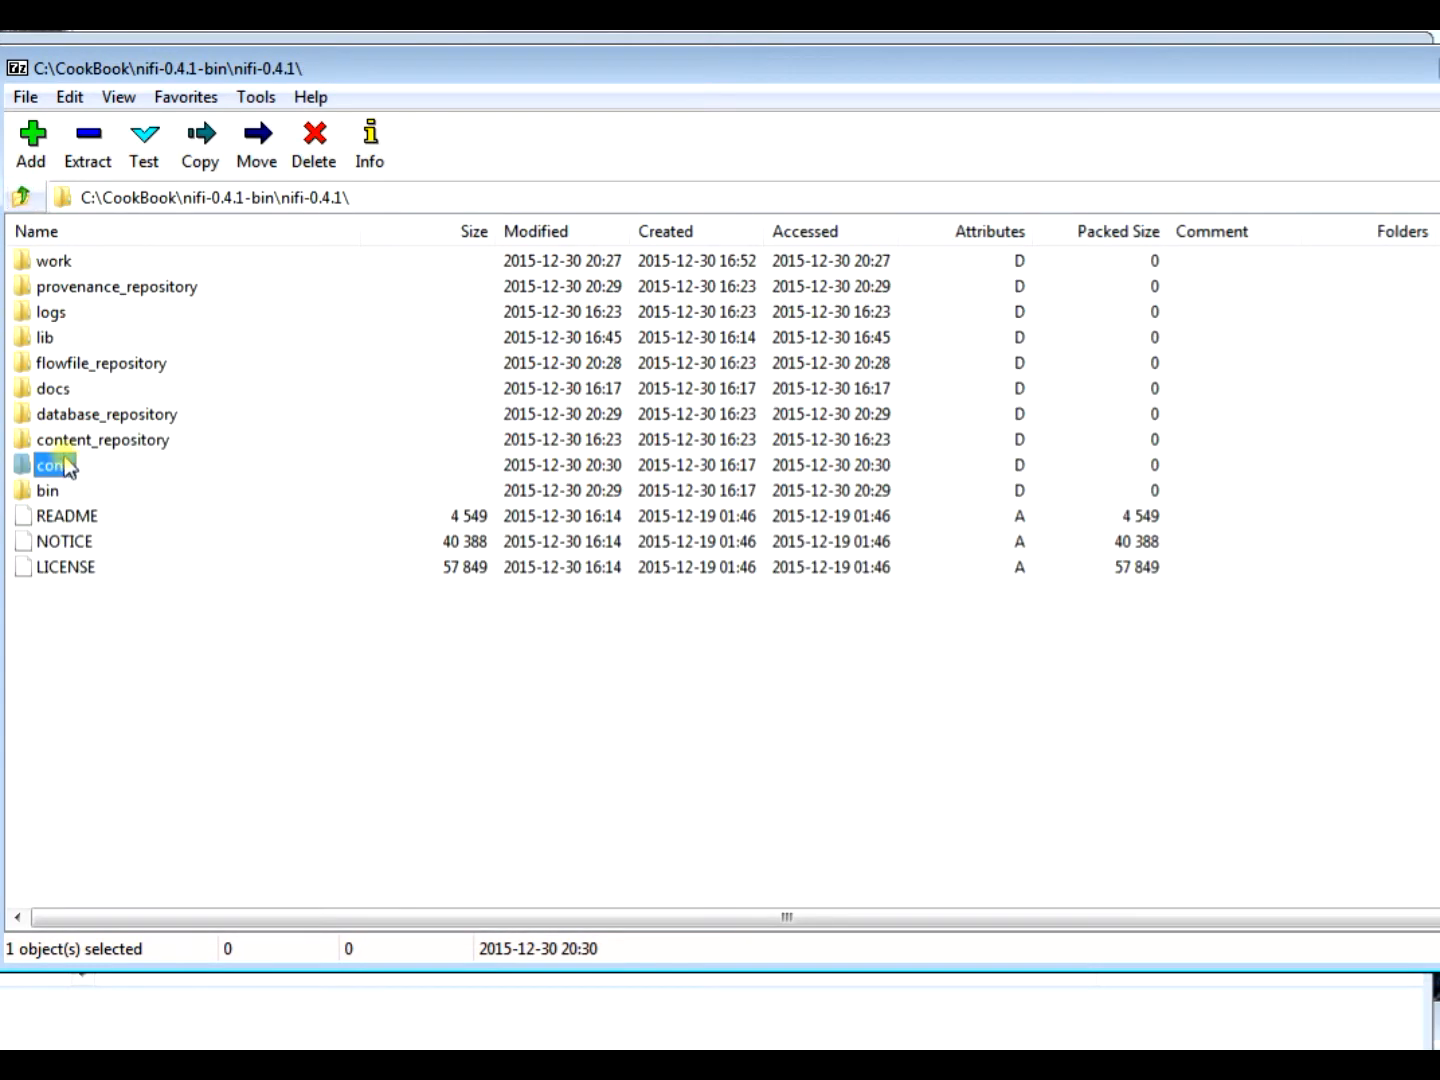
double_click(54, 464)
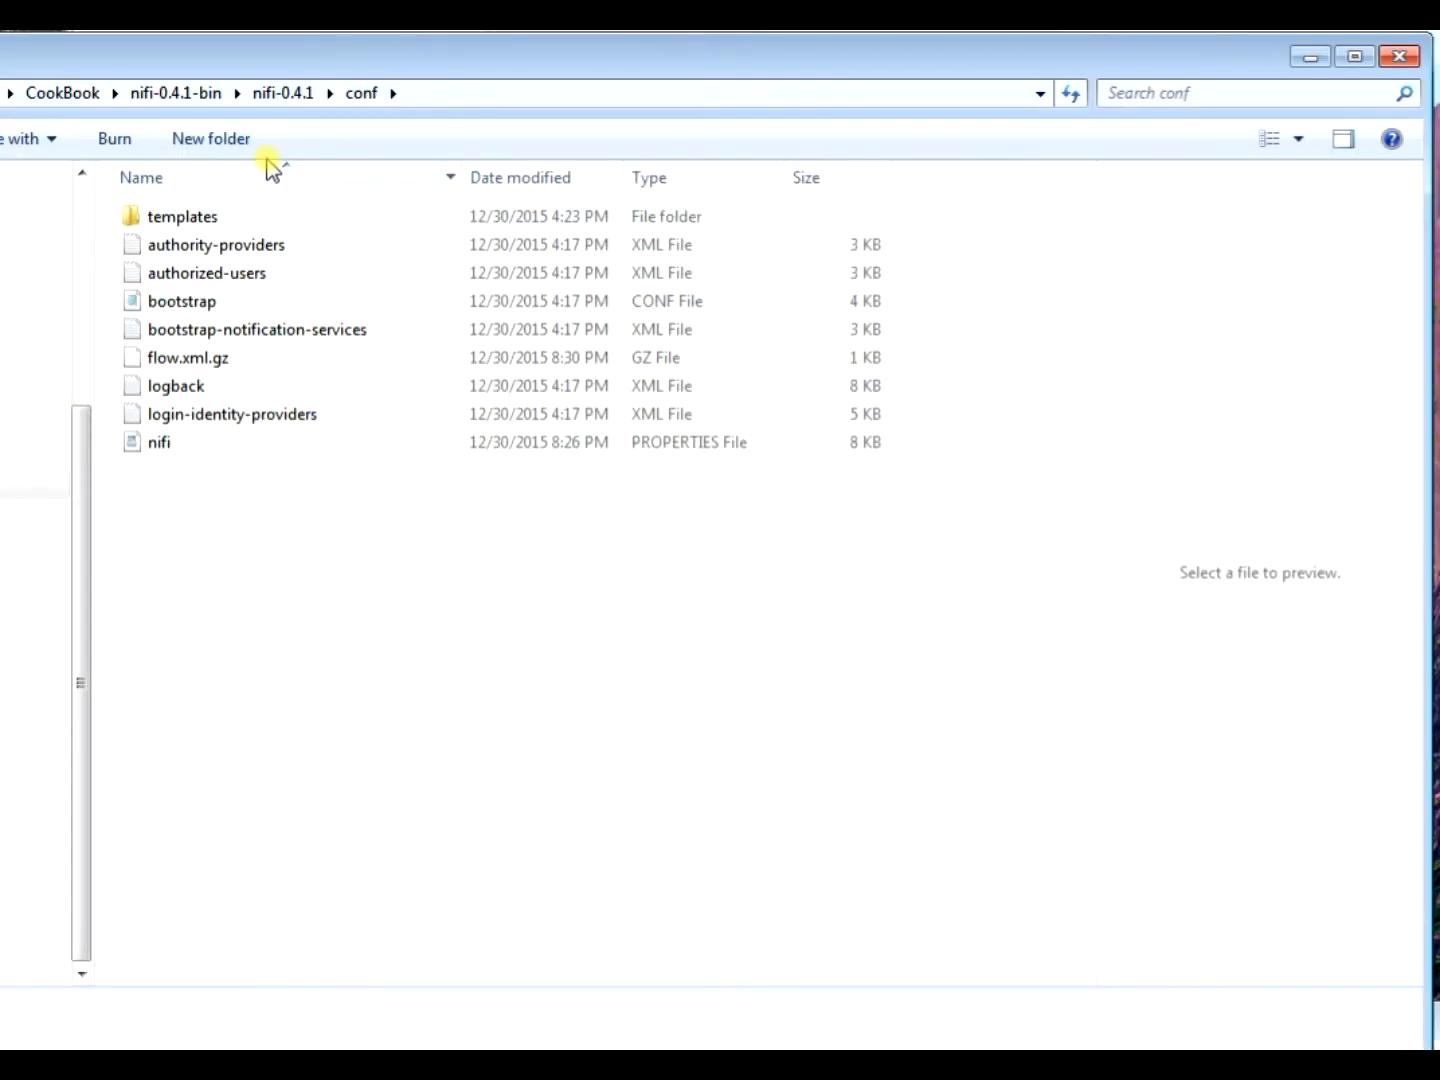
Delete nifi-0.4.1's work folder, then relaunch run-nifi from bin
click(356, 92)
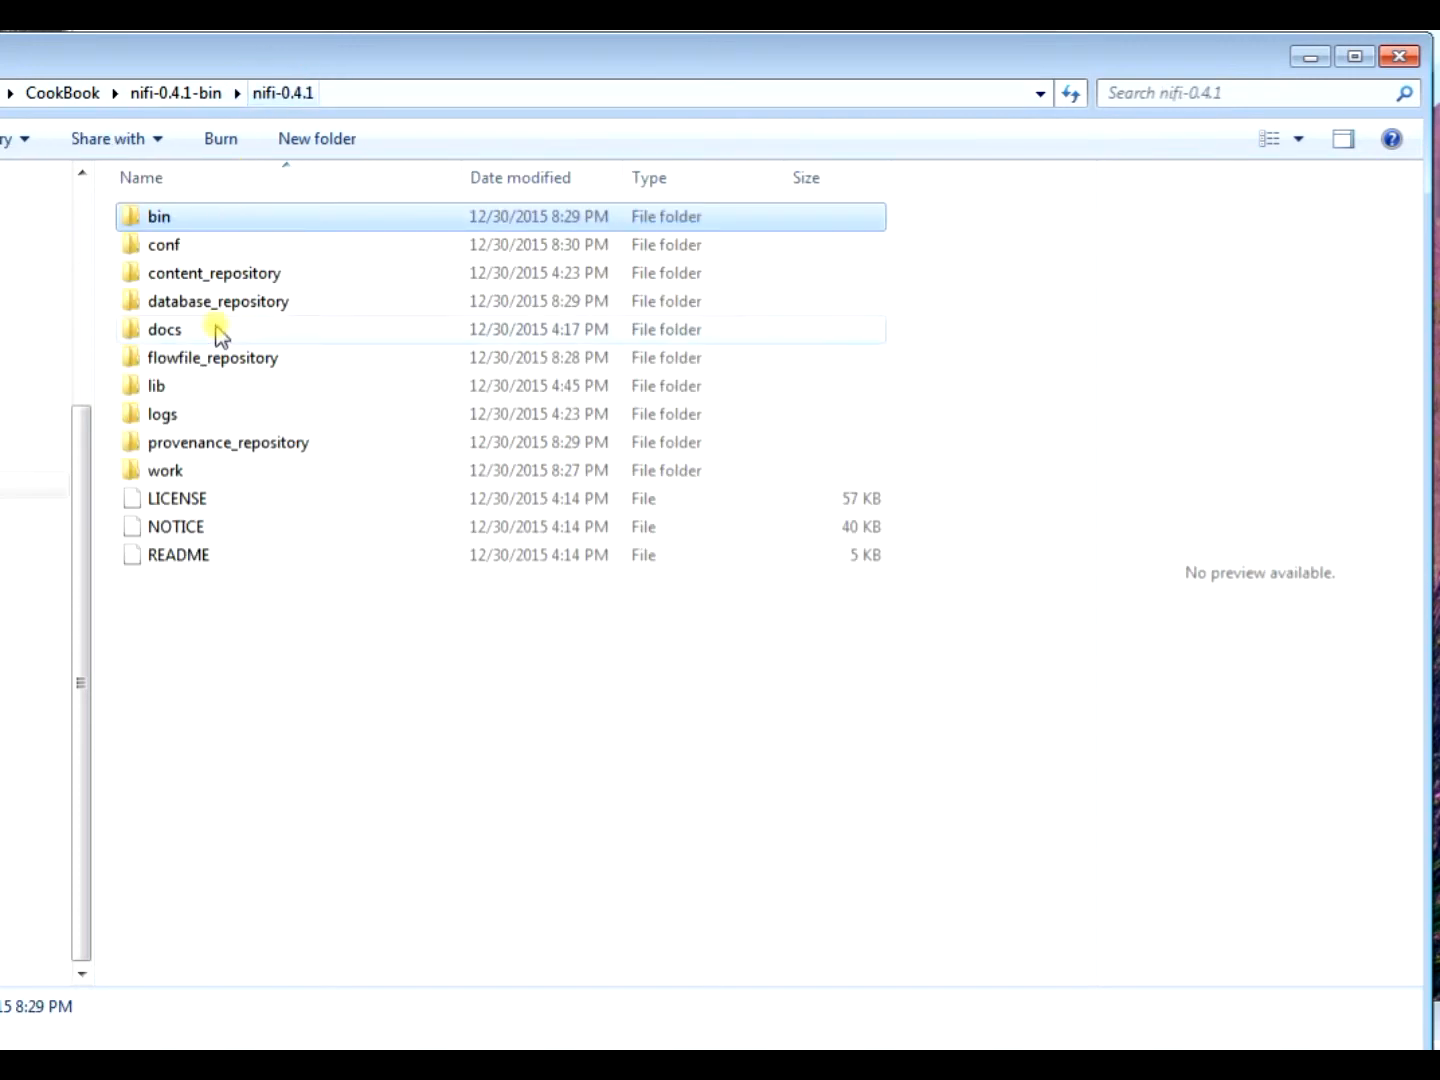
key(Delete)
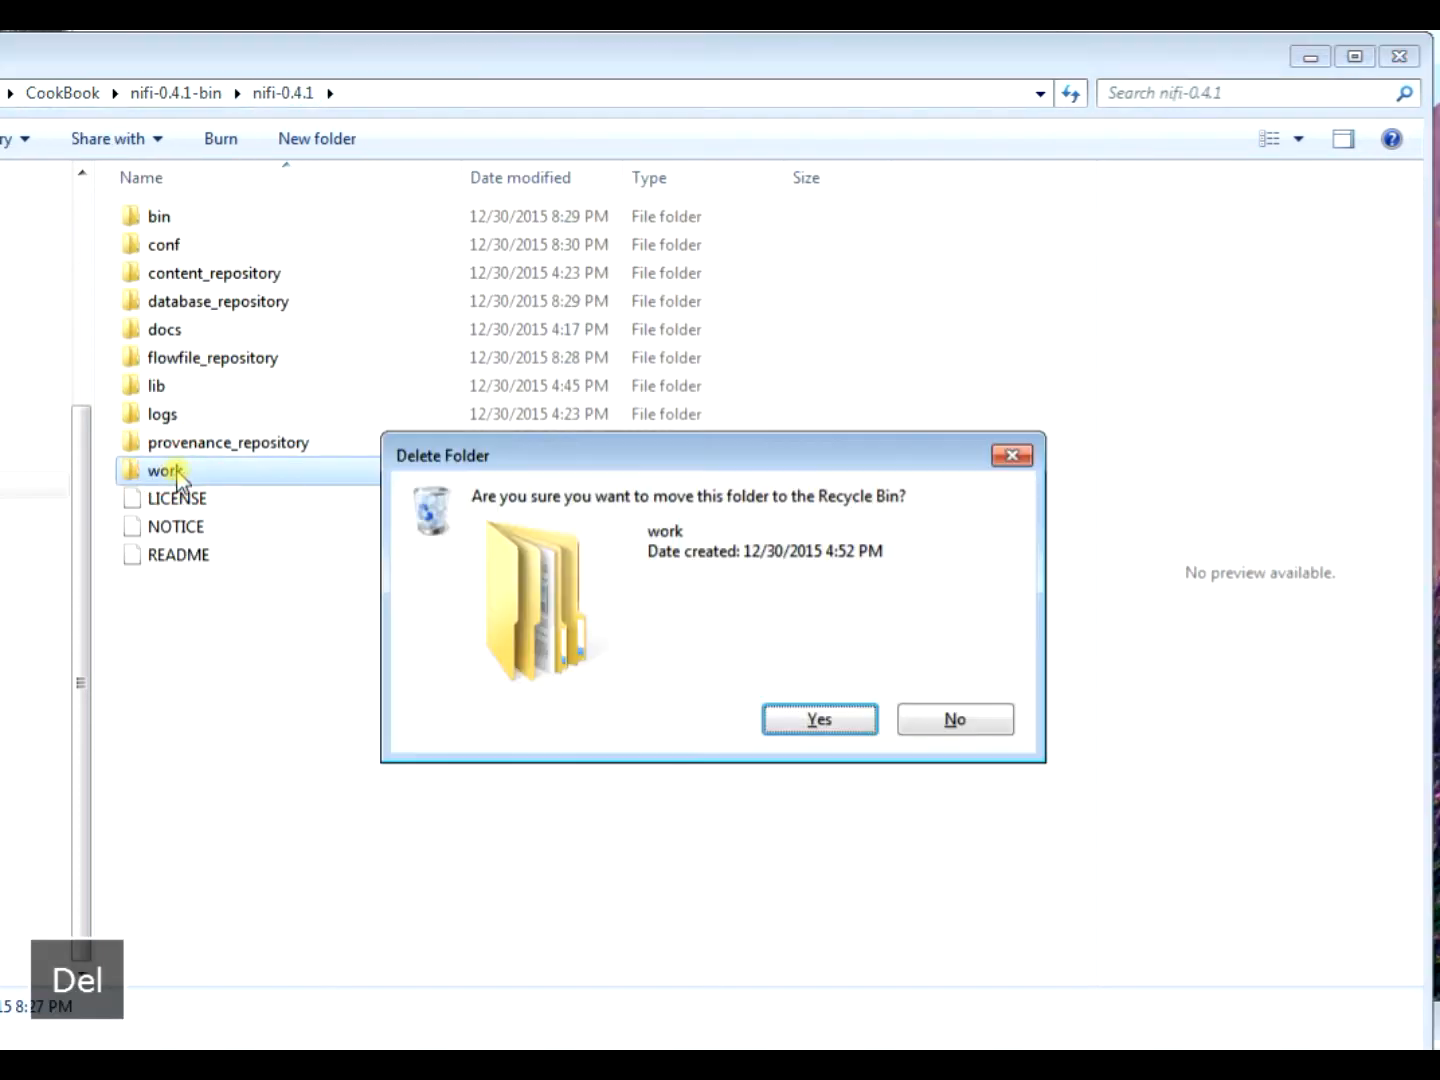
click(818, 720)
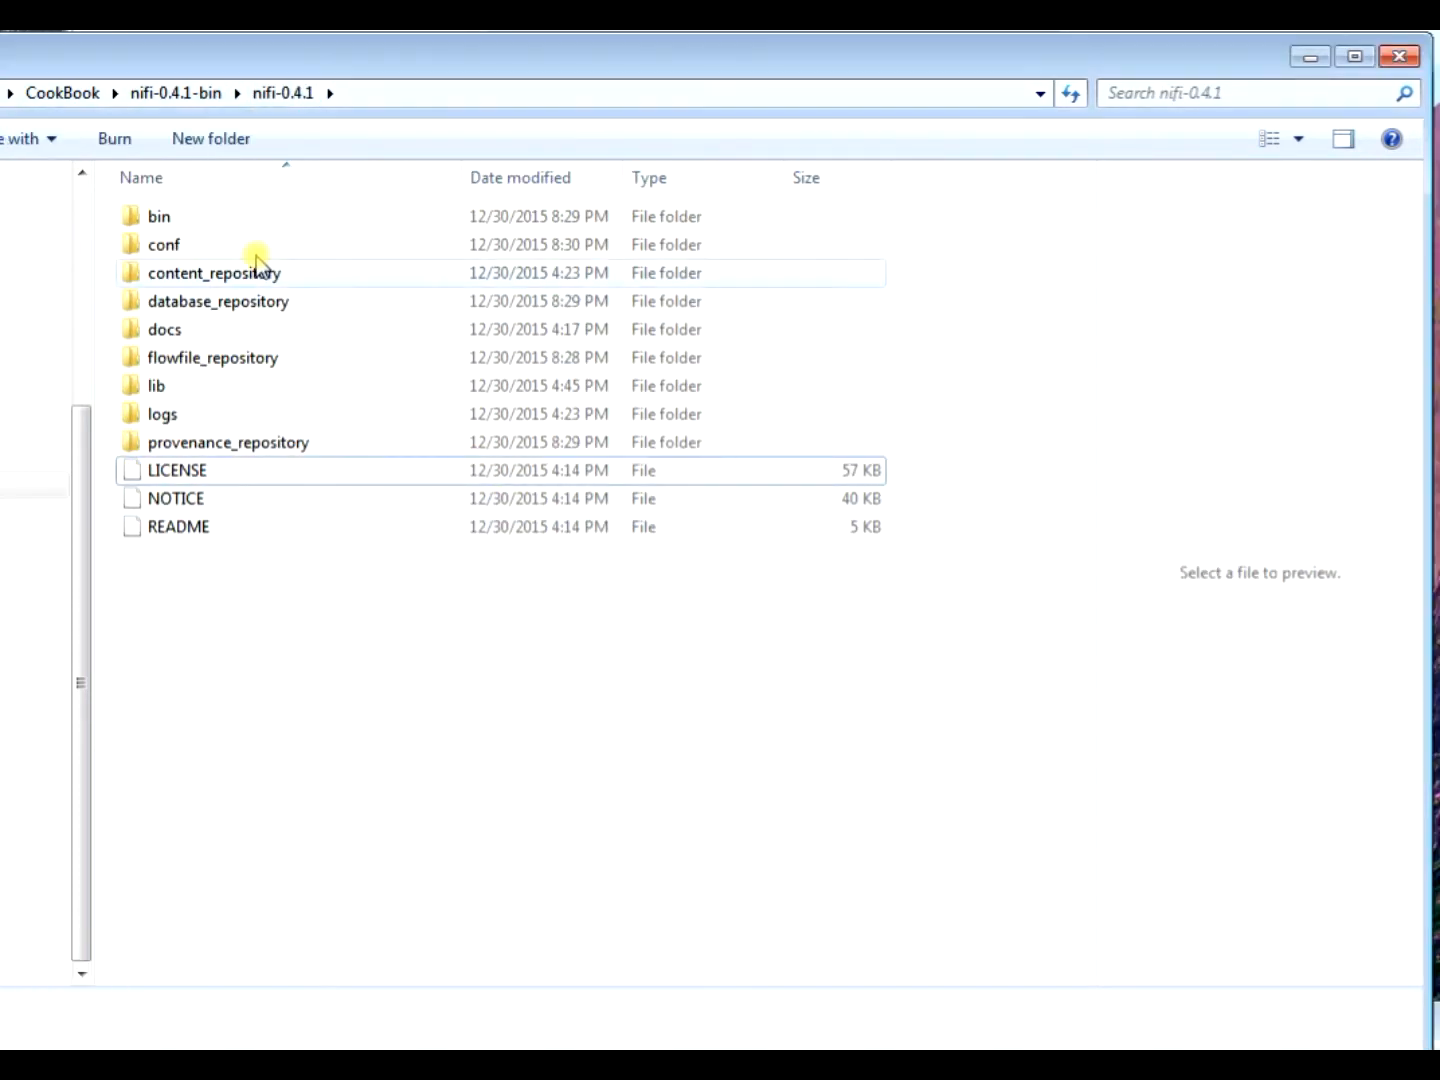
double_click(168, 272)
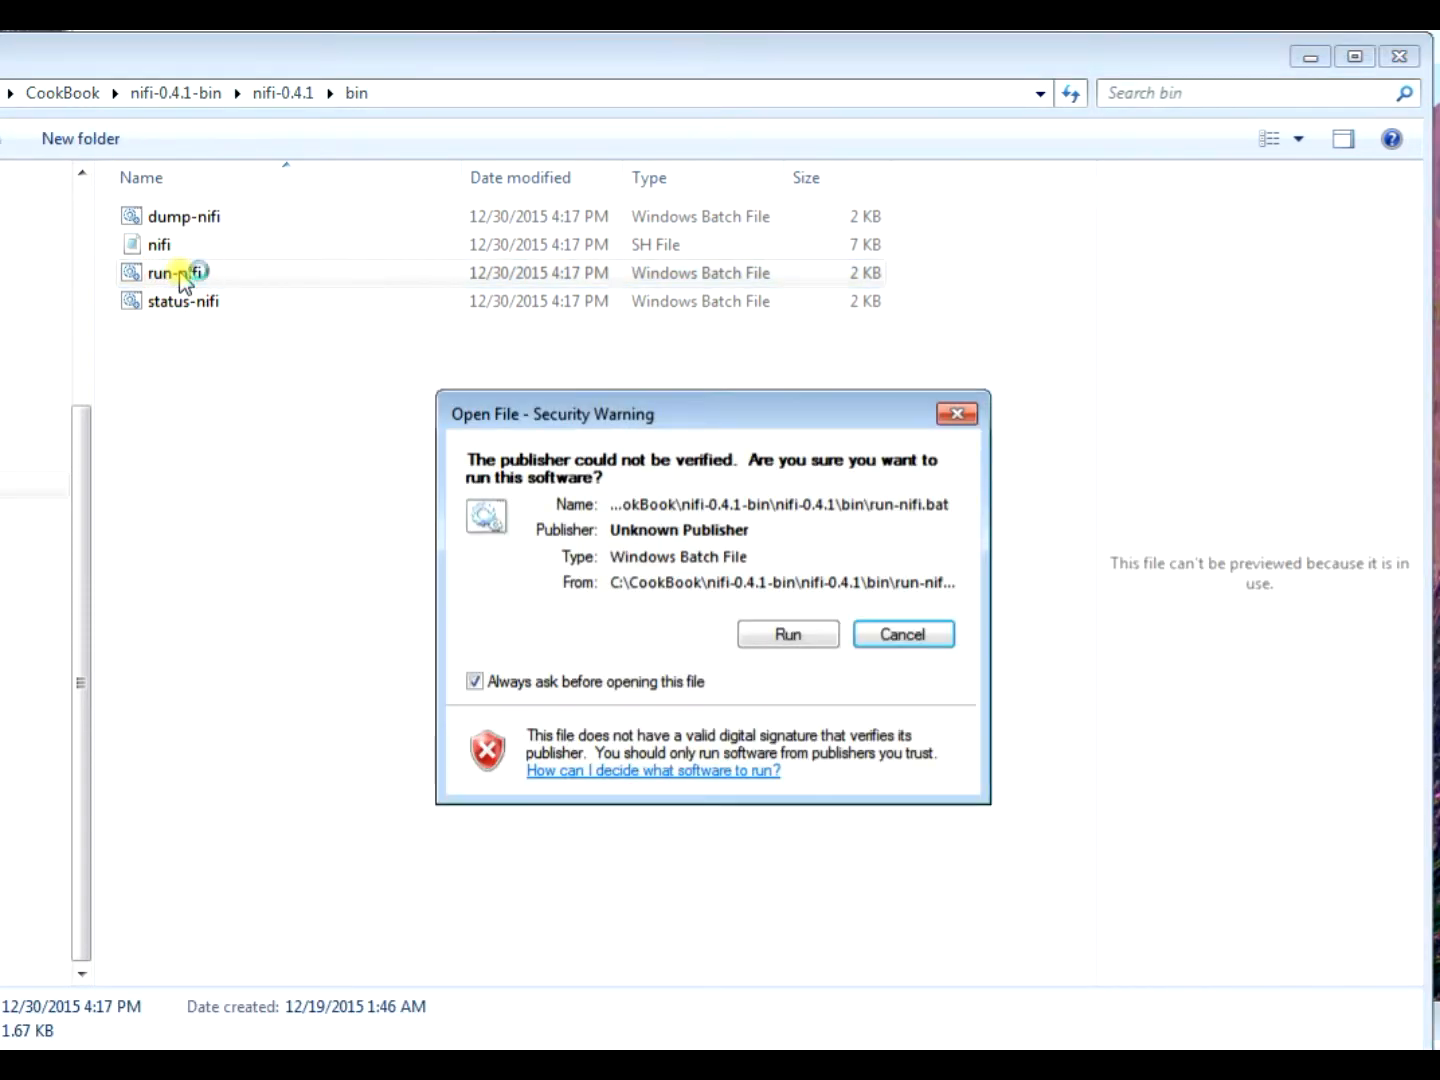
click(786, 634)
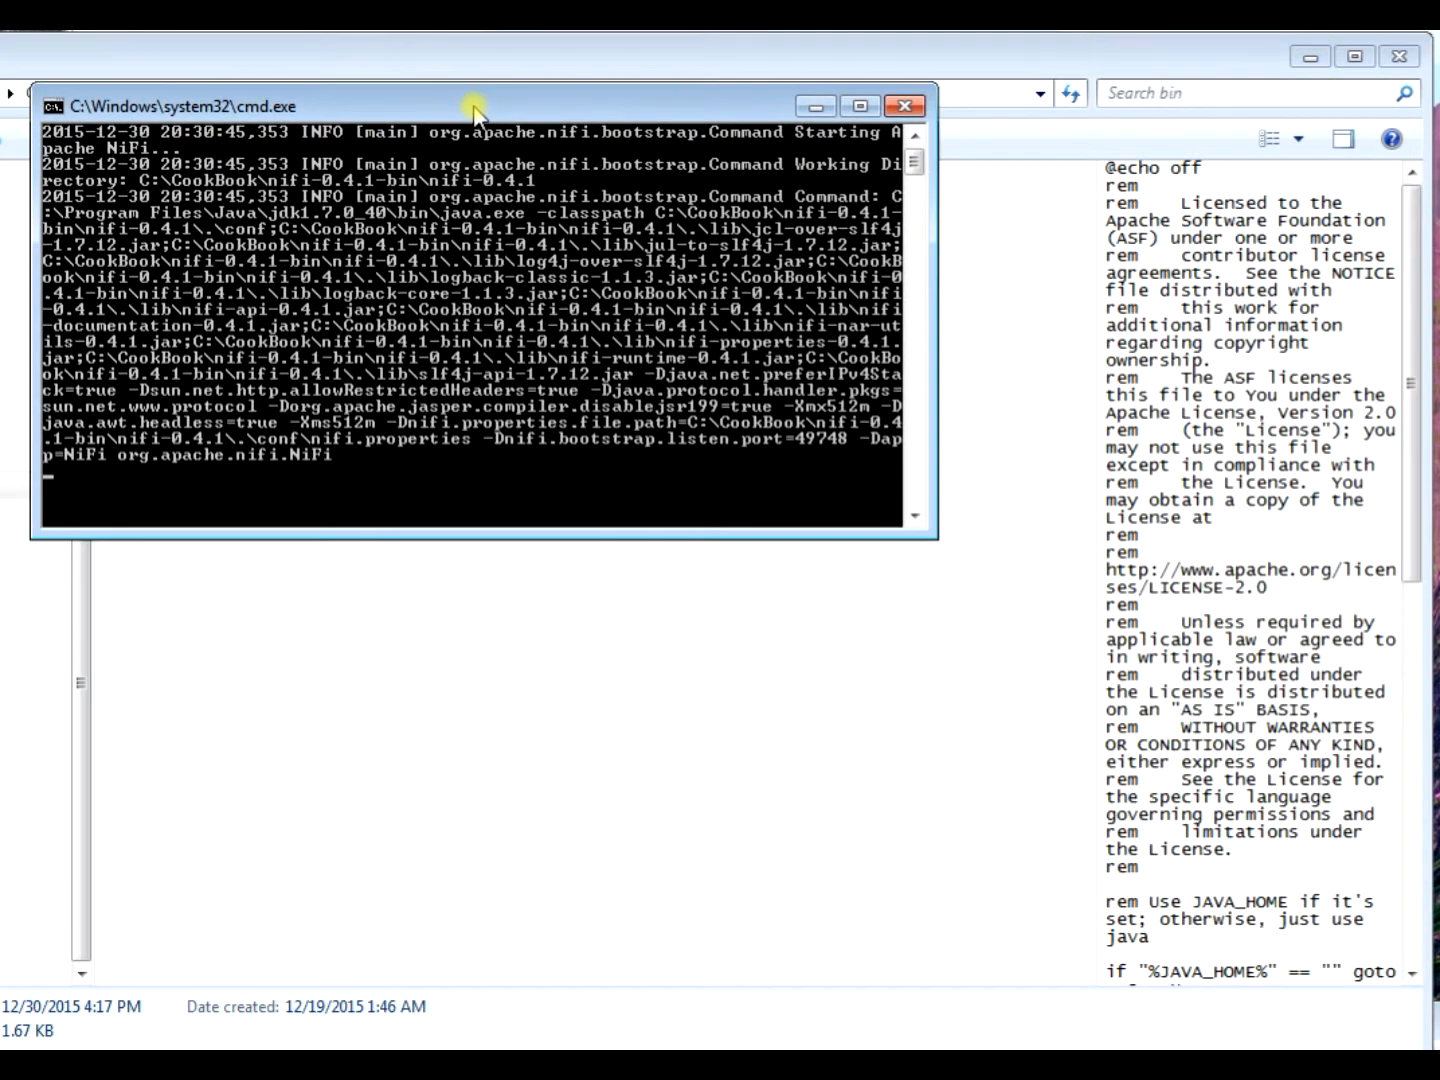
mouse_move(476, 110)
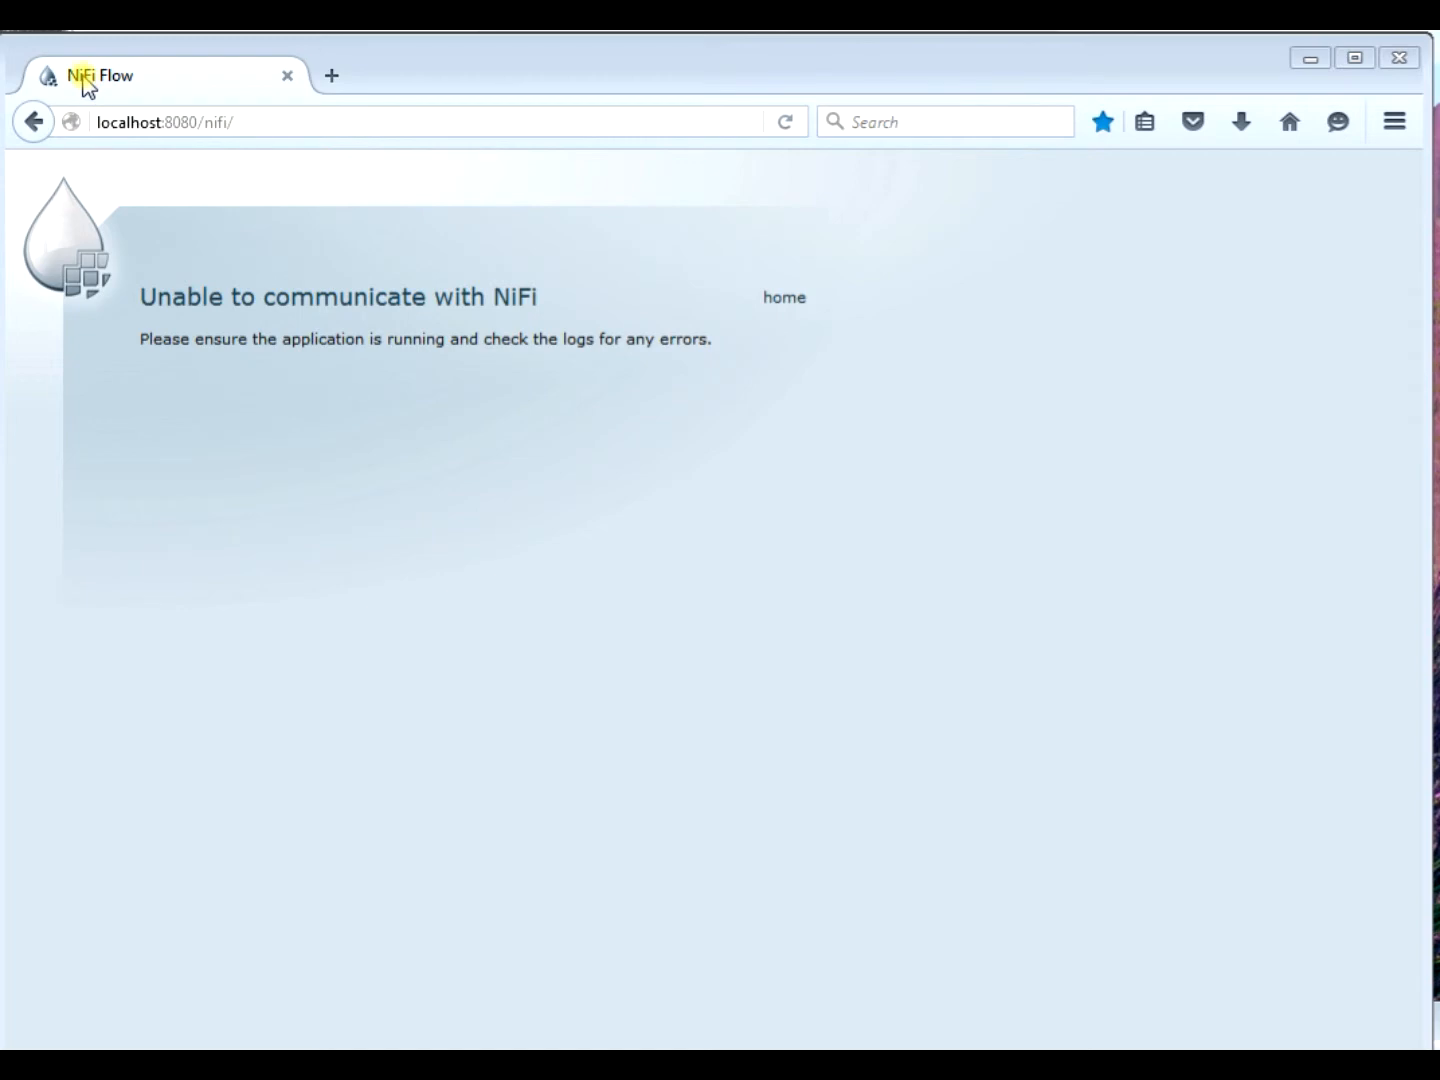
Reload localhost:8080/nifi so the page is titled 'Mikes Cool NiFi Flow Web Page'
click(270, 120)
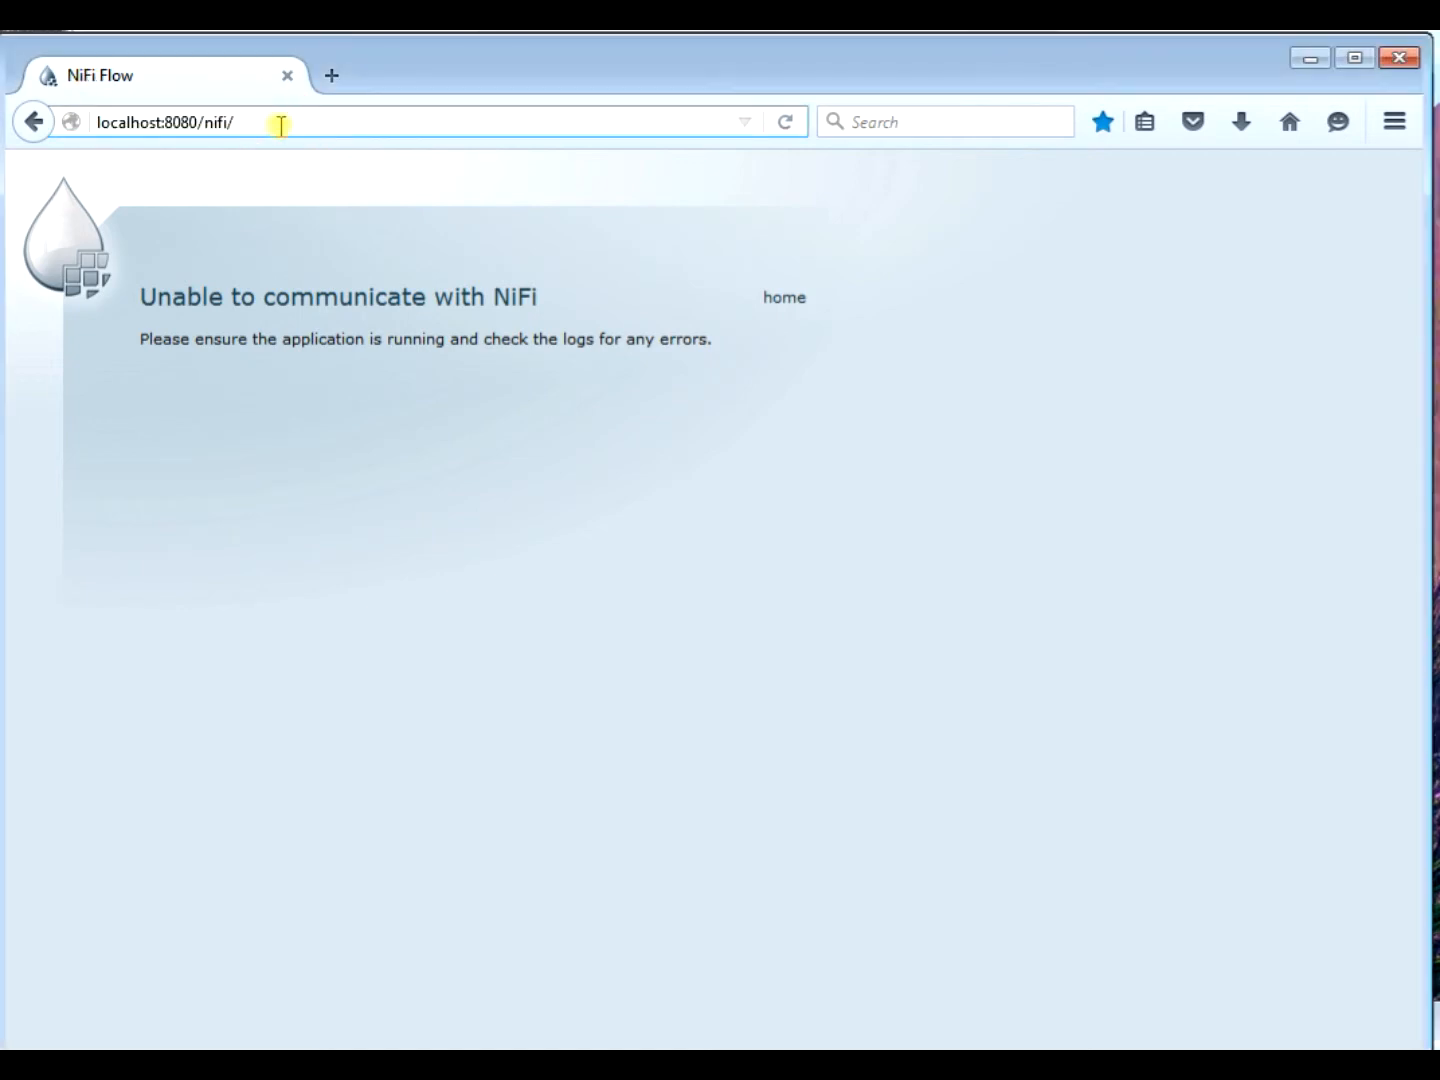
click(786, 120)
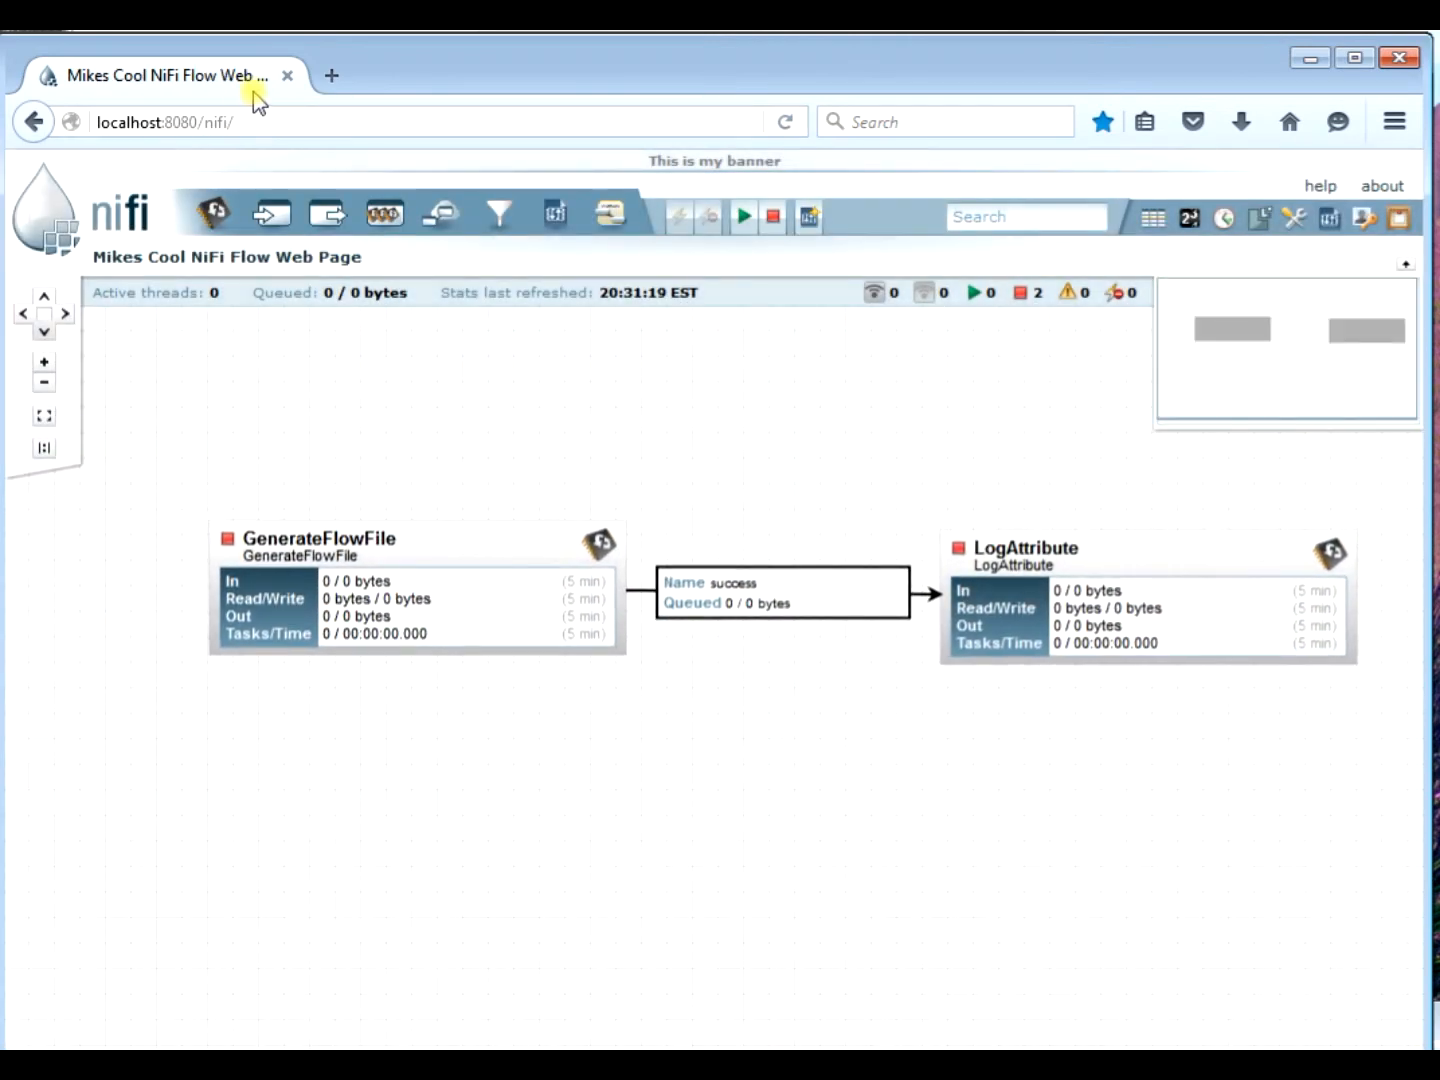
mouse_move(244, 82)
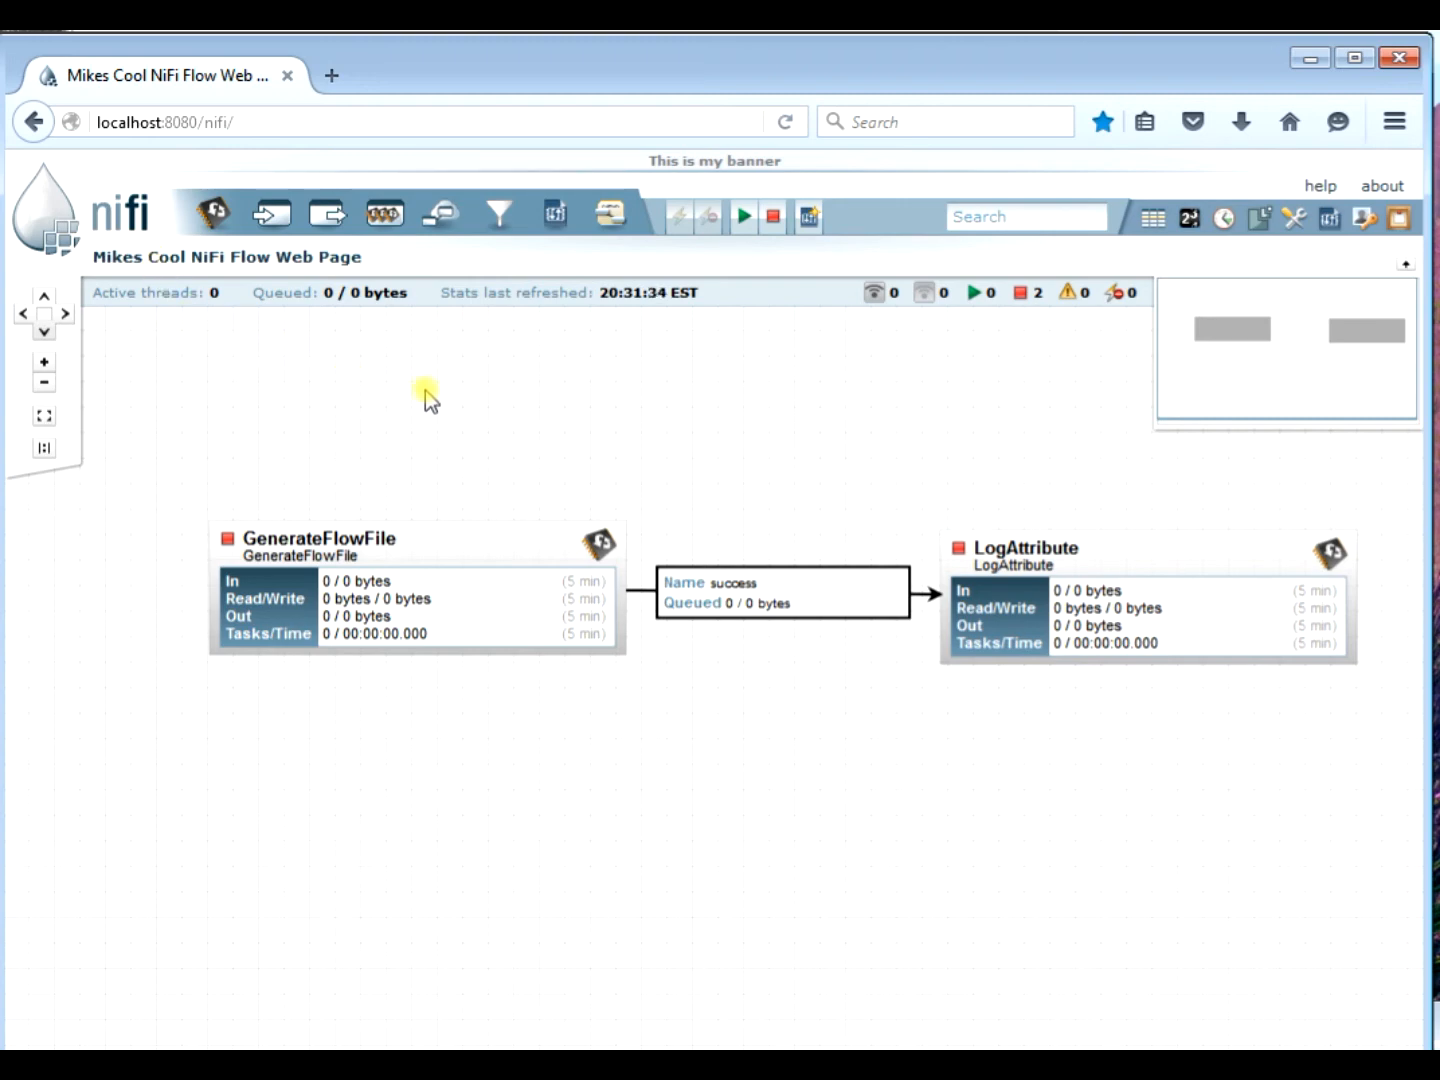
mouse_move(956, 828)
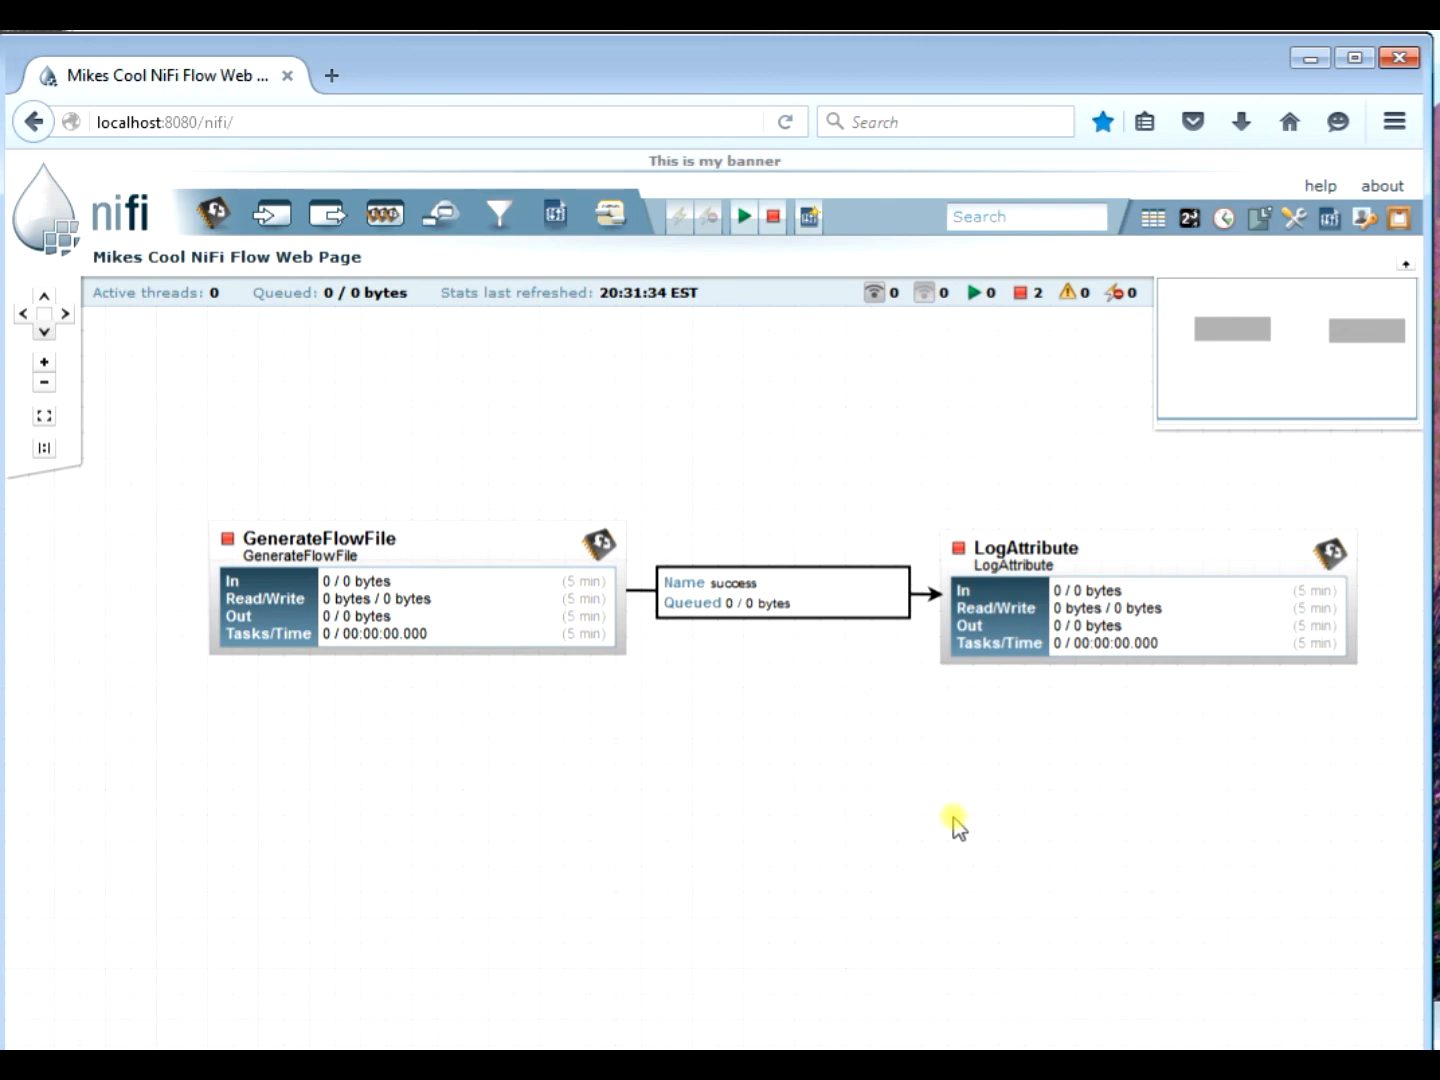